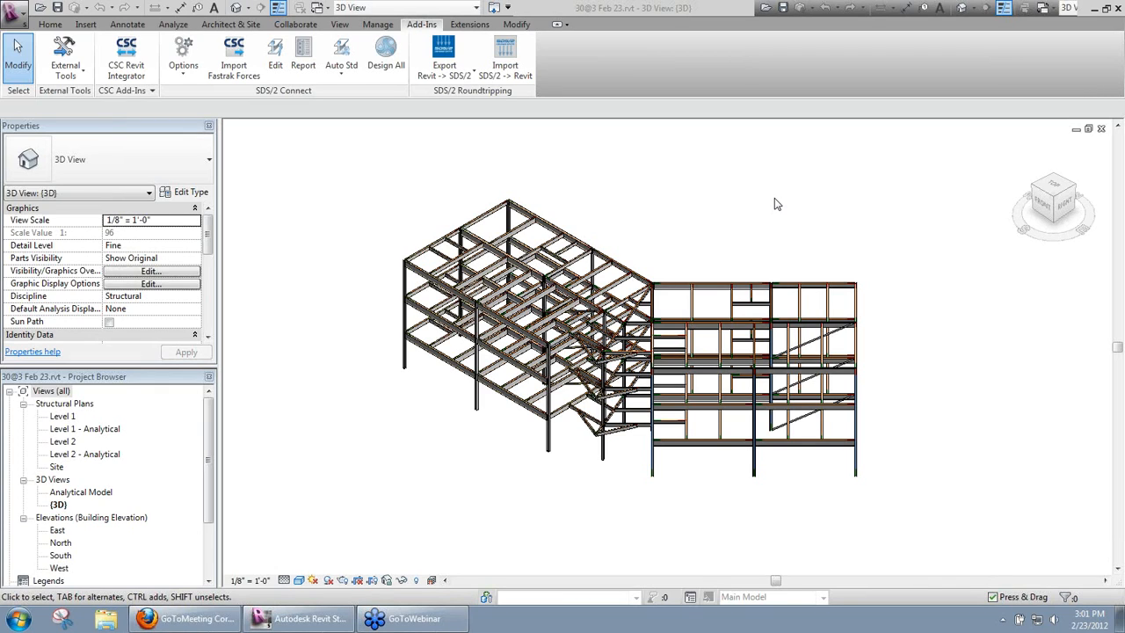
mouse_move(791, 192)
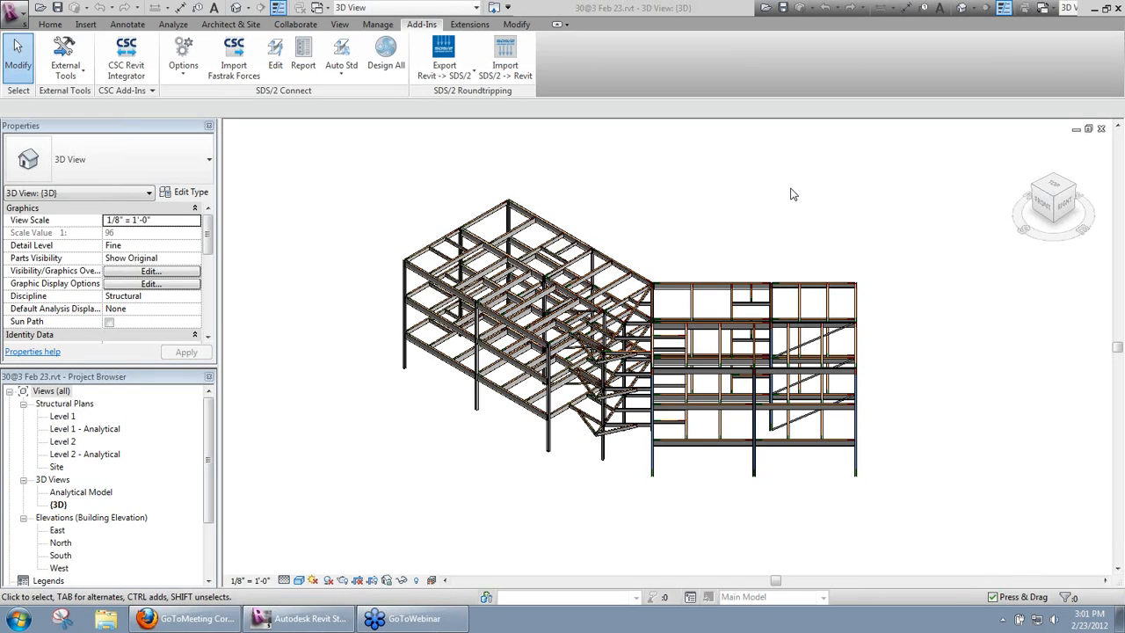
mouse_move(777, 189)
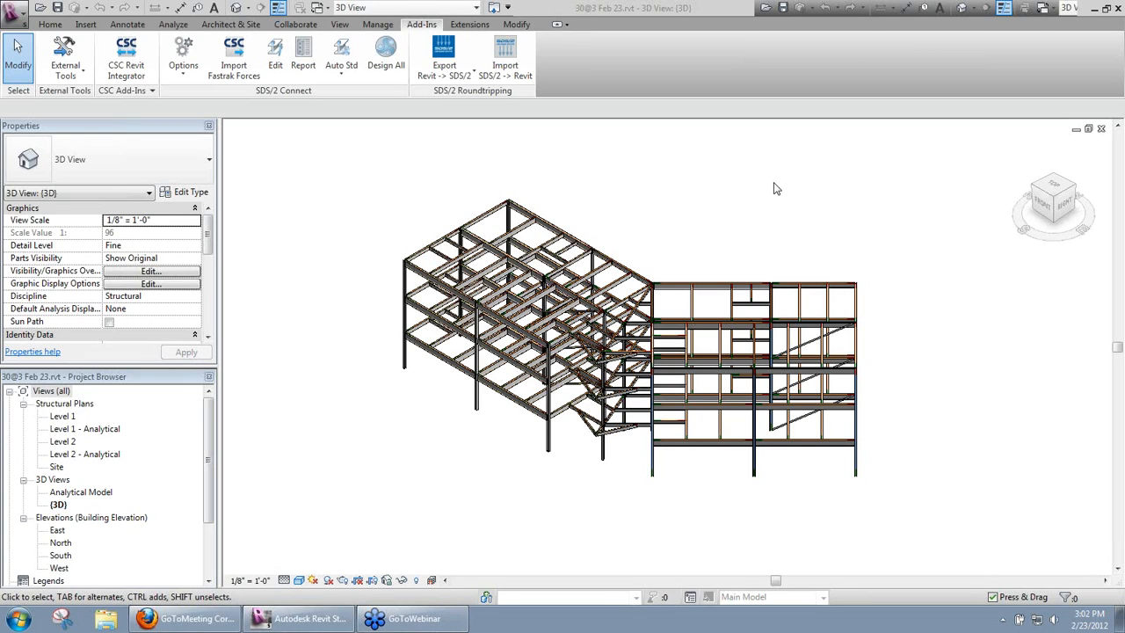
mouse_move(484, 134)
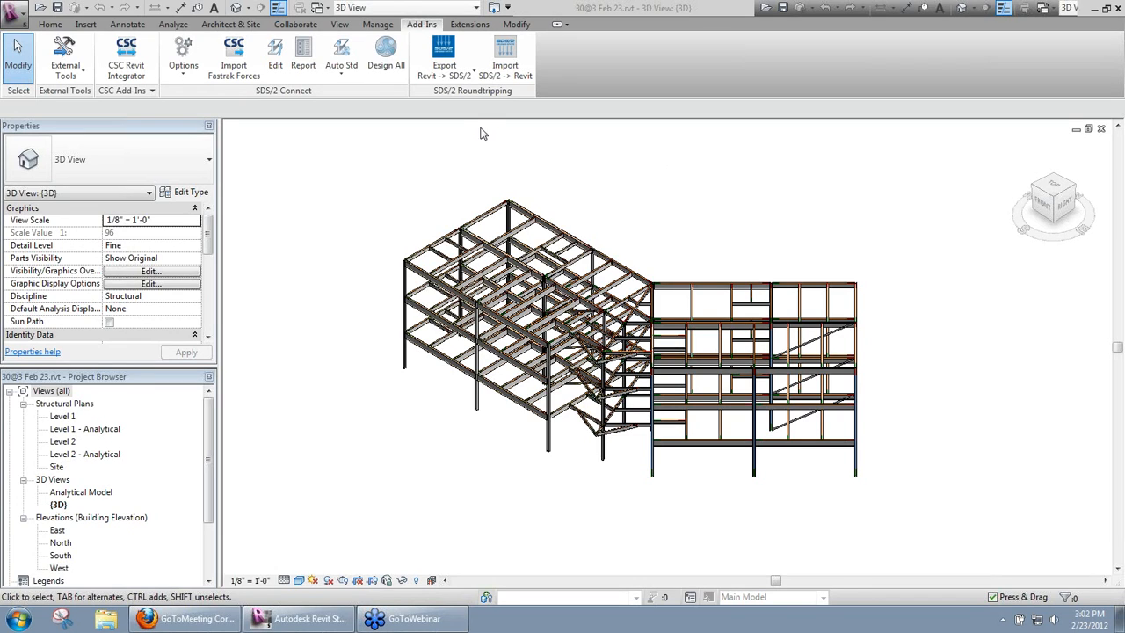
mouse_move(119, 70)
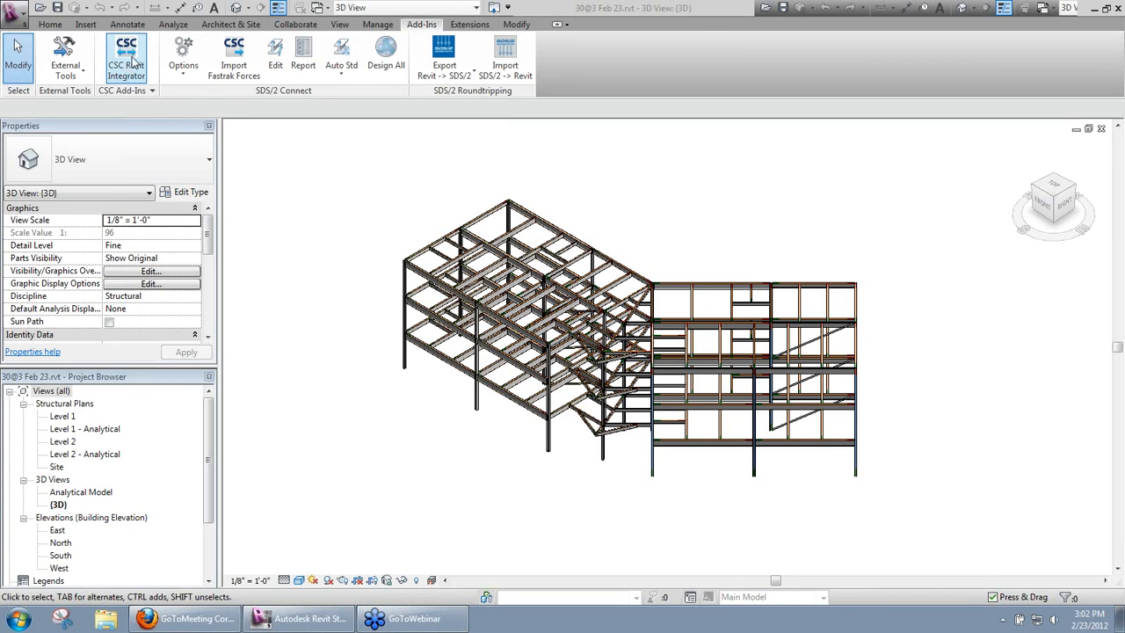
mouse_move(299, 179)
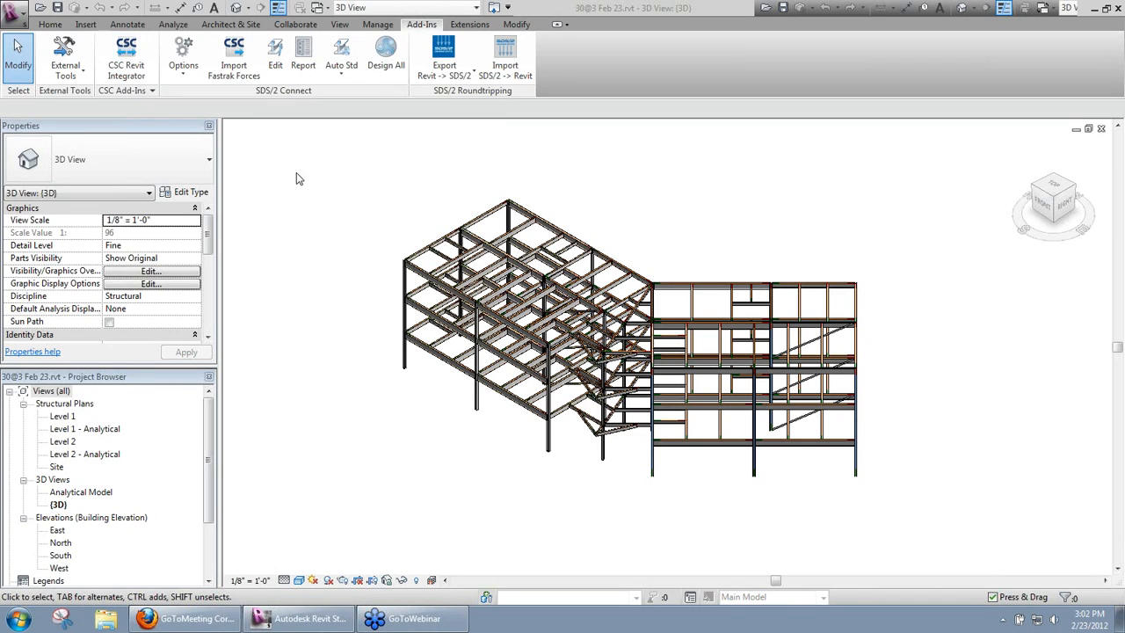
mouse_move(320, 194)
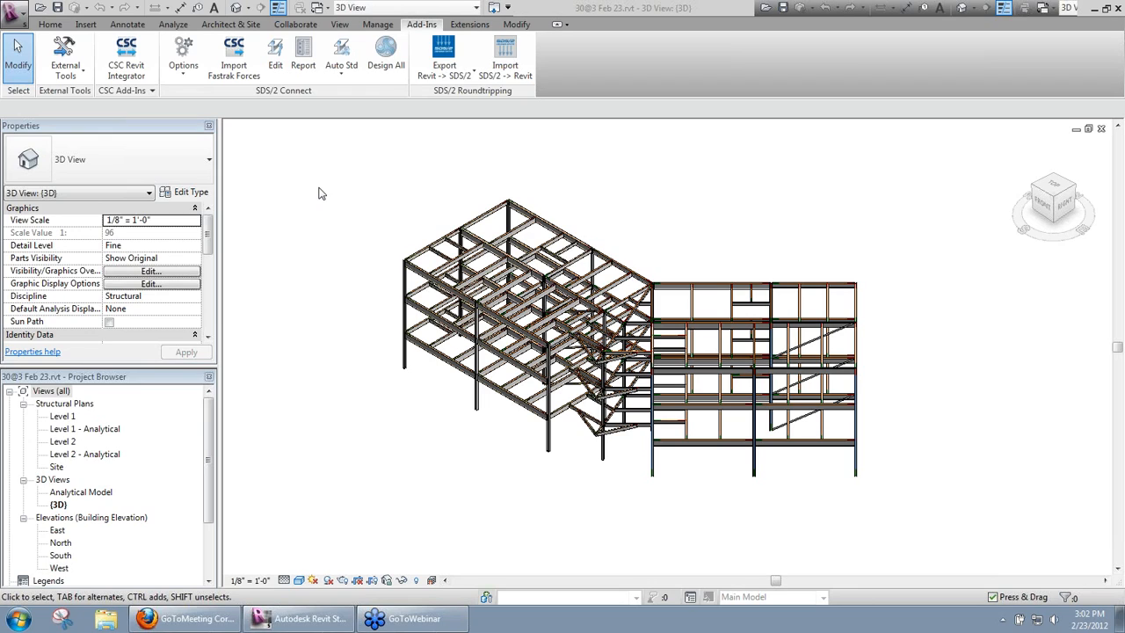
mouse_move(327, 250)
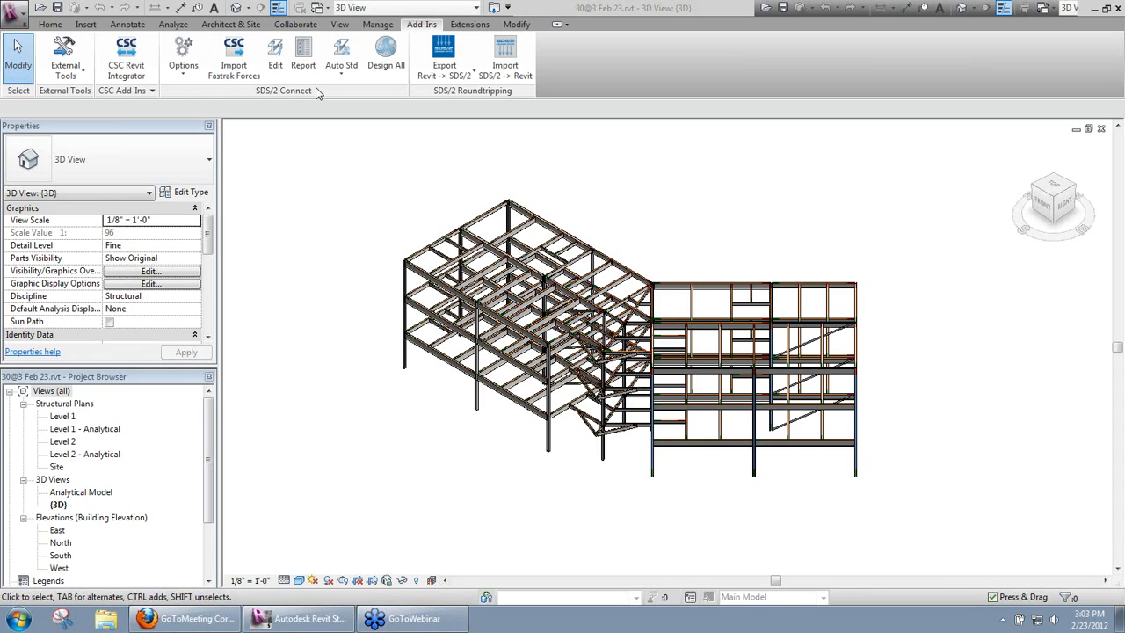
mouse_move(281, 100)
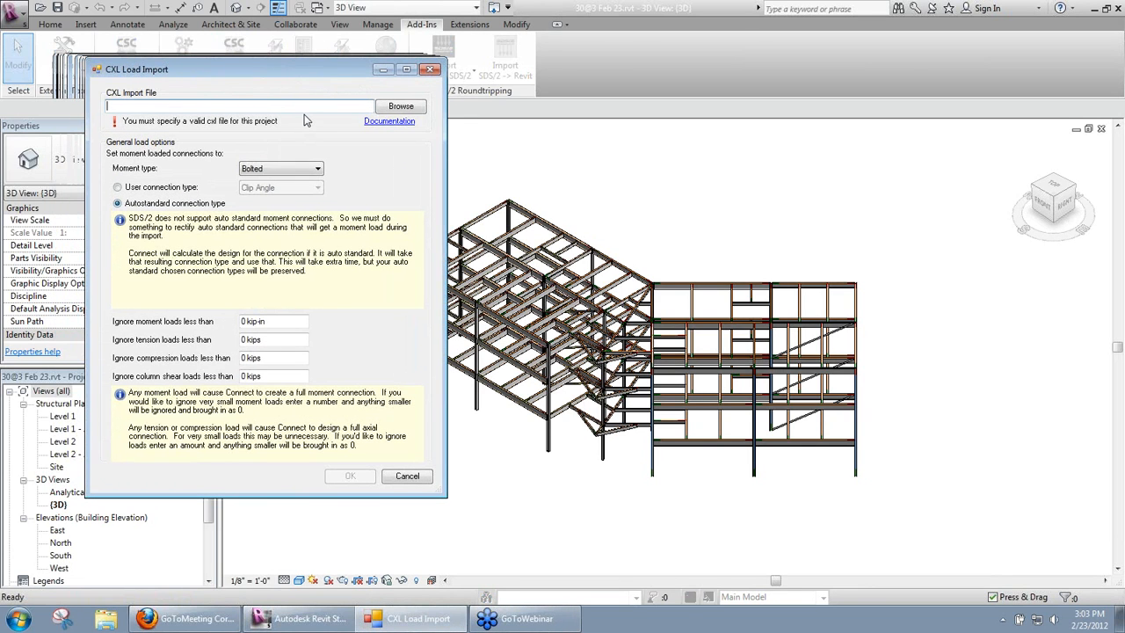
mouse_move(343, 130)
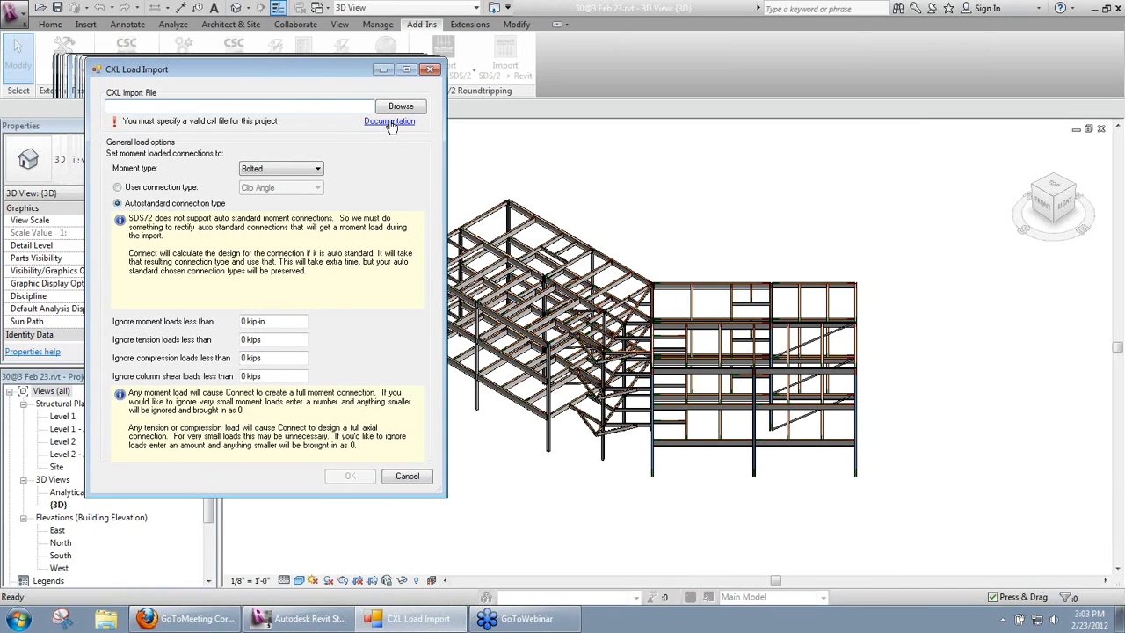
mouse_move(392, 126)
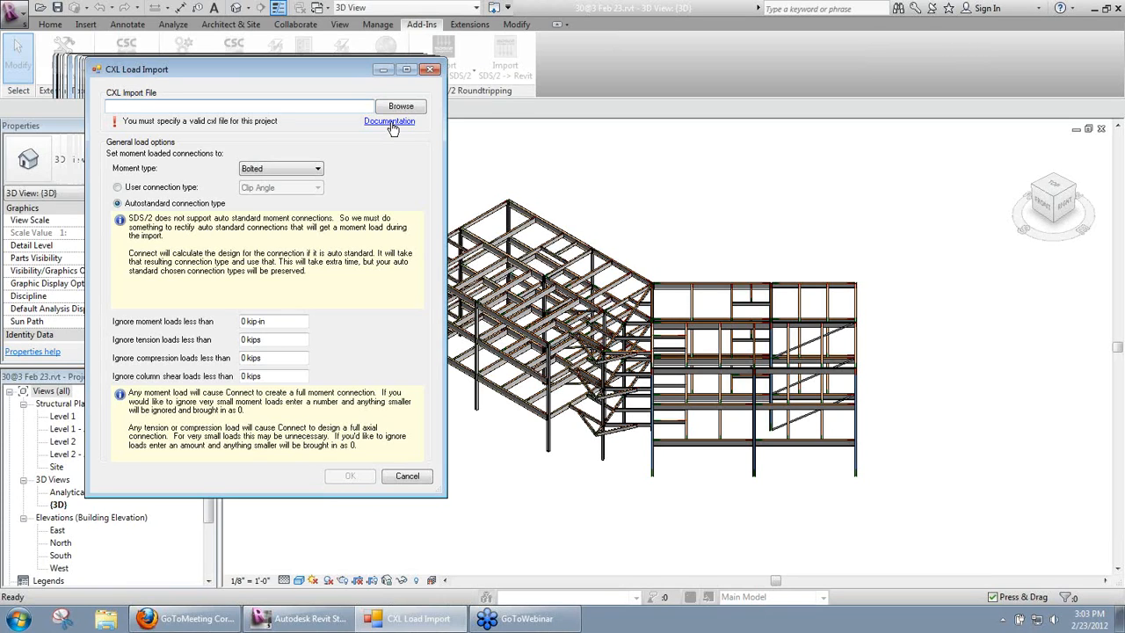
mouse_move(383, 147)
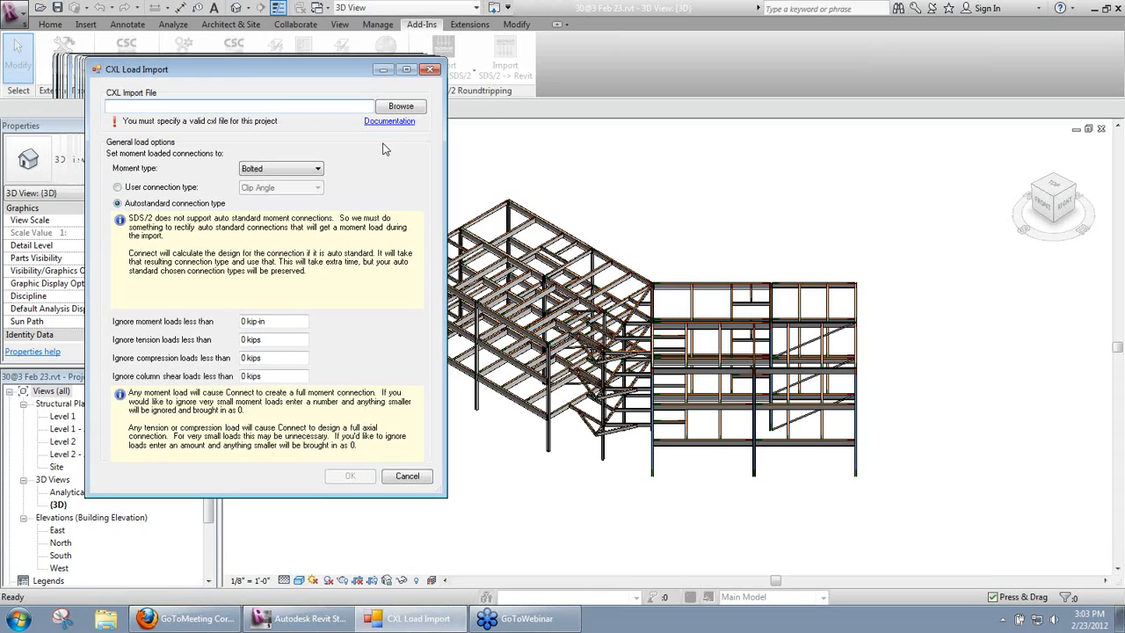
mouse_move(362, 155)
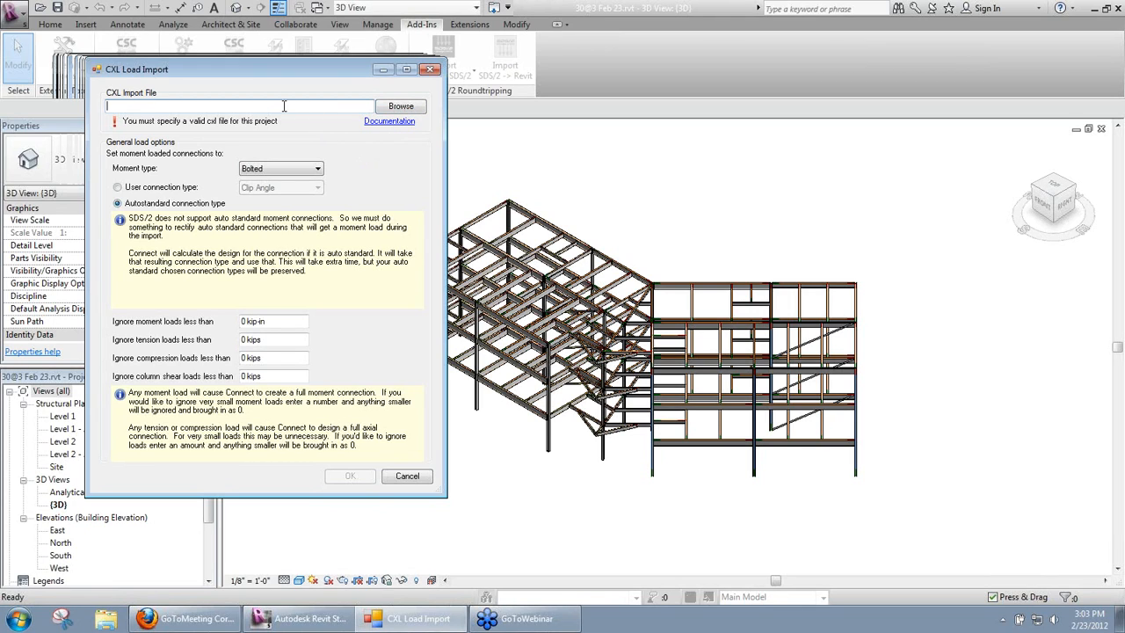
mouse_move(366, 107)
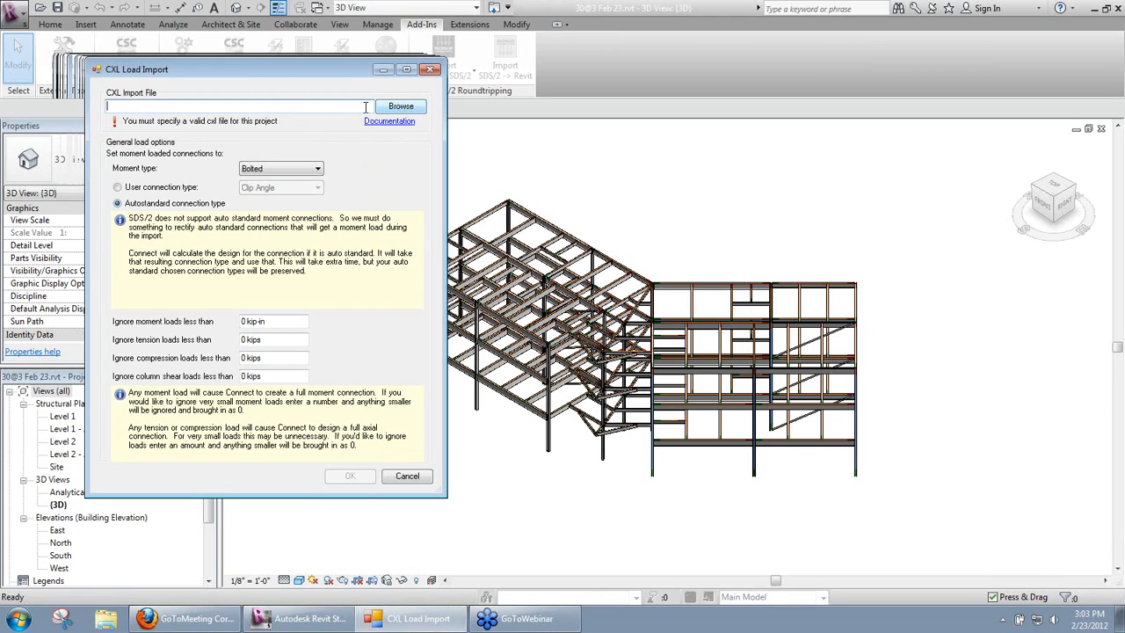
mouse_move(313, 112)
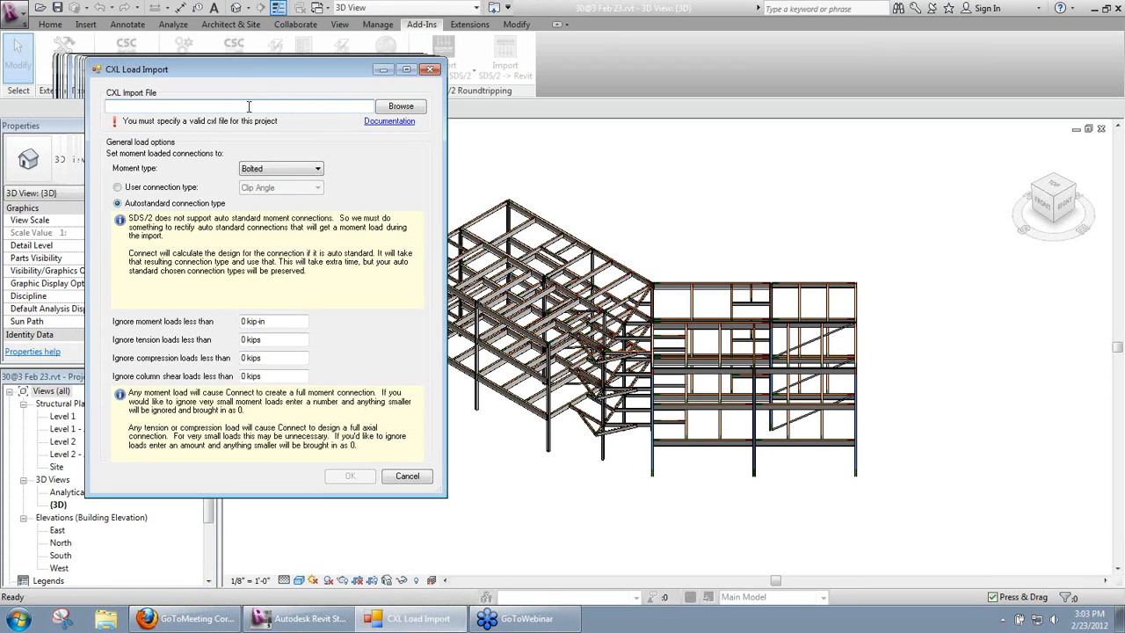
mouse_move(256, 107)
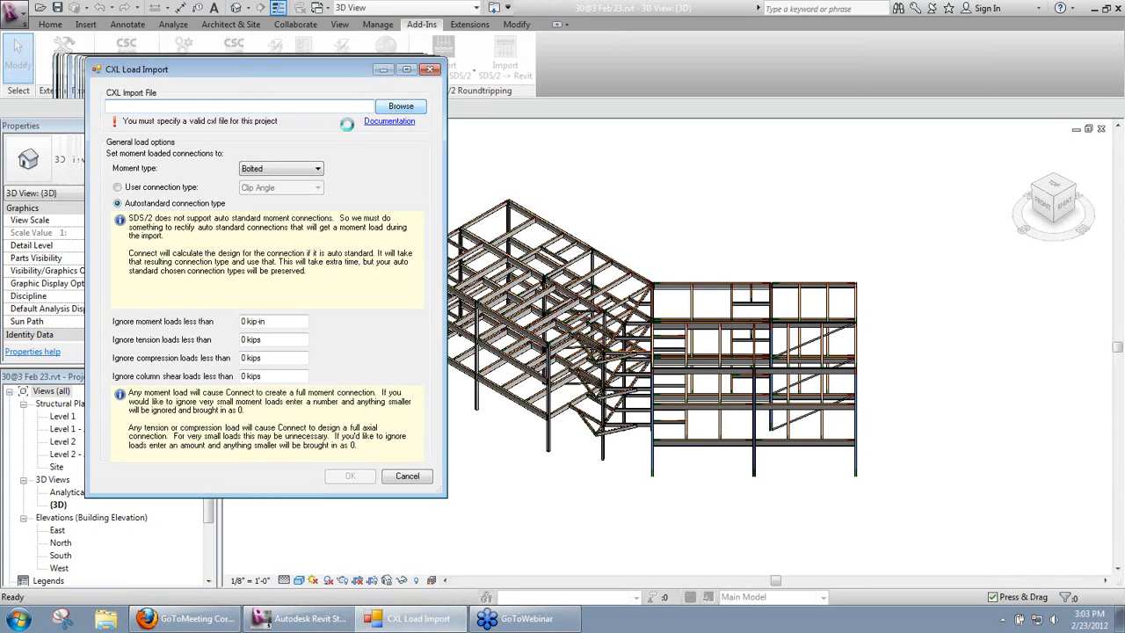
Choose Standard Training Model.cxl from the Desktop as the load import file.
click(401, 106)
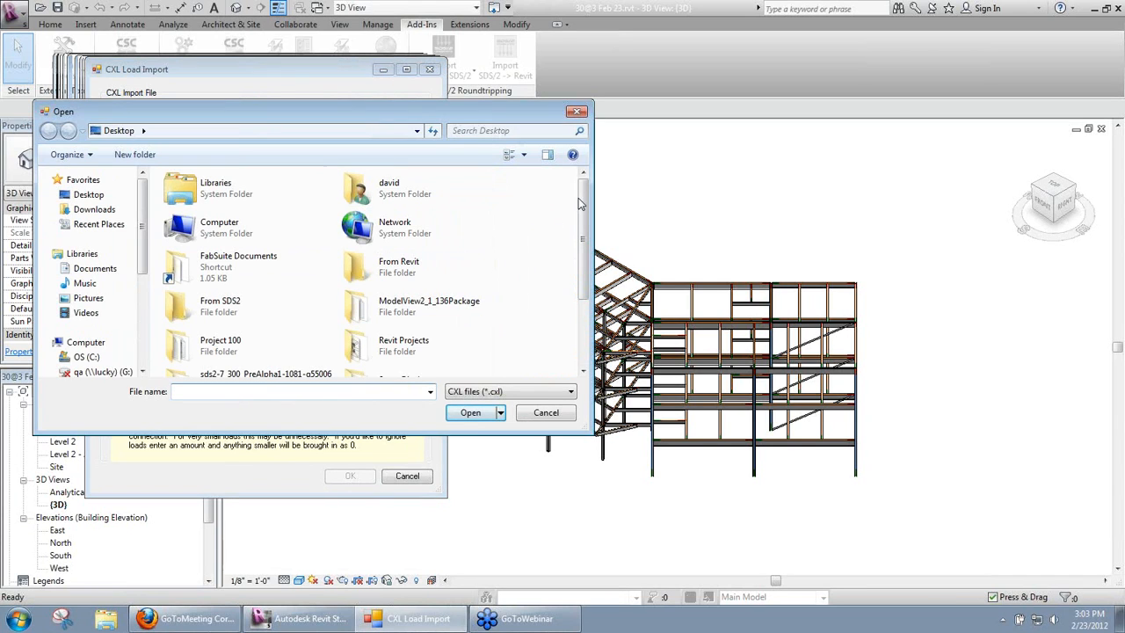
scroll(down, 3)
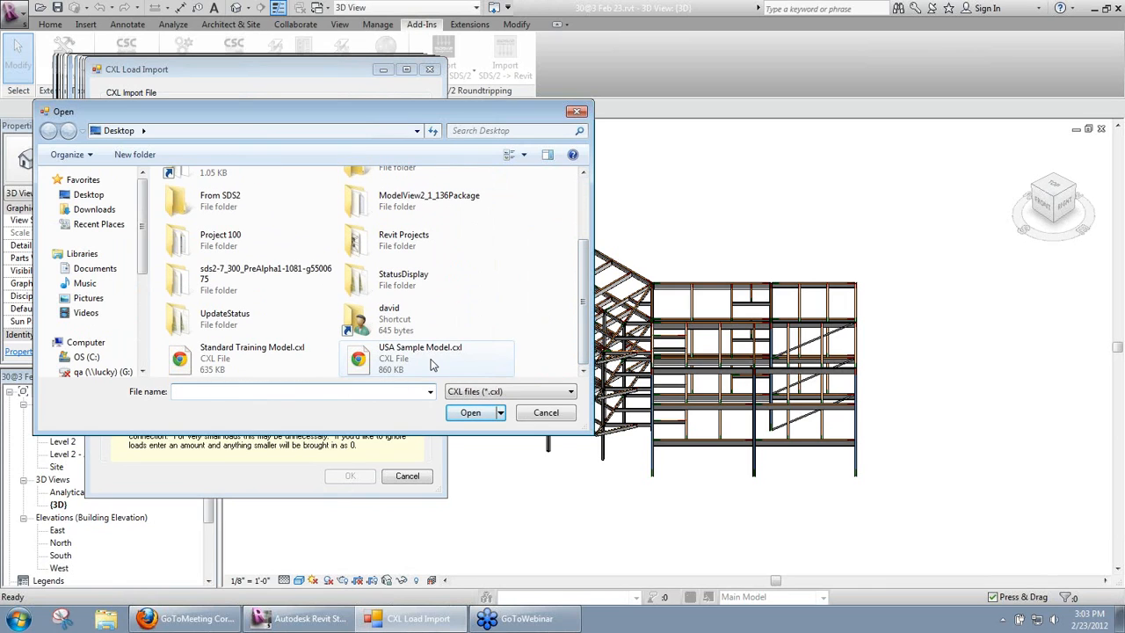
click(253, 353)
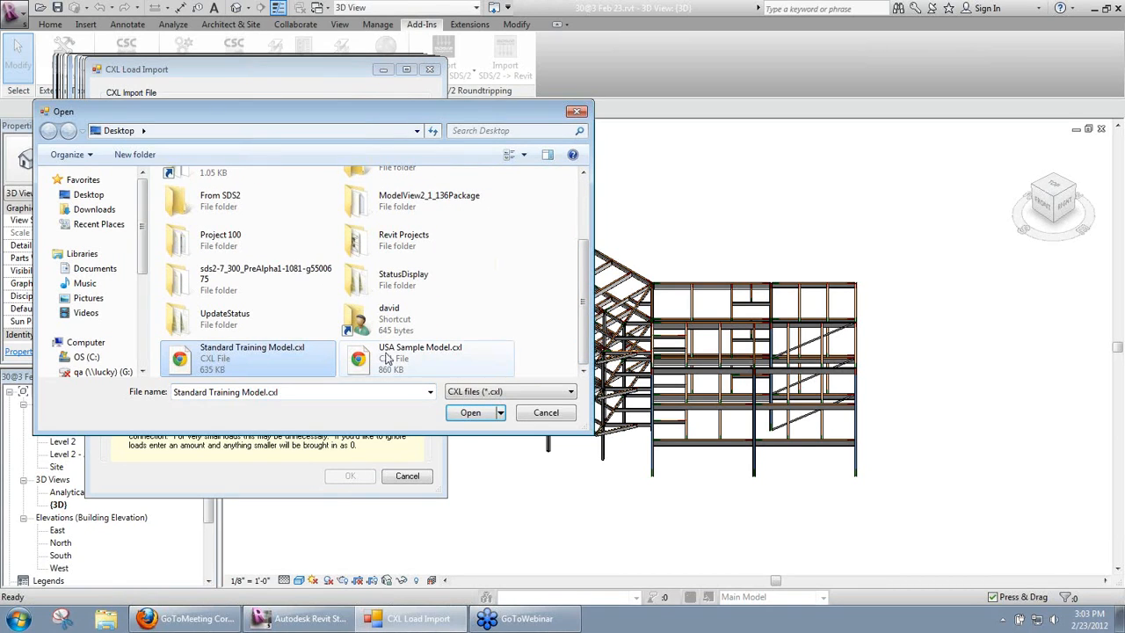
mouse_move(239, 362)
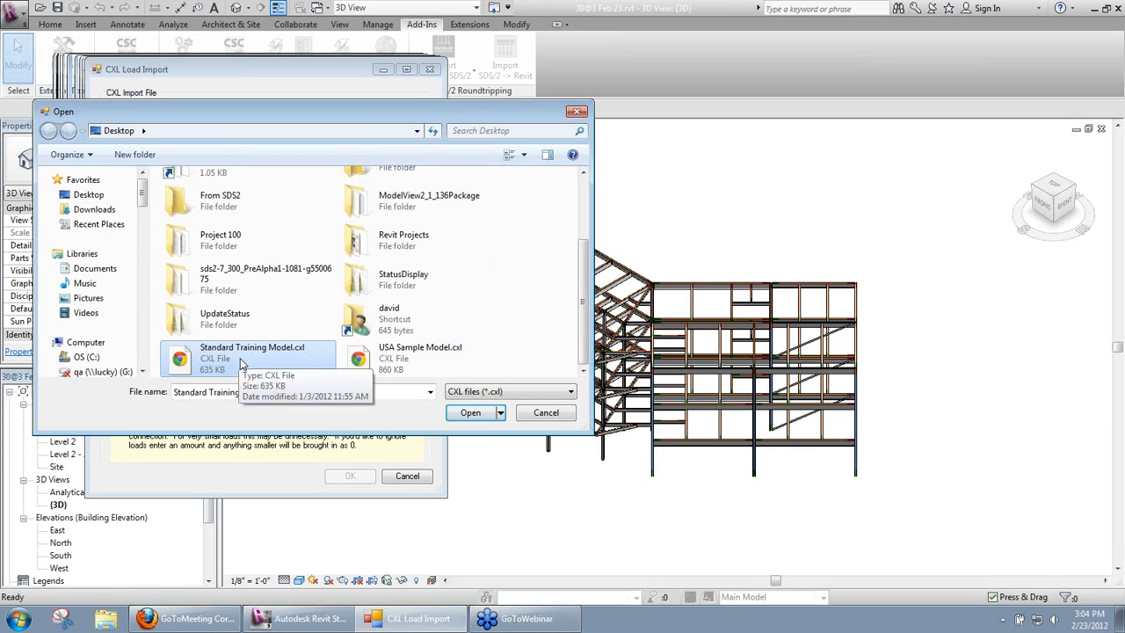
click(469, 412)
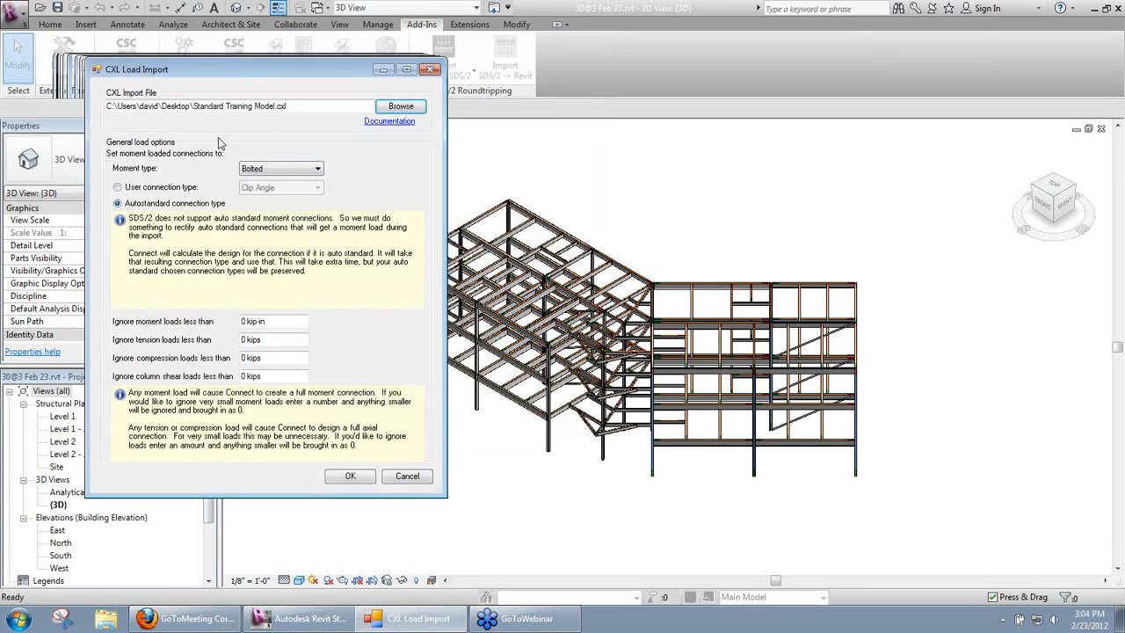
mouse_move(383, 202)
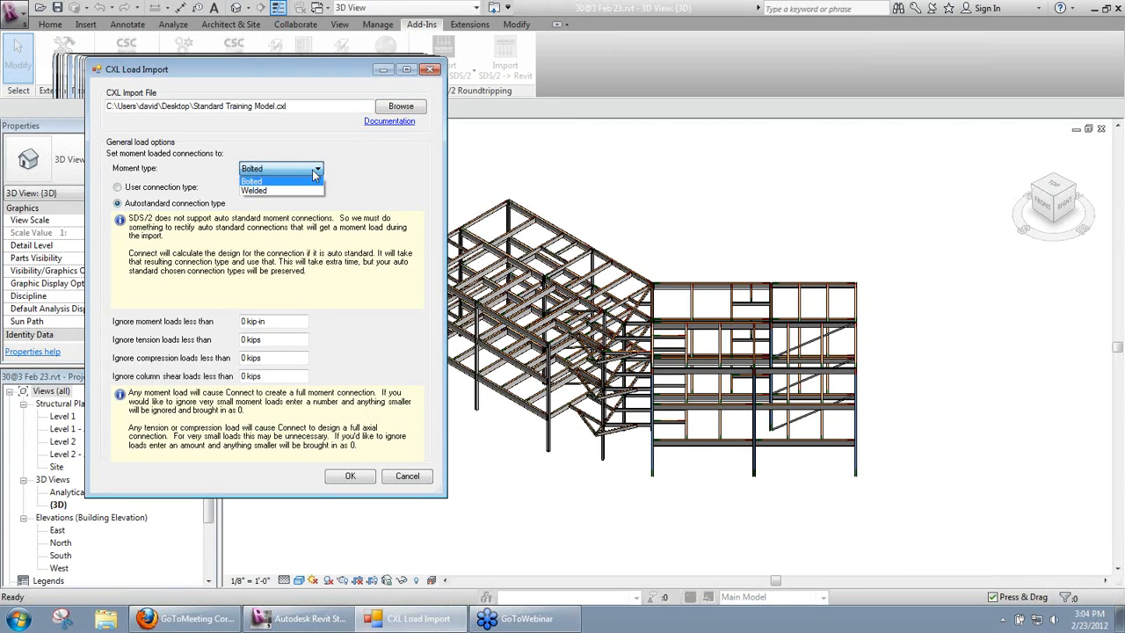
click(254, 180)
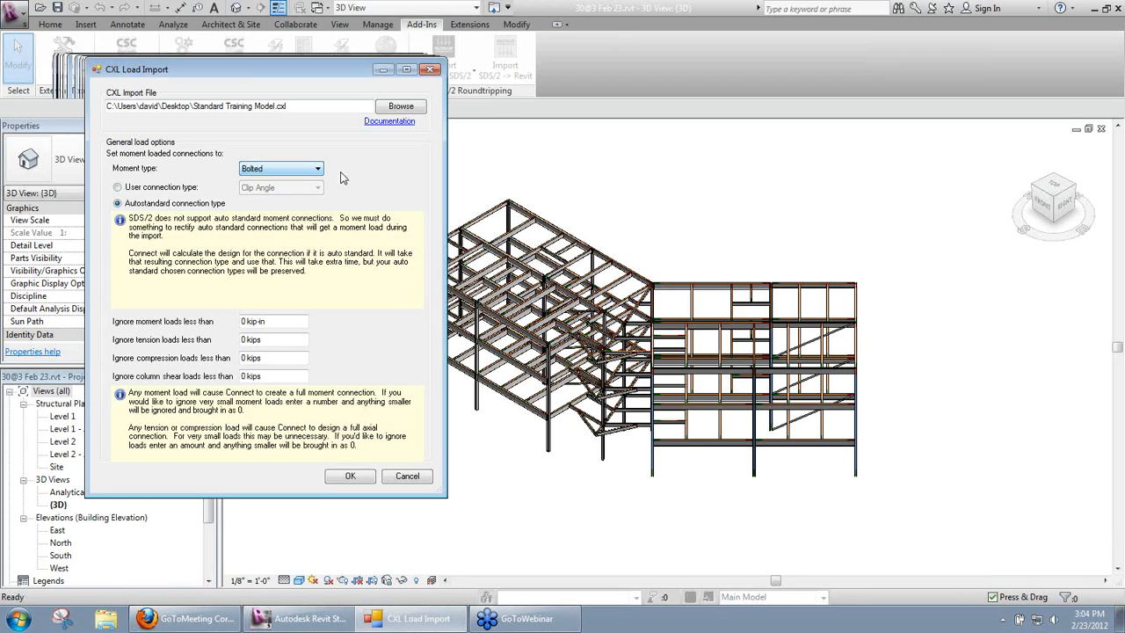
mouse_move(406, 179)
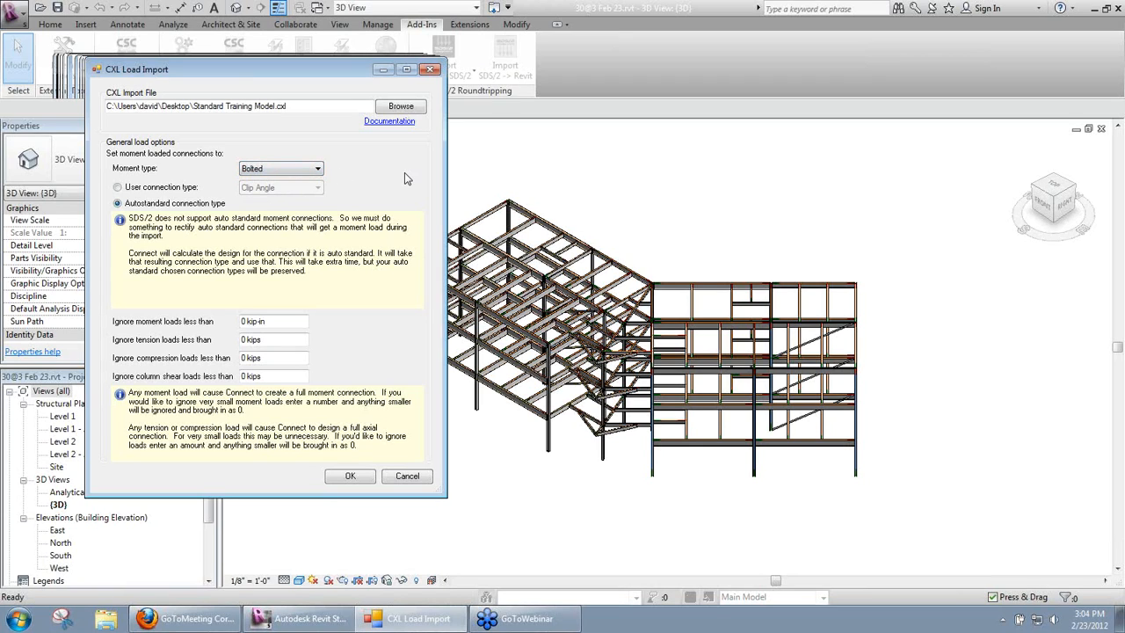
mouse_move(306, 188)
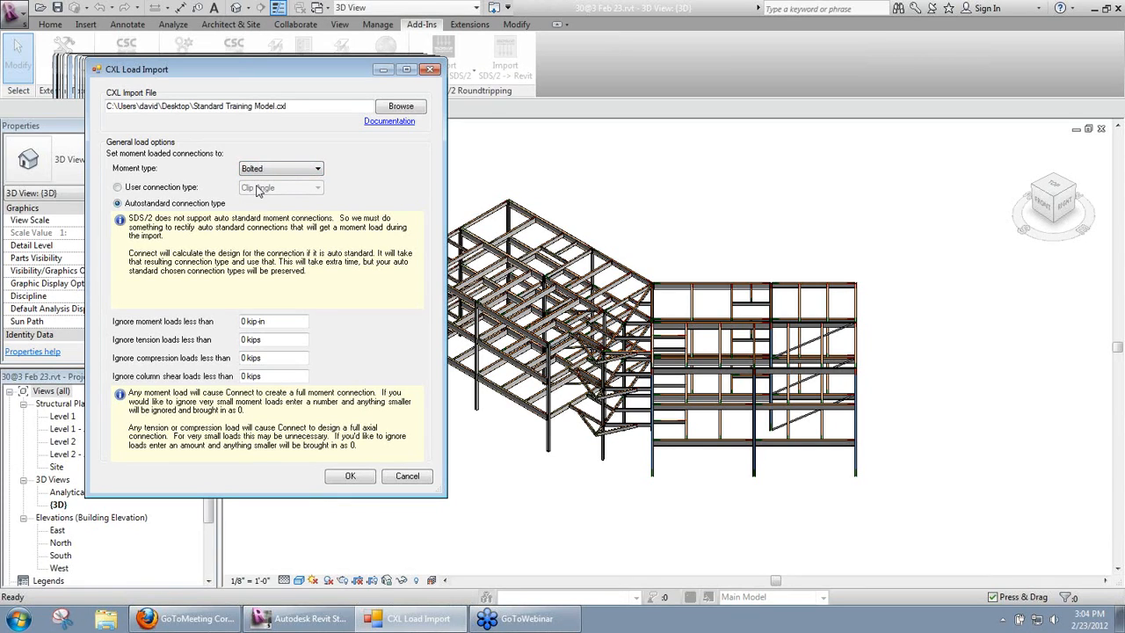
click(116, 186)
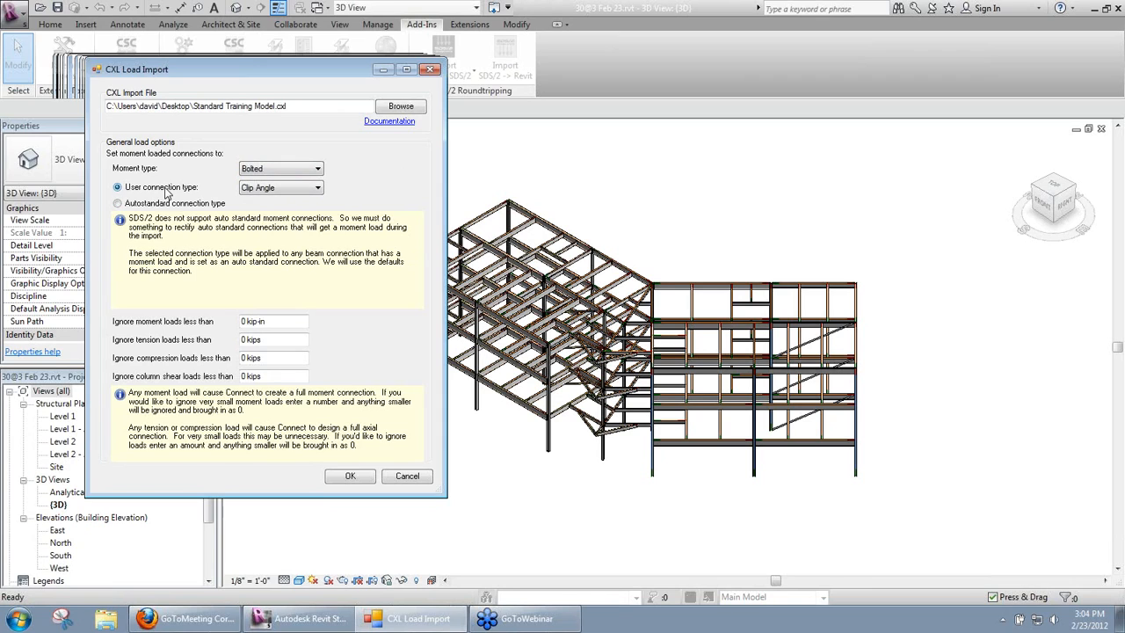
click(116, 202)
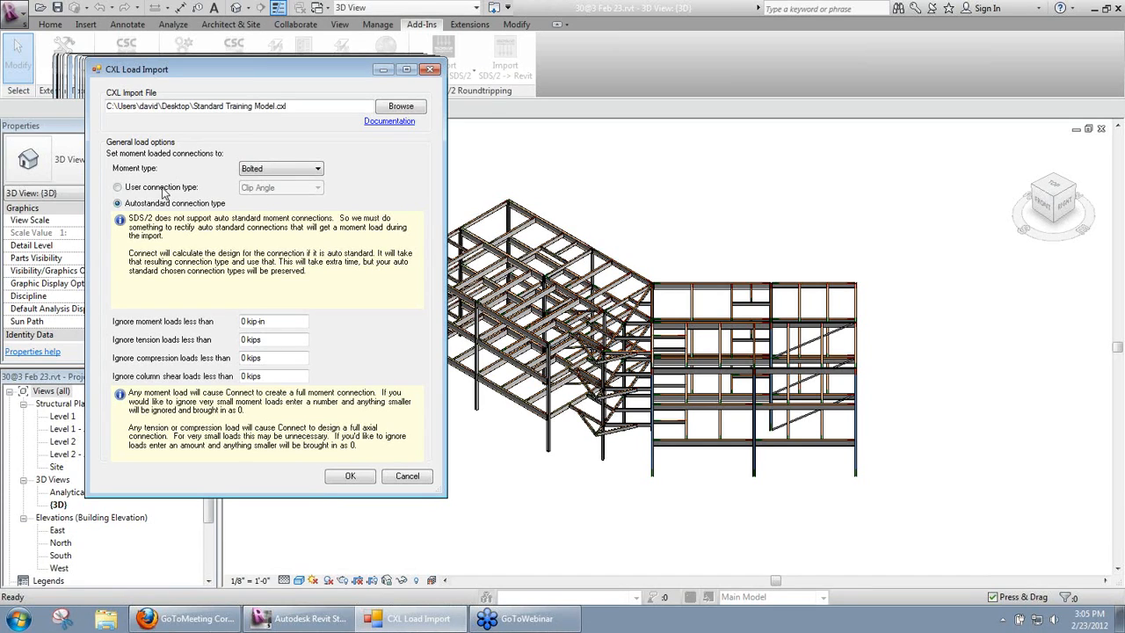
click(117, 187)
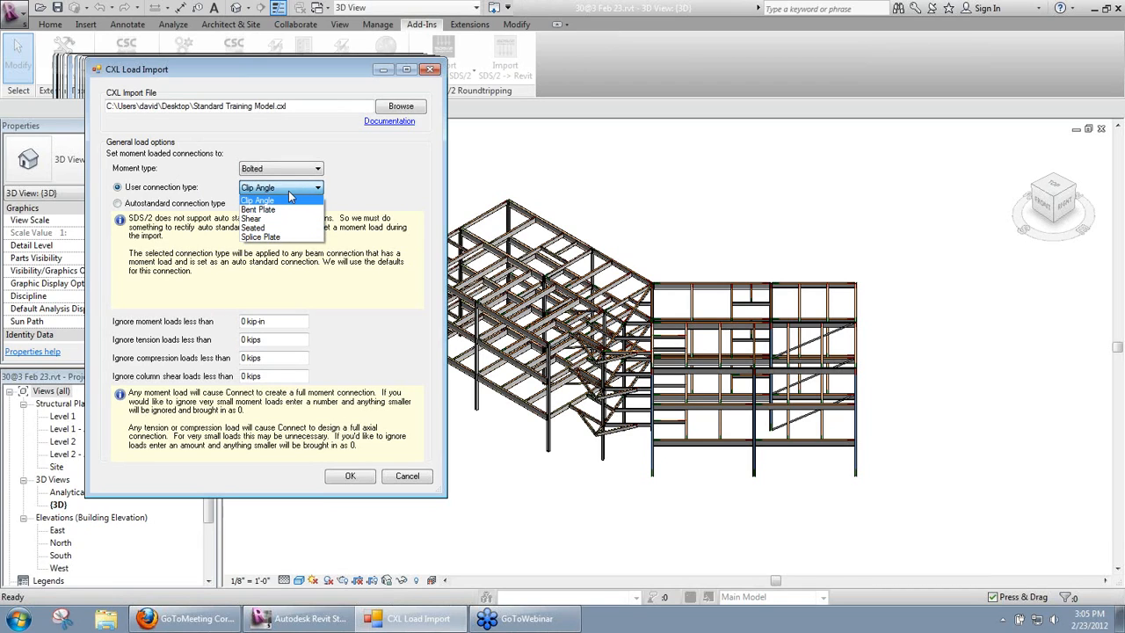
click(267, 200)
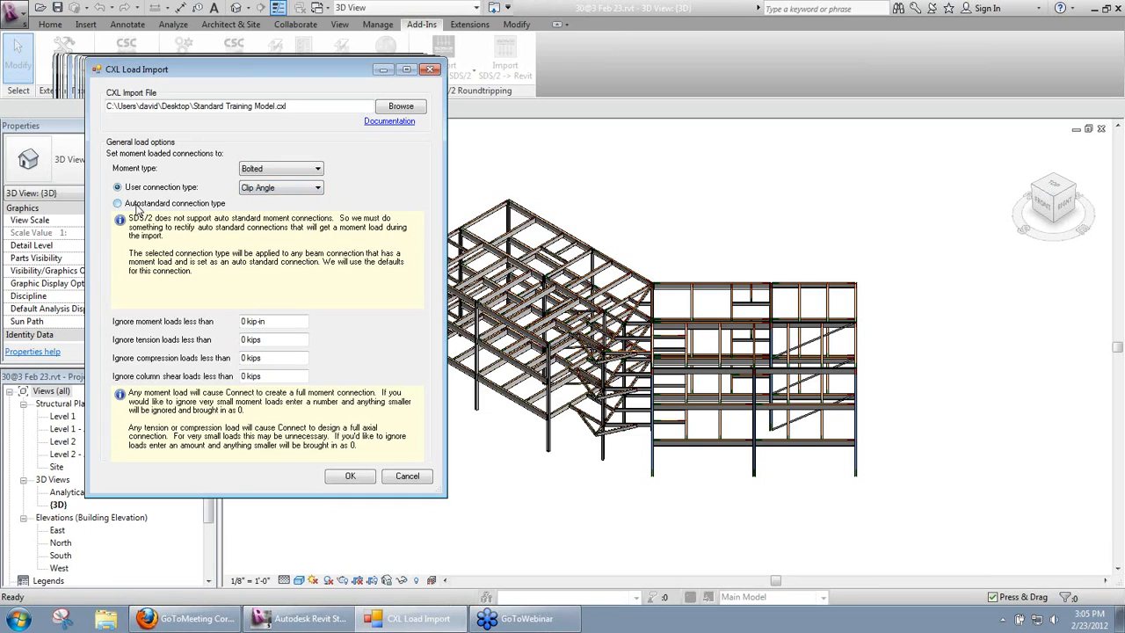
click(116, 204)
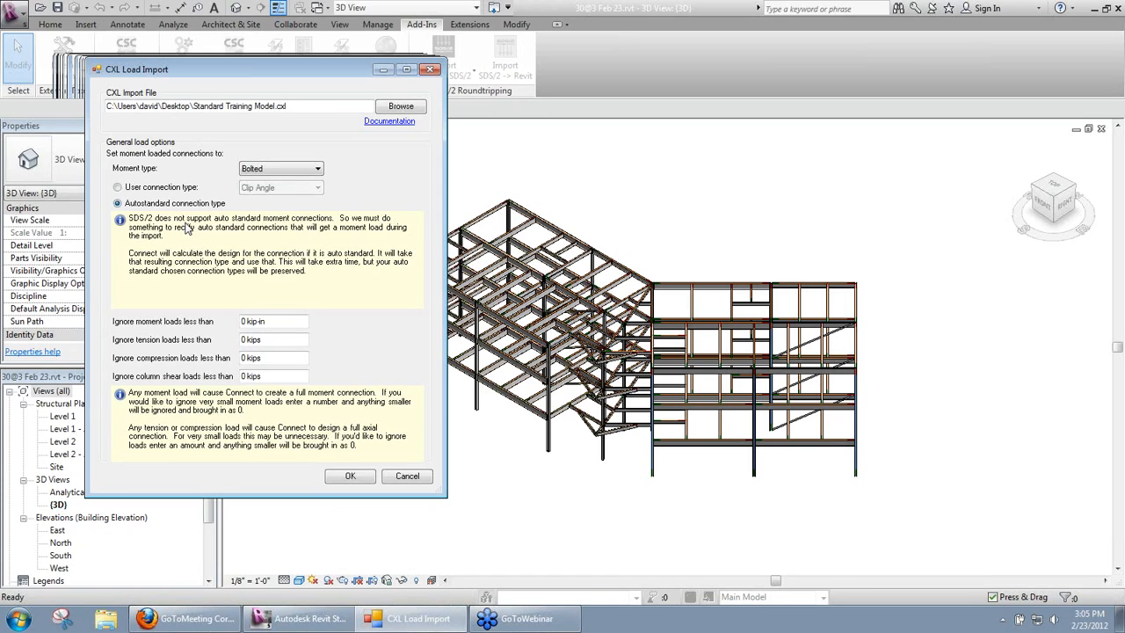
Set the user connection type to Shear, leaving ignore-load thresholds at 0.
click(116, 187)
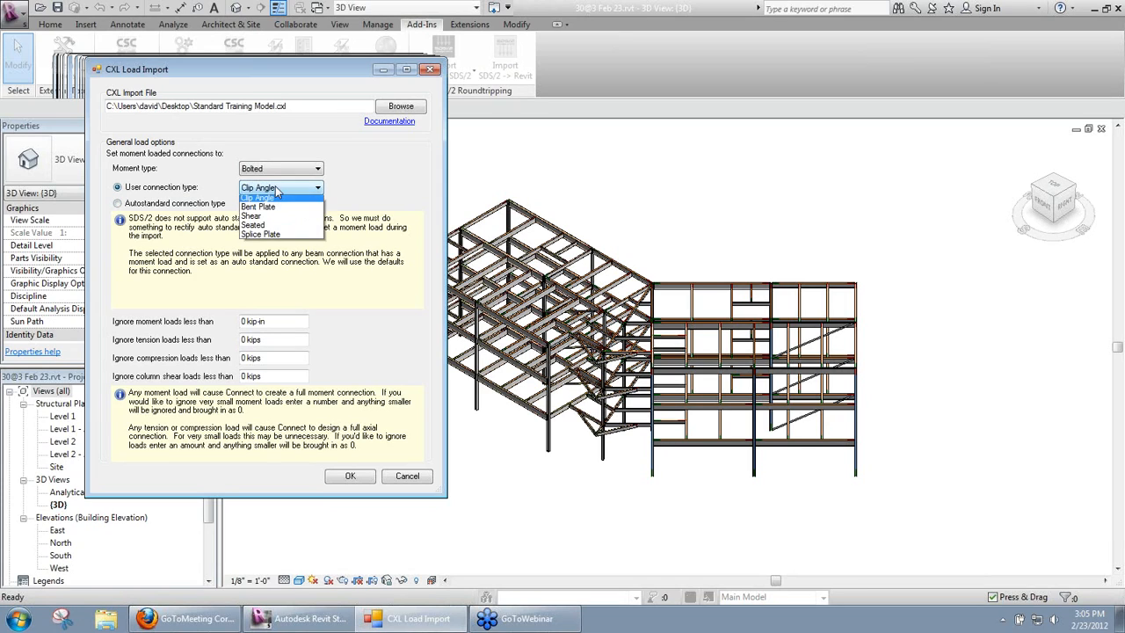
mouse_move(267, 218)
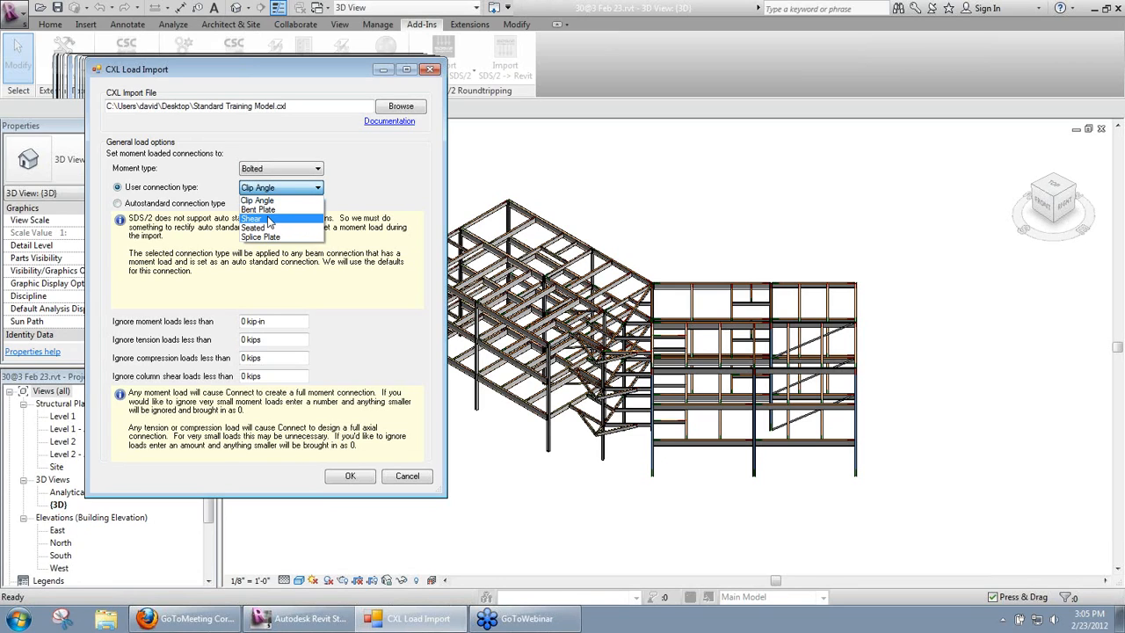
click(257, 218)
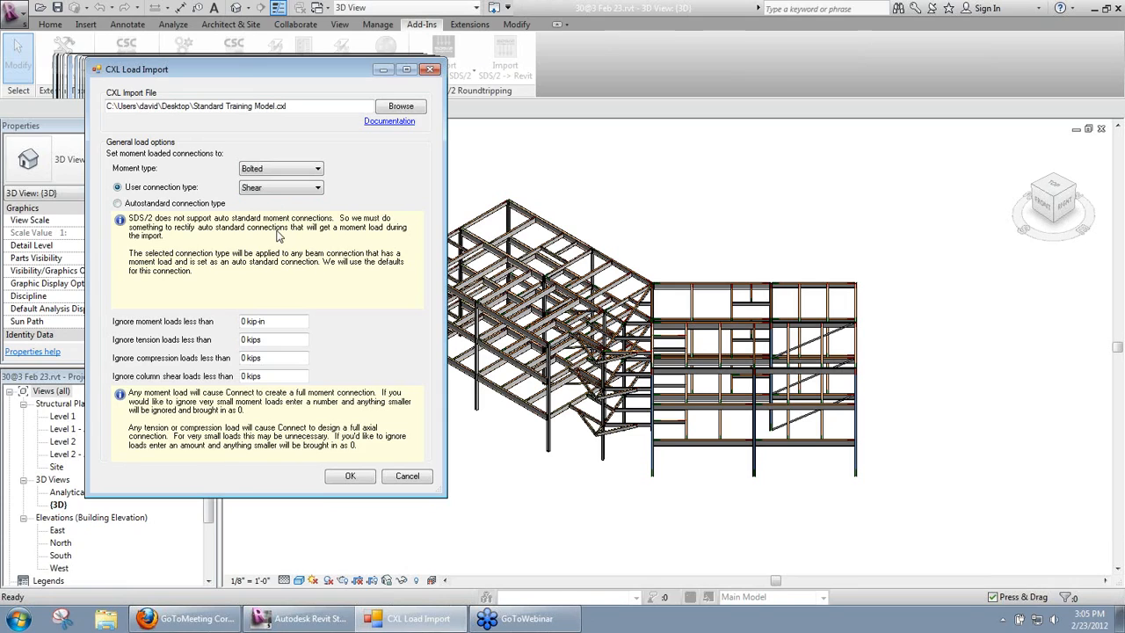
mouse_move(281, 243)
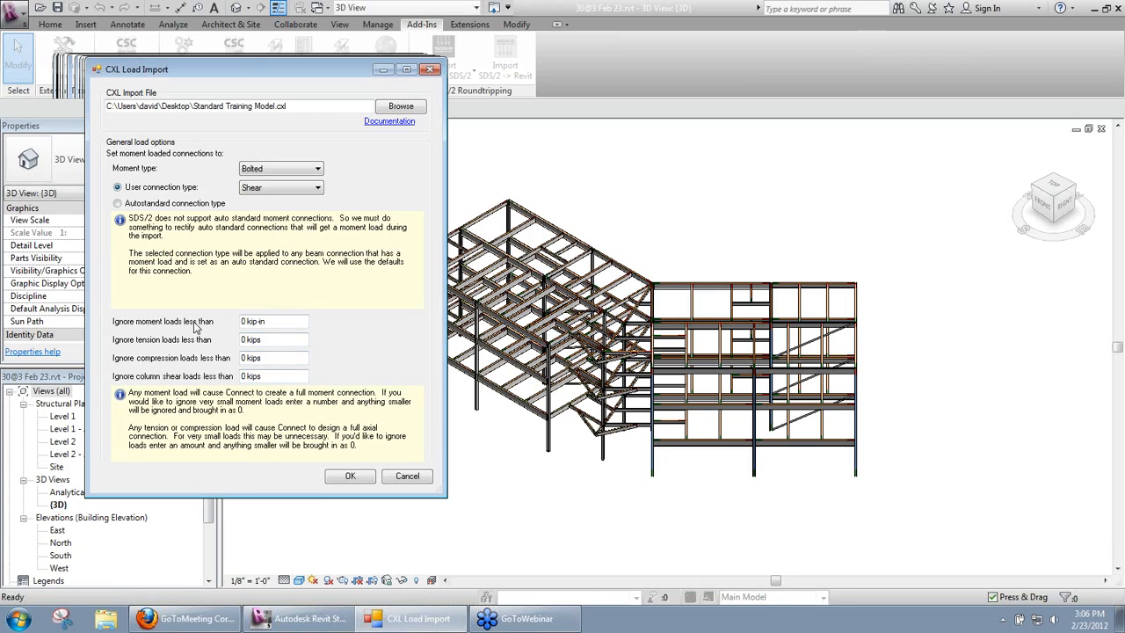
mouse_move(176, 338)
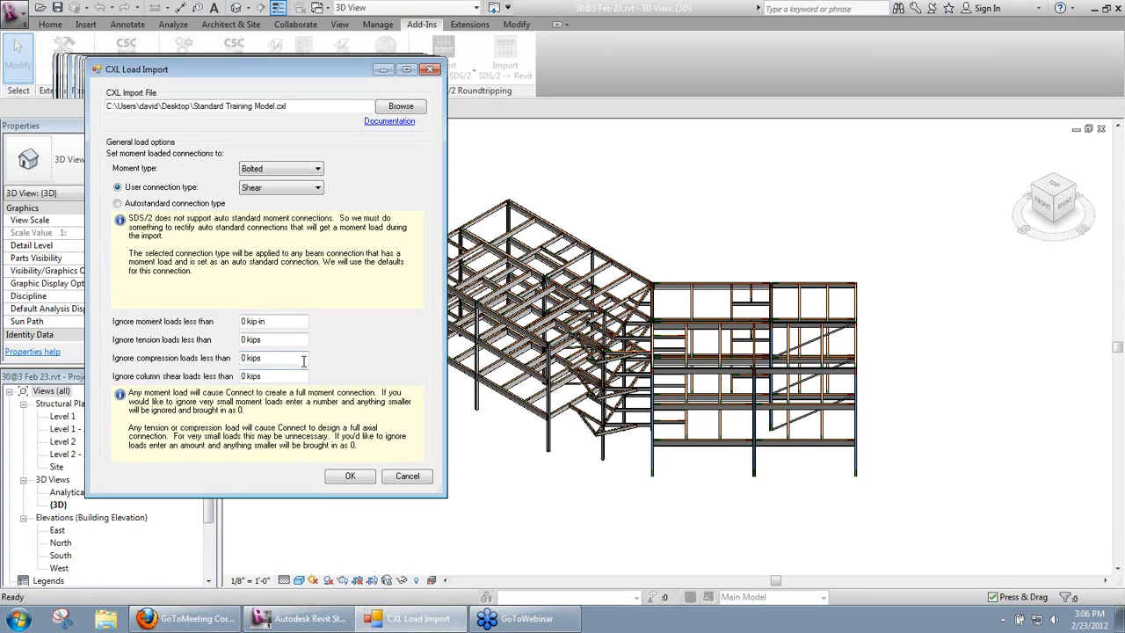
mouse_move(334, 345)
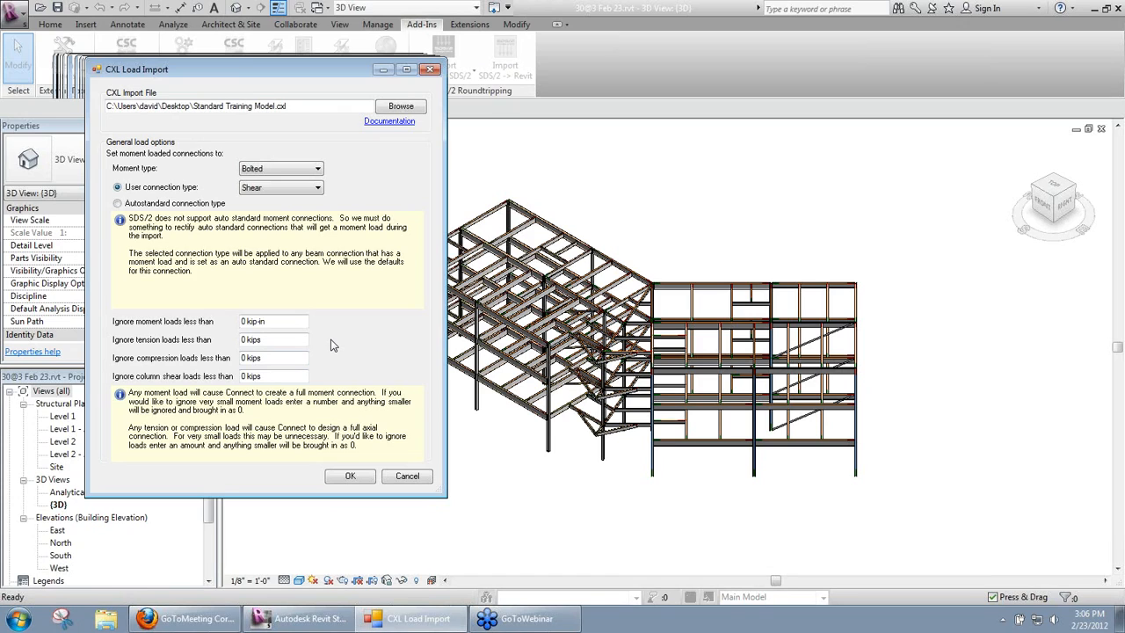
mouse_move(343, 368)
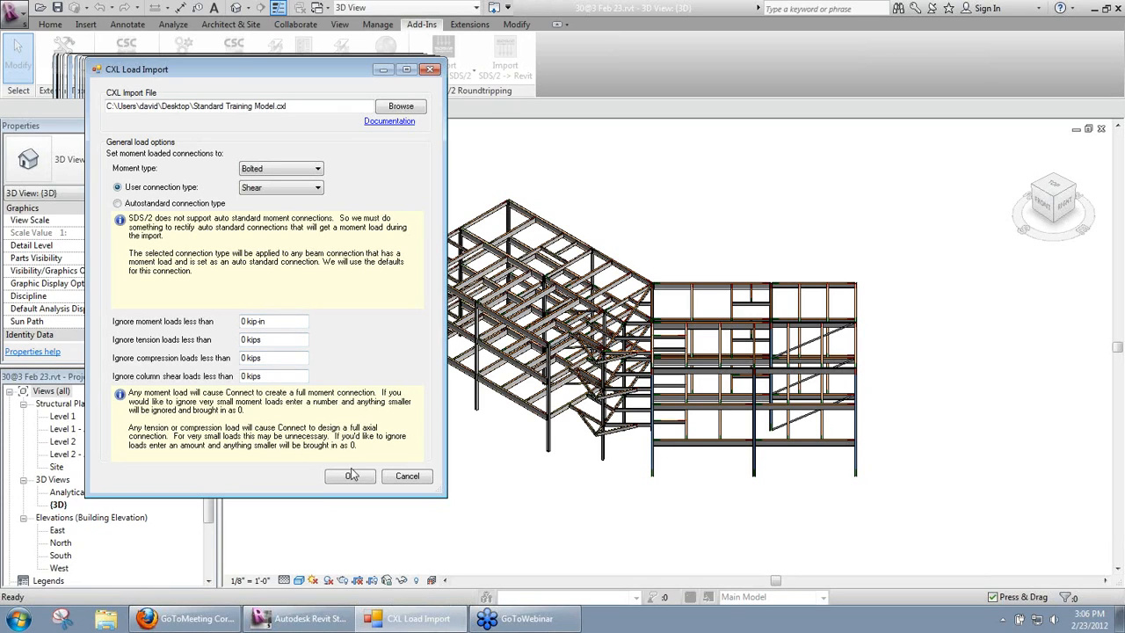
Run the CXL import to produce the load report of shear, moment and compression values.
click(350, 475)
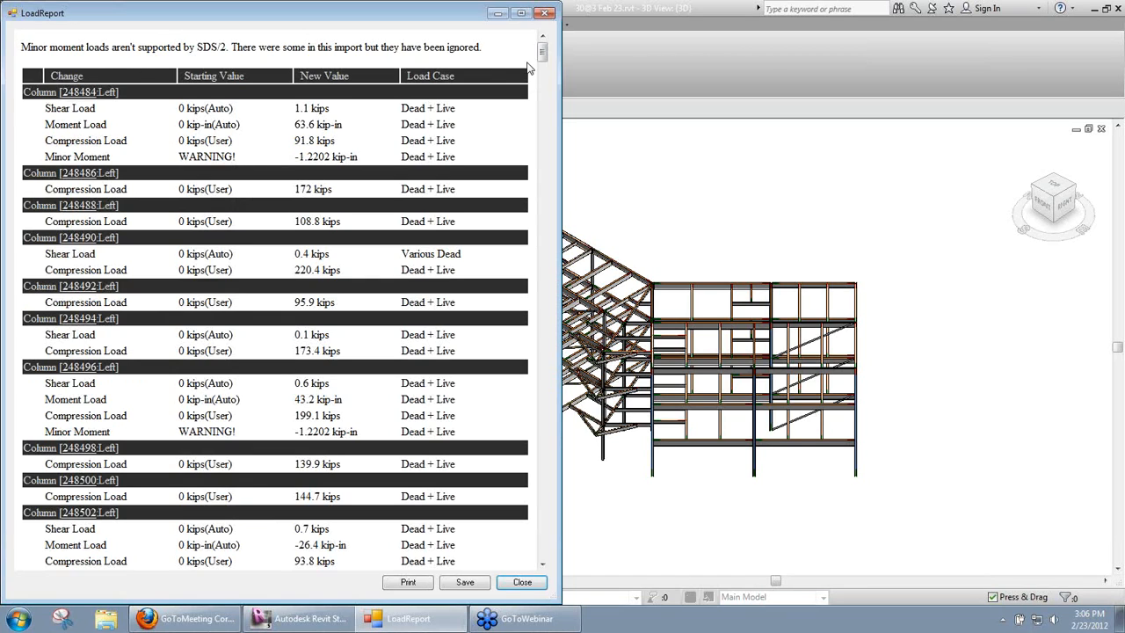
mouse_move(540, 68)
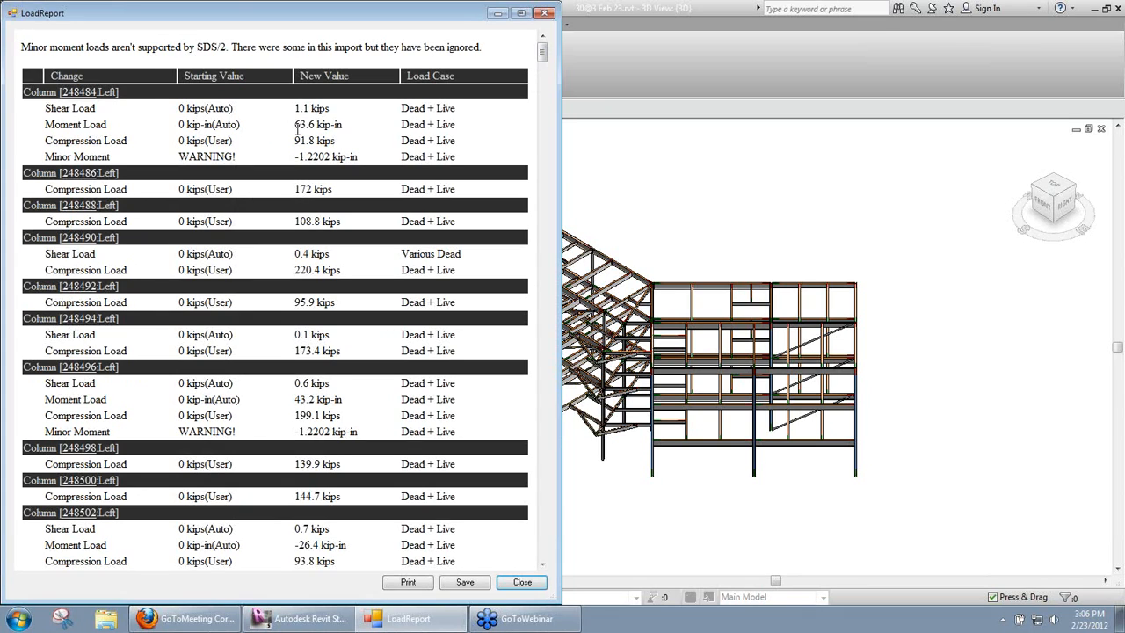
mouse_move(116, 250)
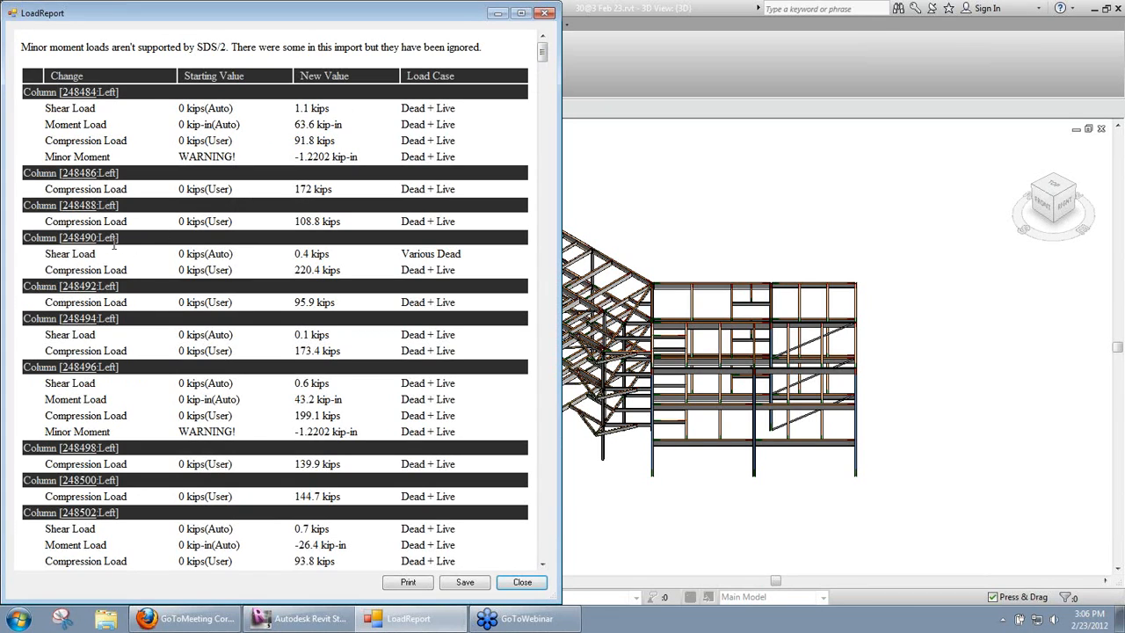
mouse_move(80, 246)
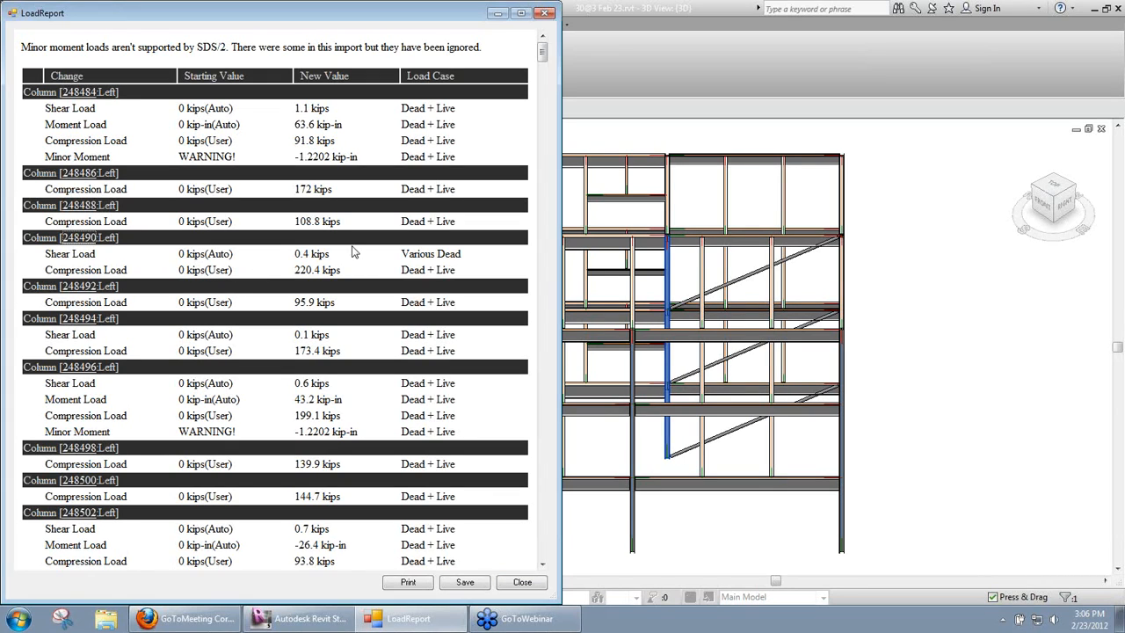
mouse_move(362, 278)
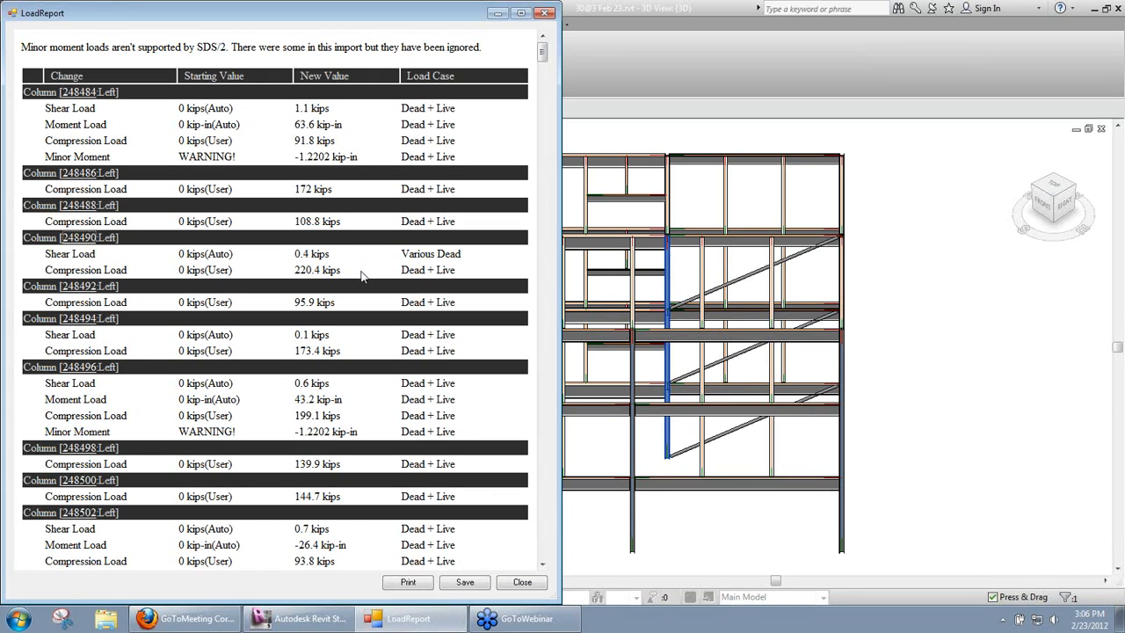
mouse_move(485, 260)
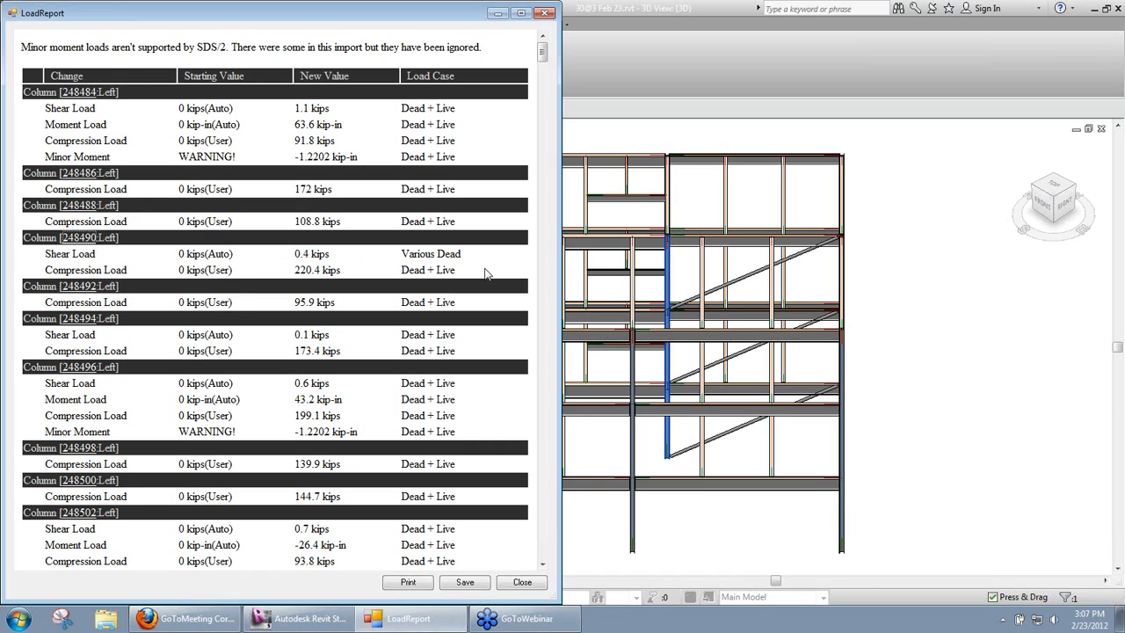
mouse_move(479, 264)
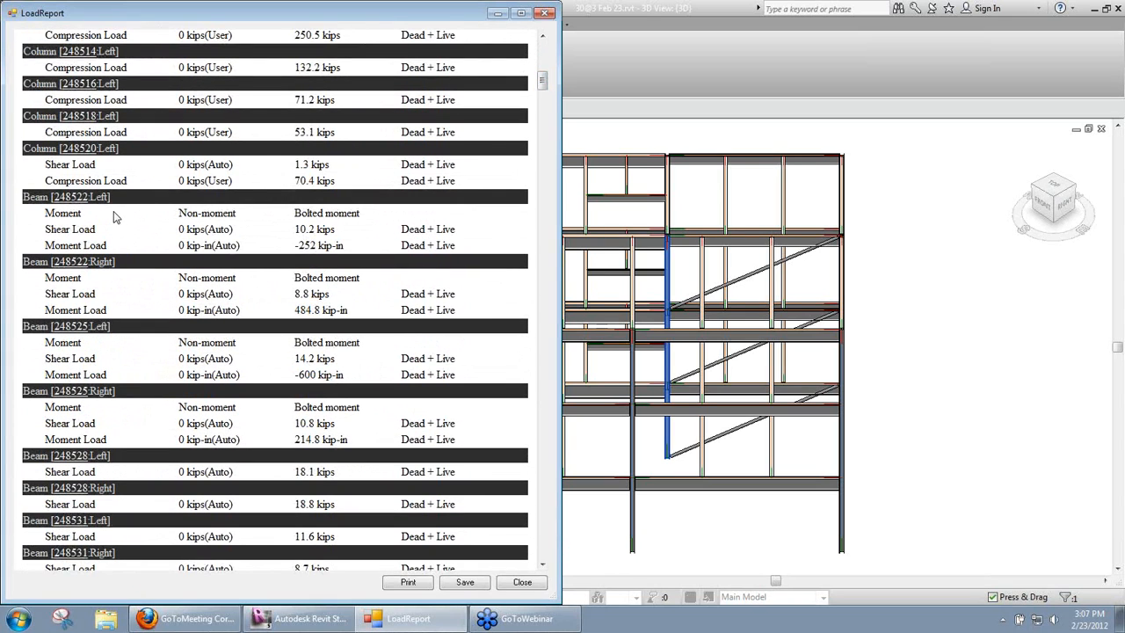
mouse_move(102, 231)
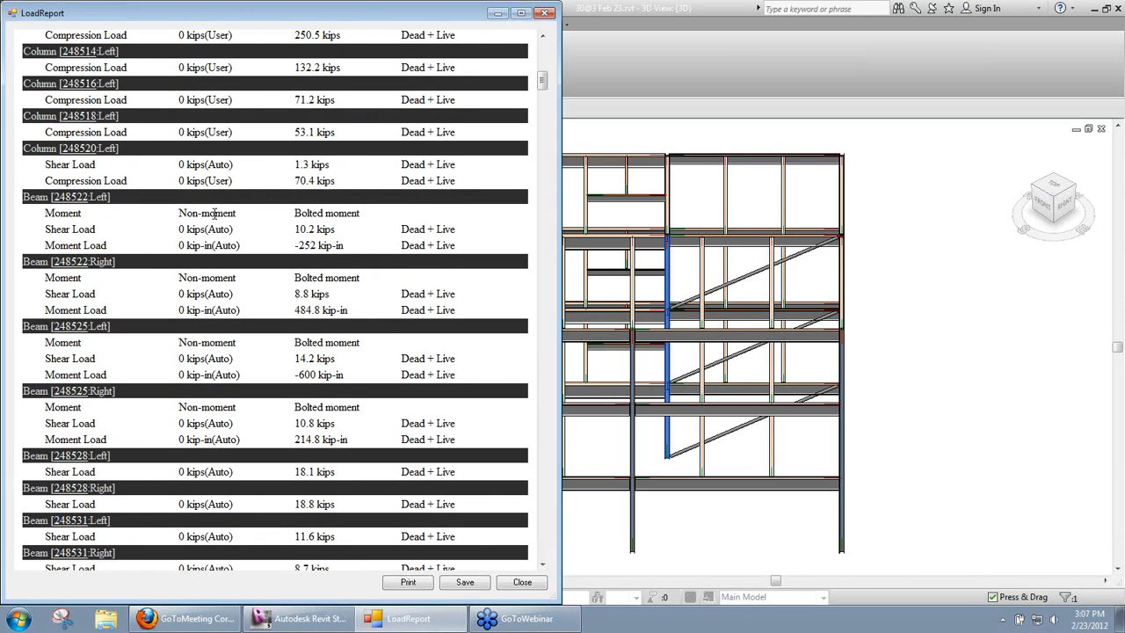
mouse_move(320, 218)
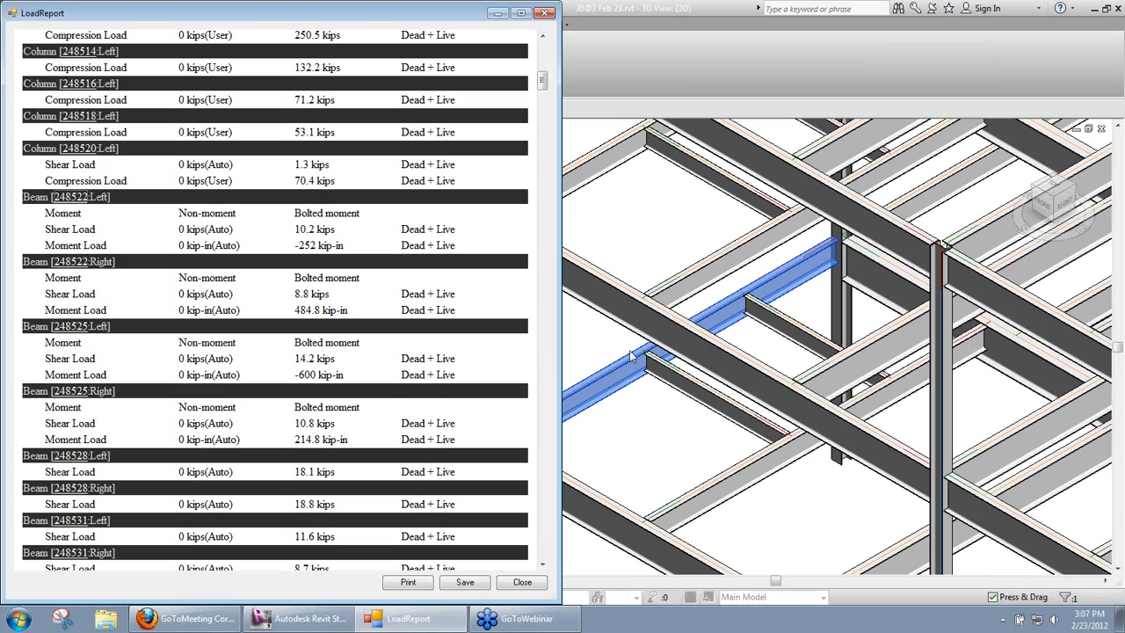
mouse_move(323, 246)
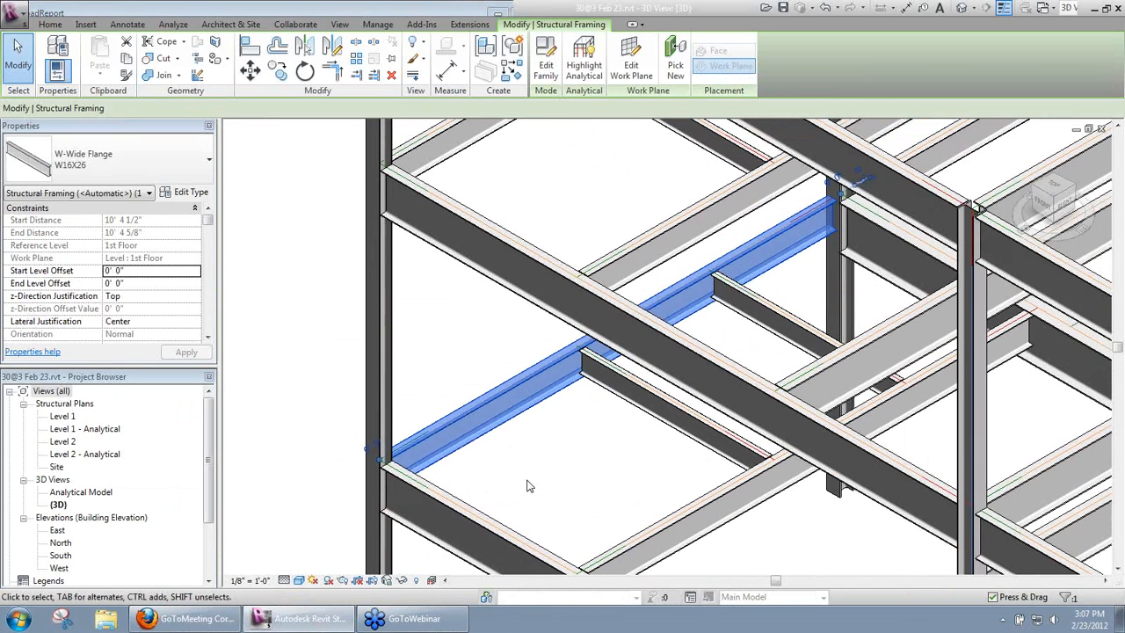
mouse_move(534, 482)
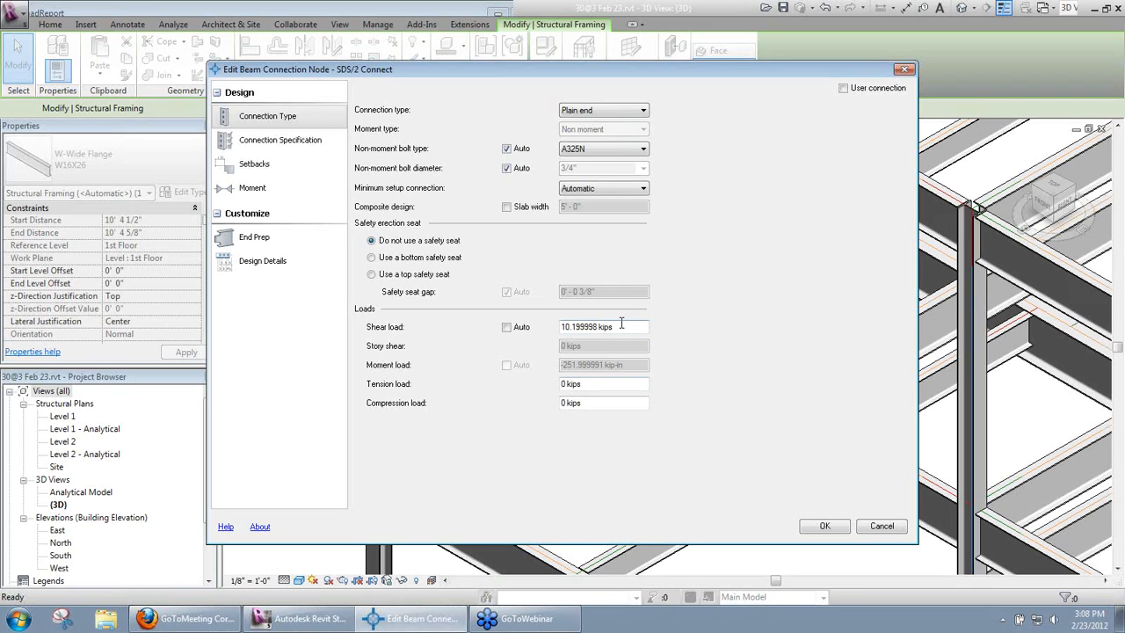
mouse_move(622, 372)
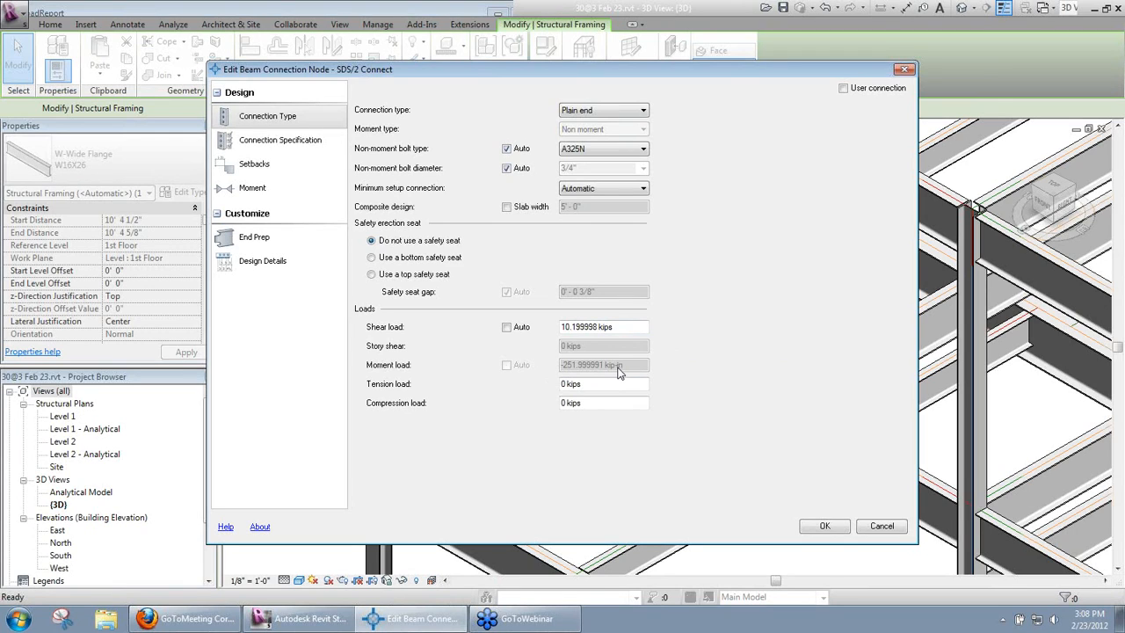
mouse_move(661, 121)
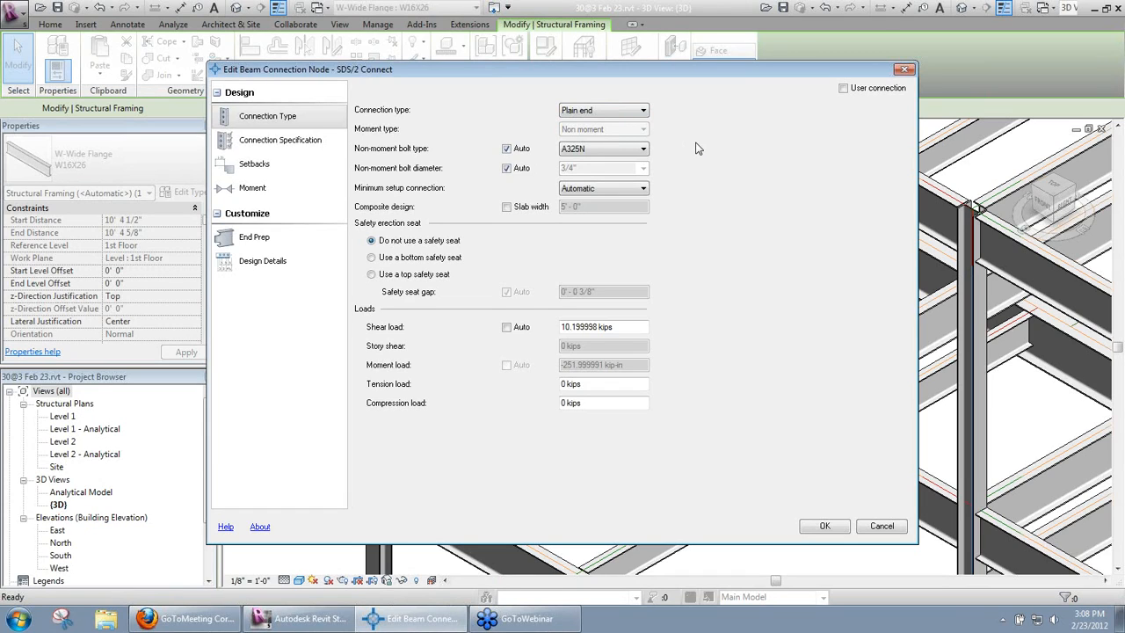
mouse_move(673, 116)
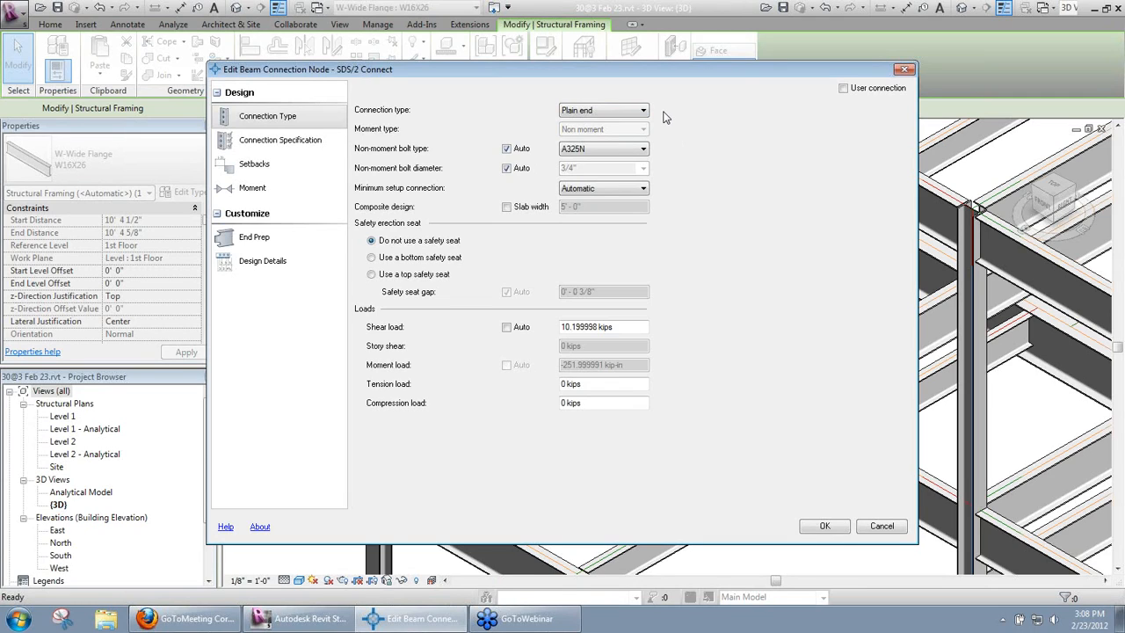
mouse_move(893, 217)
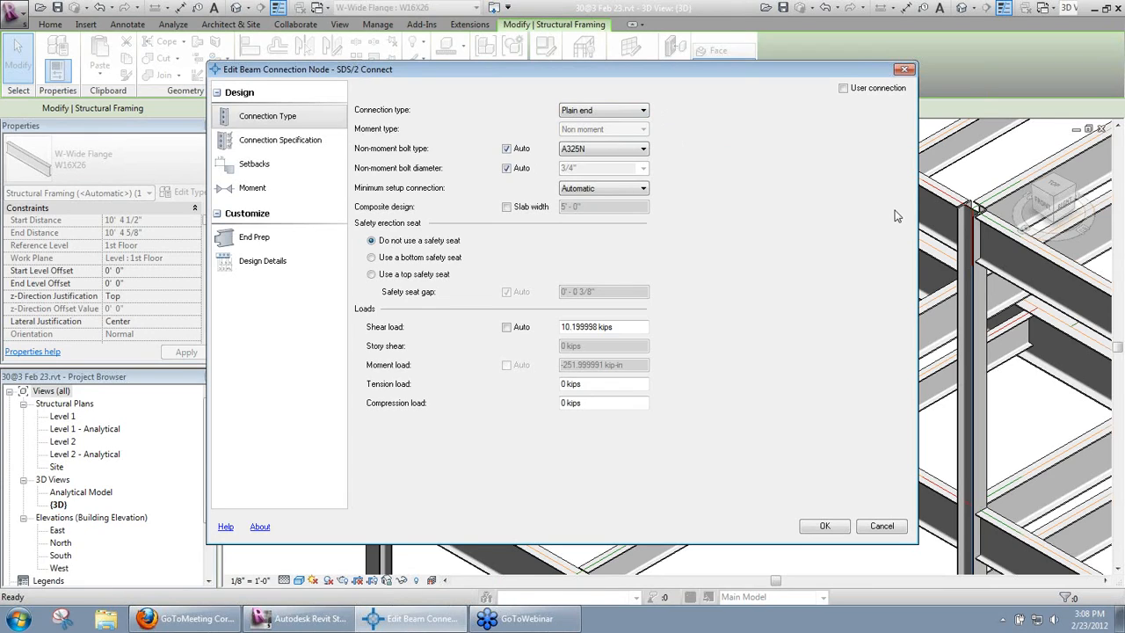
mouse_move(923, 186)
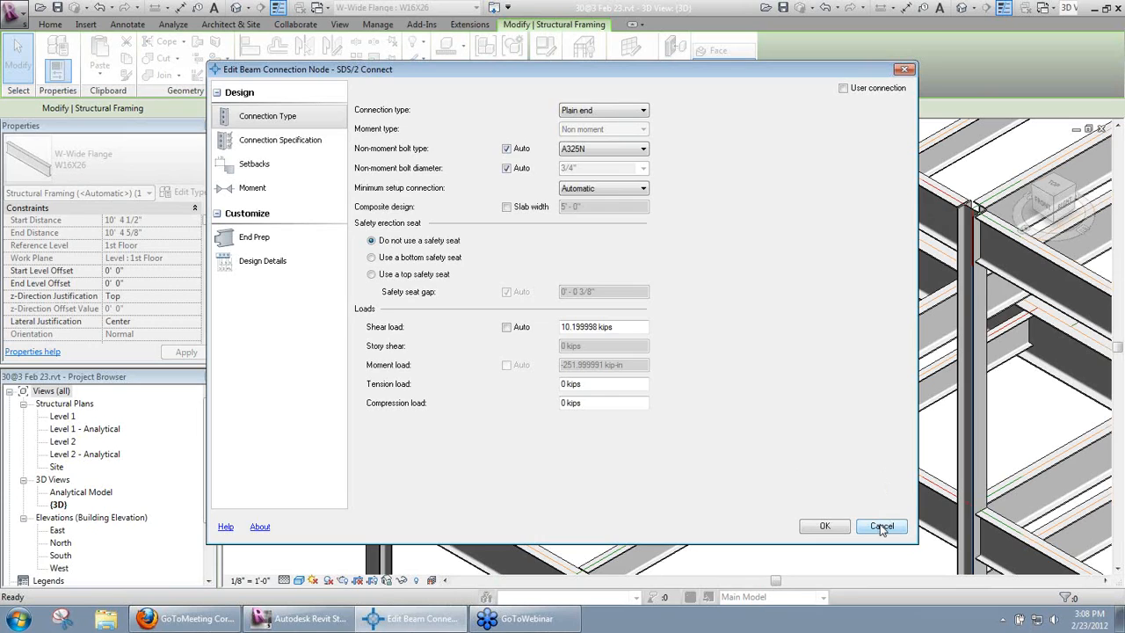
Cancel the beam connection edit after seeing the 10.2-kip shear load.
click(883, 526)
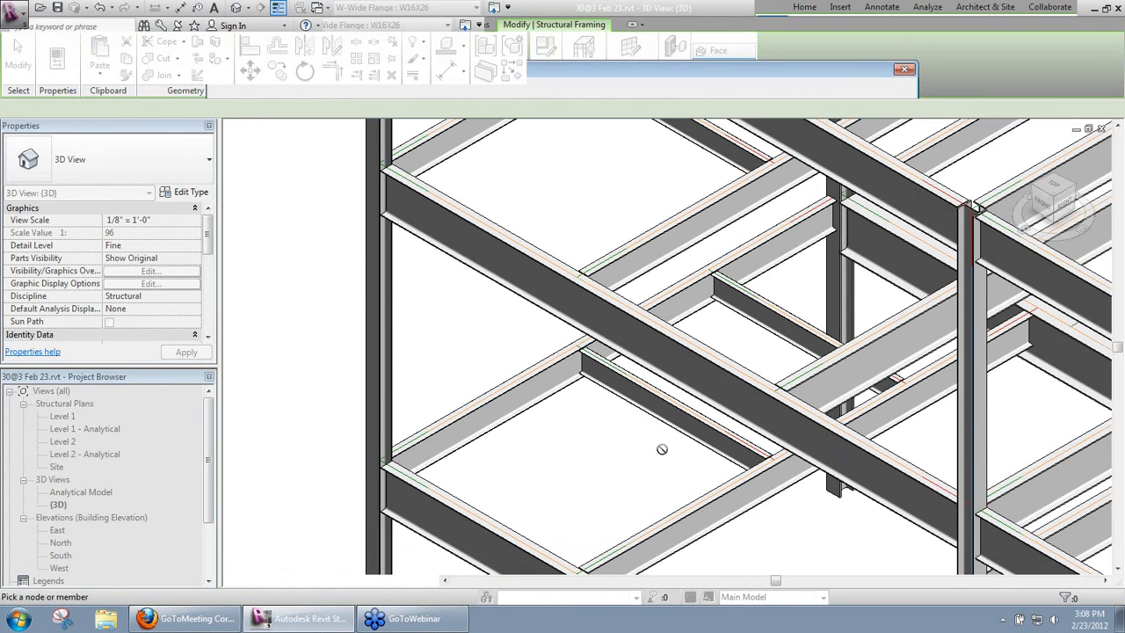
mouse_move(410, 253)
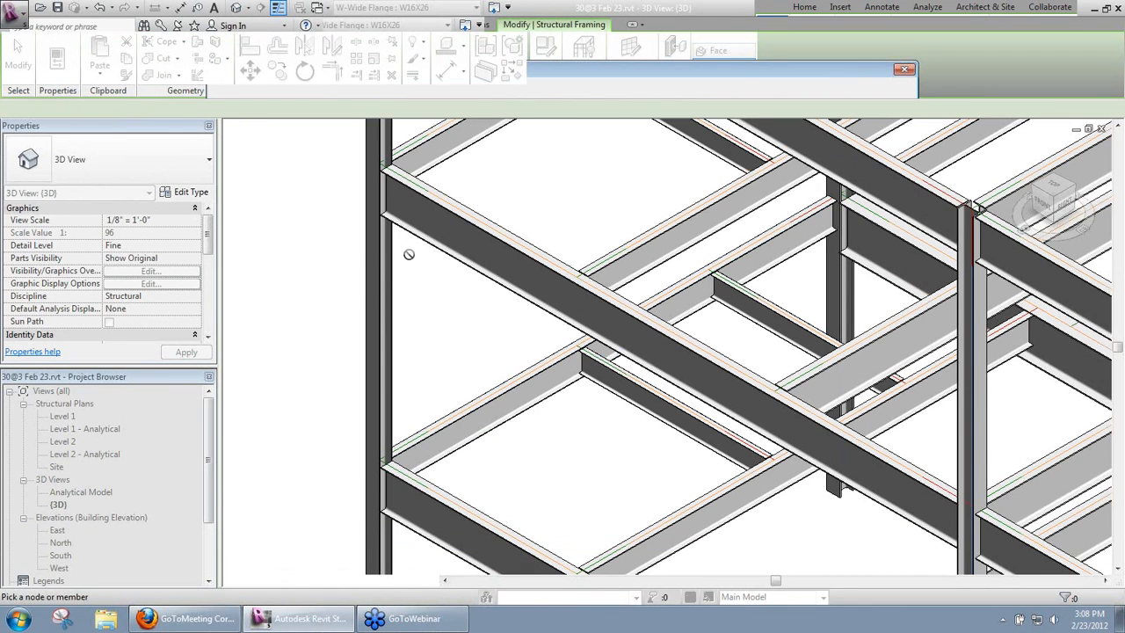
mouse_move(506, 159)
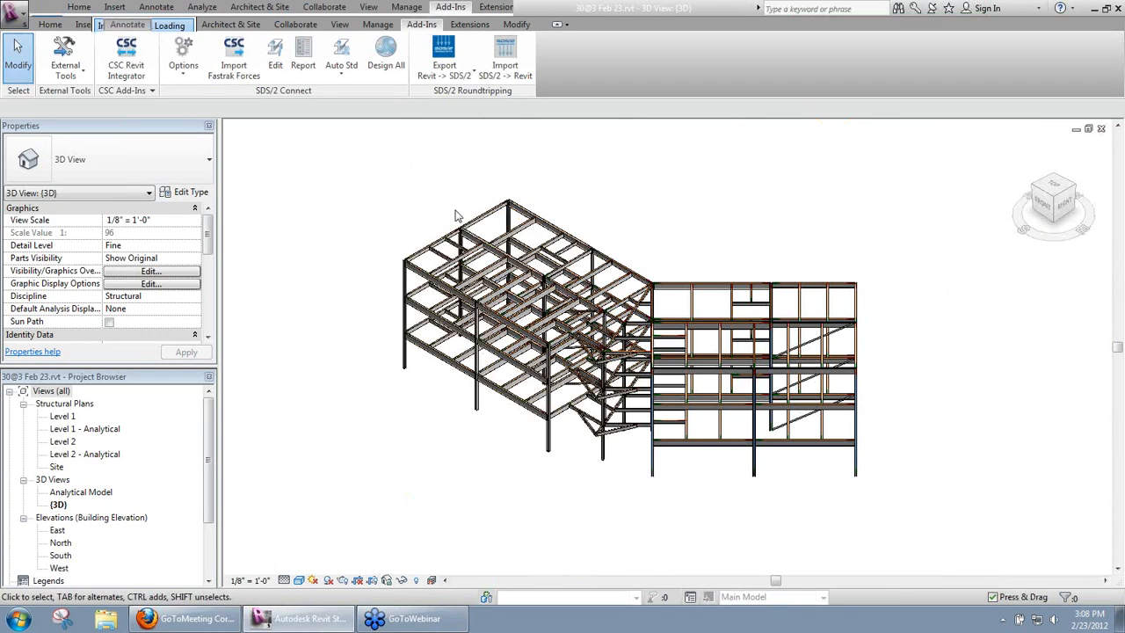
mouse_move(295, 187)
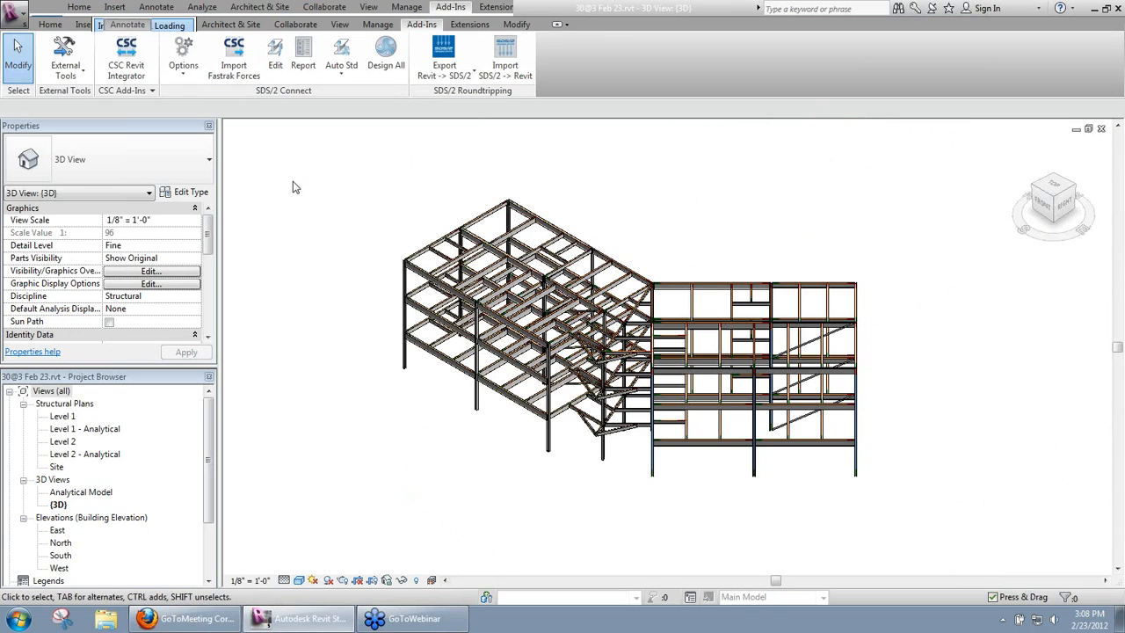
Set the SDS/2 Connect project design options to cover the whole structure.
click(179, 51)
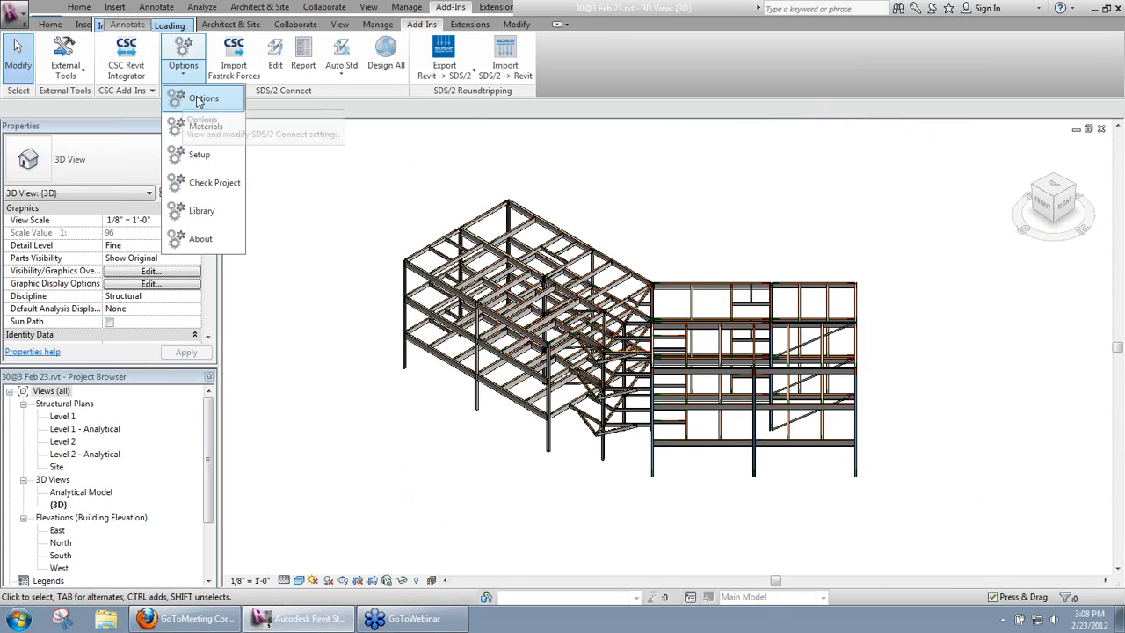
click(201, 99)
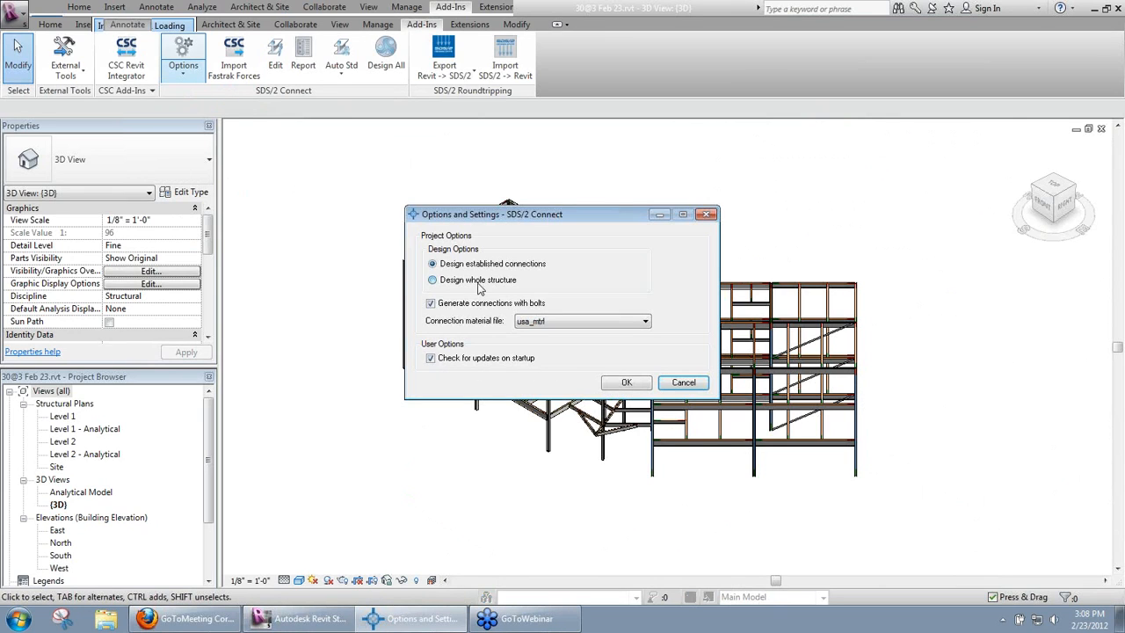
click(431, 279)
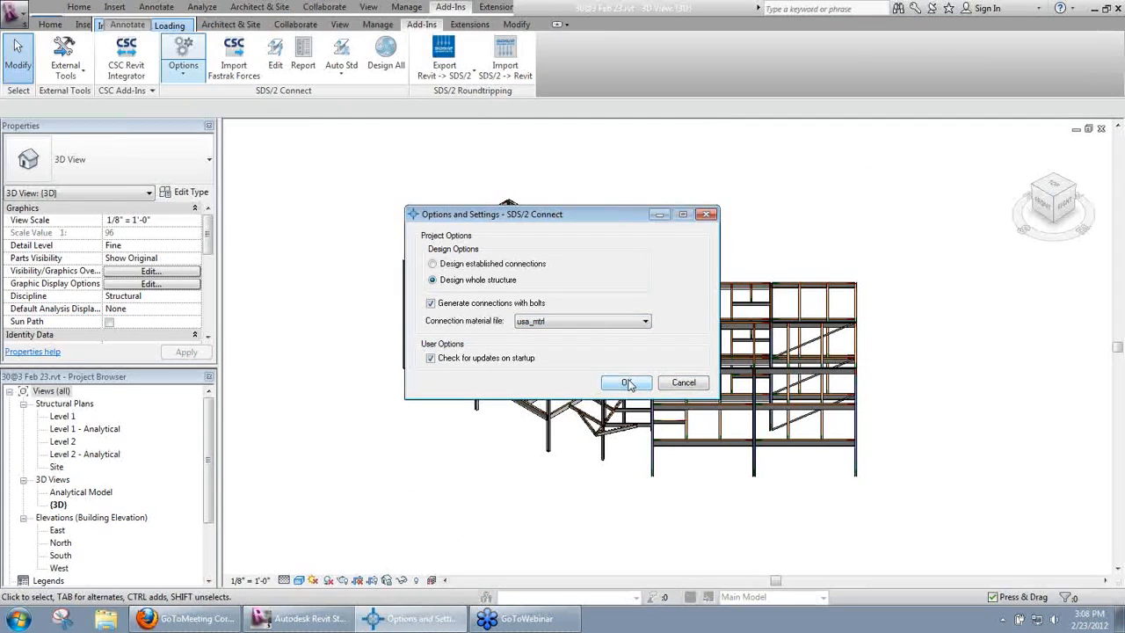
click(626, 384)
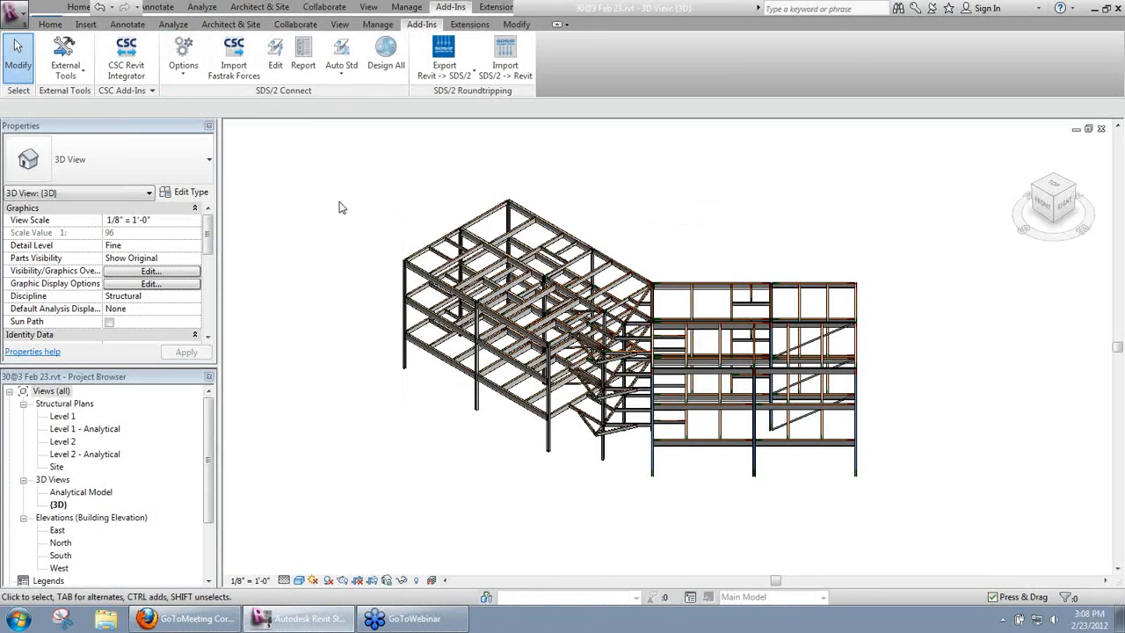
mouse_move(234, 67)
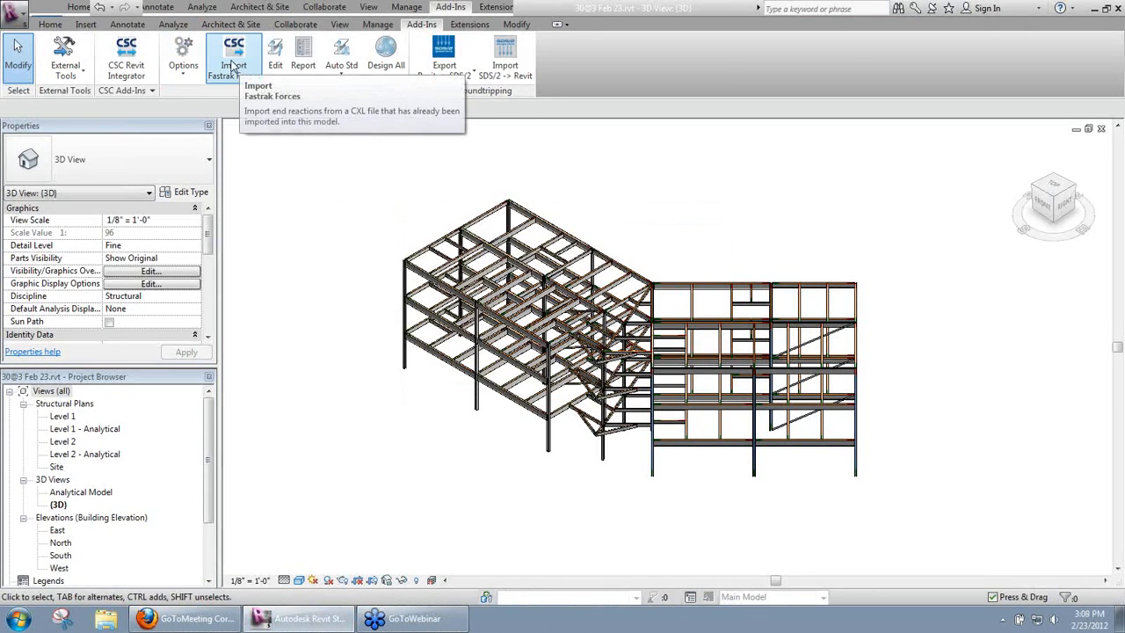
Start a Fastrak force import from Standard Training Model.cxl with bolted moment connections.
click(231, 53)
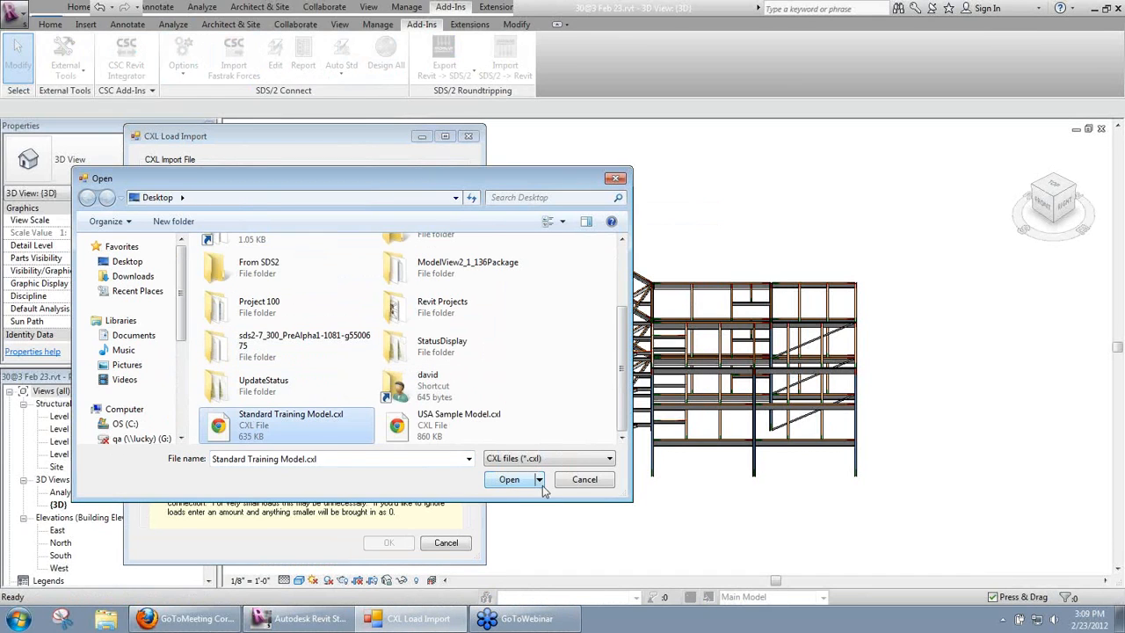
click(510, 478)
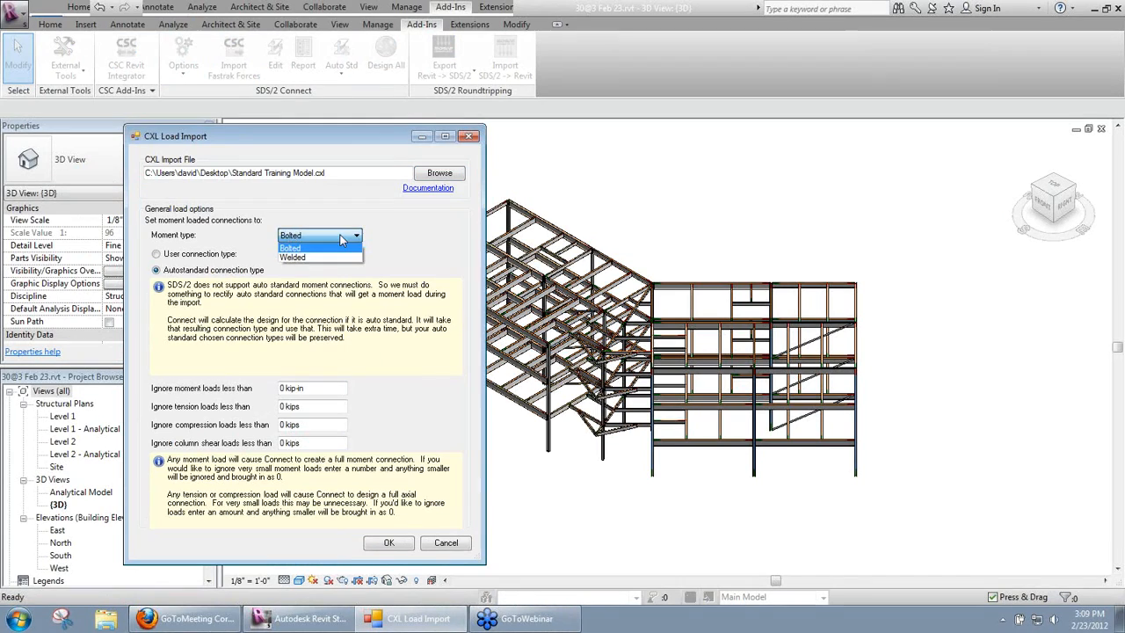
click(157, 253)
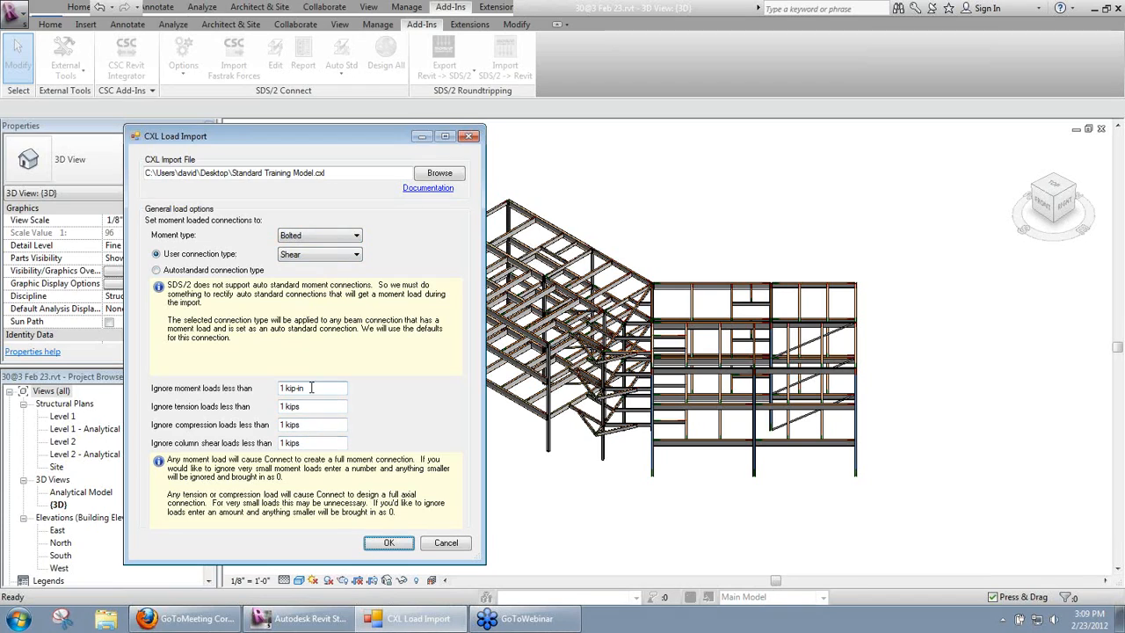
mouse_move(390, 543)
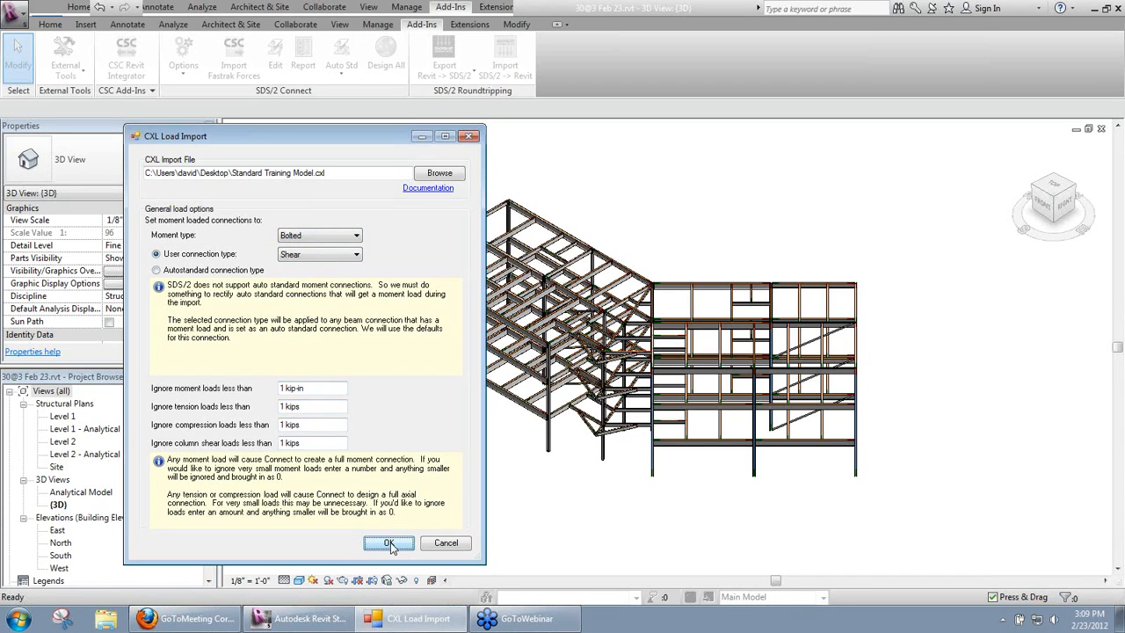
Run the import and accept the beam connection carrying about 10.2 kips shear and 252 kip-in moment.
click(389, 543)
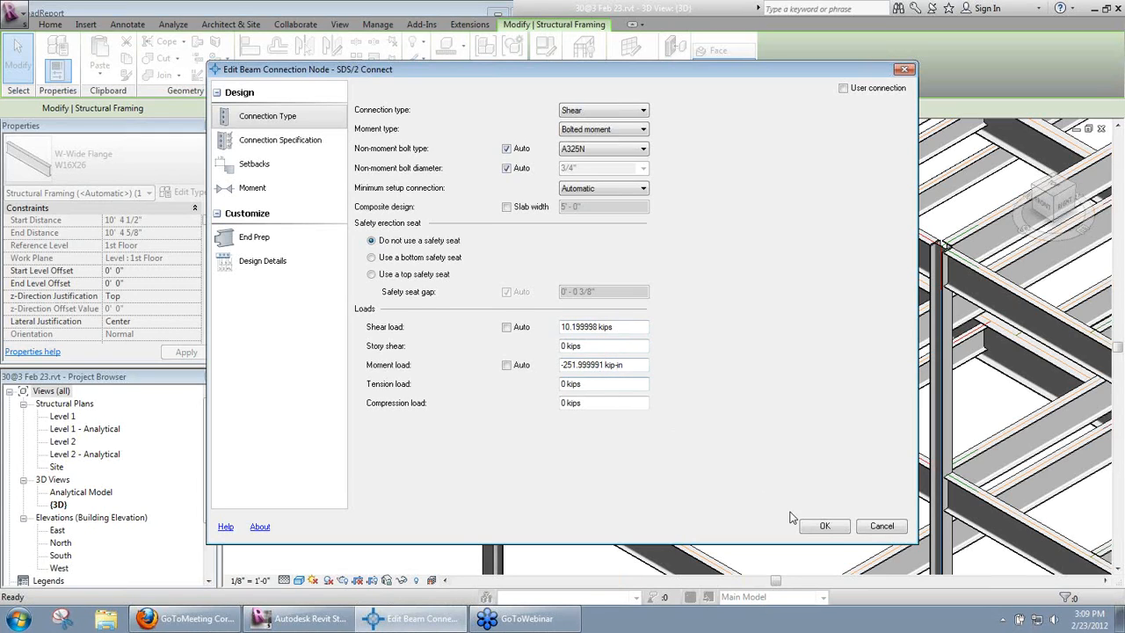
click(825, 526)
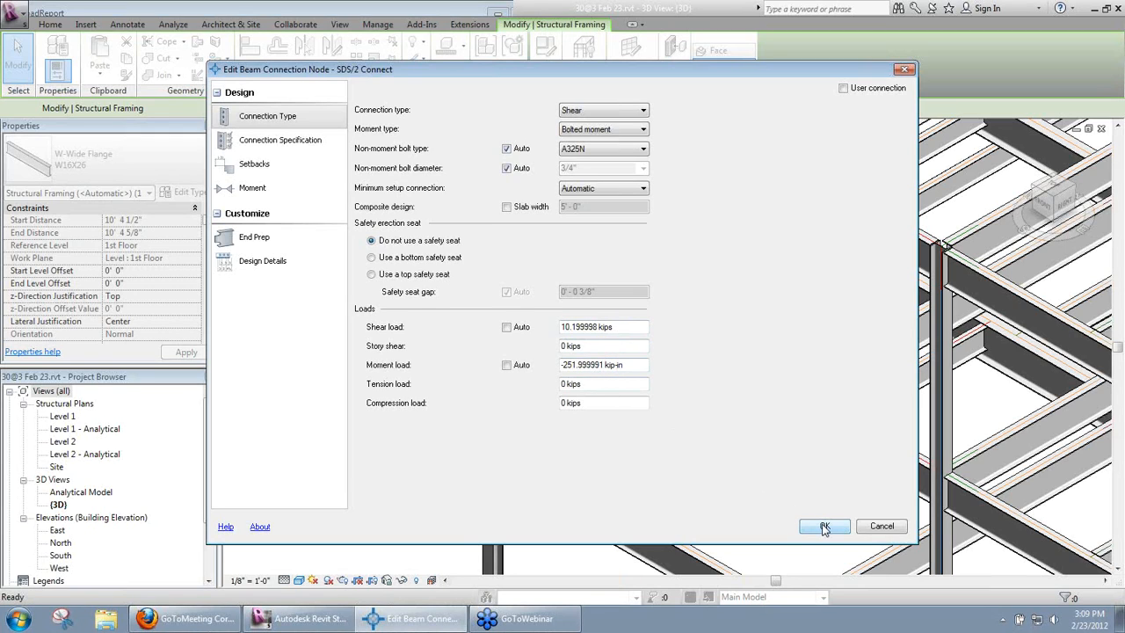
click(826, 526)
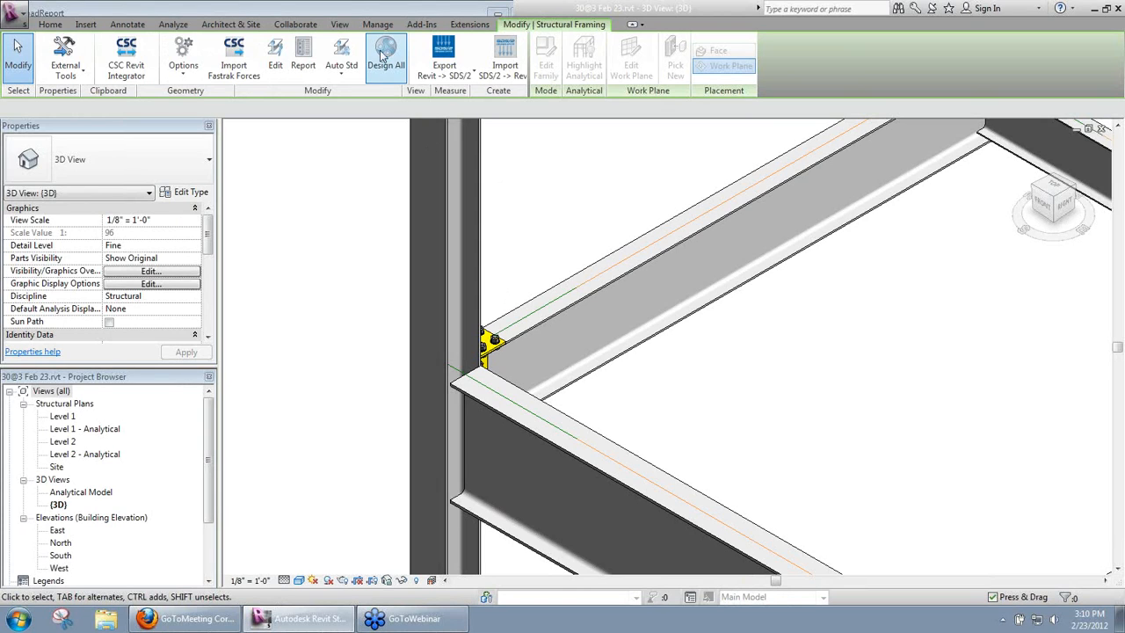
mouse_move(369, 107)
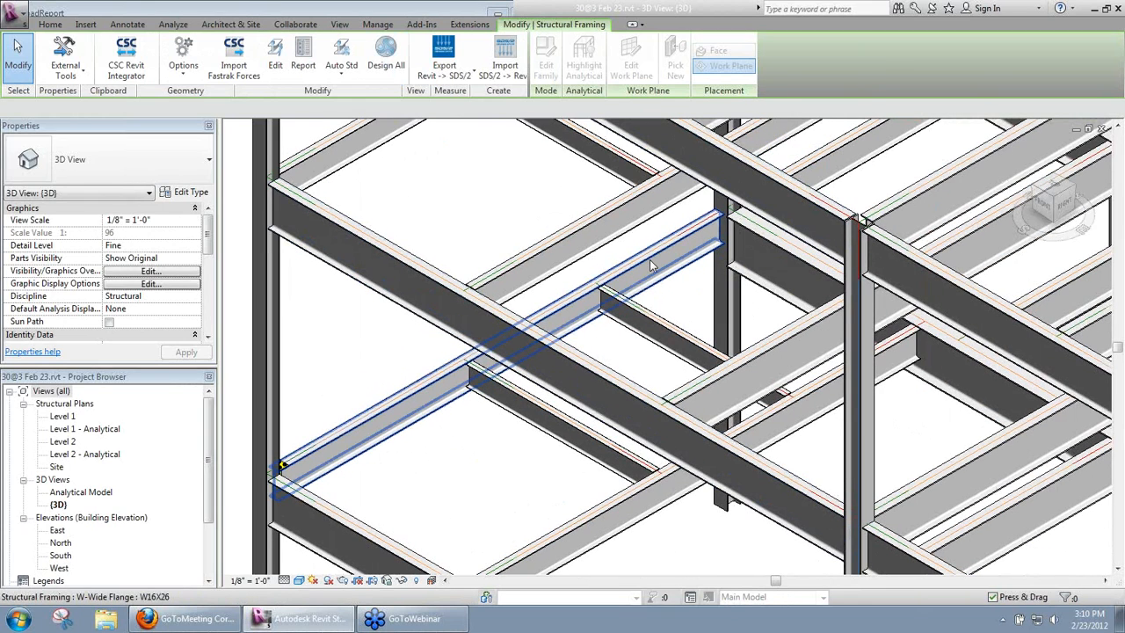
mouse_move(651, 262)
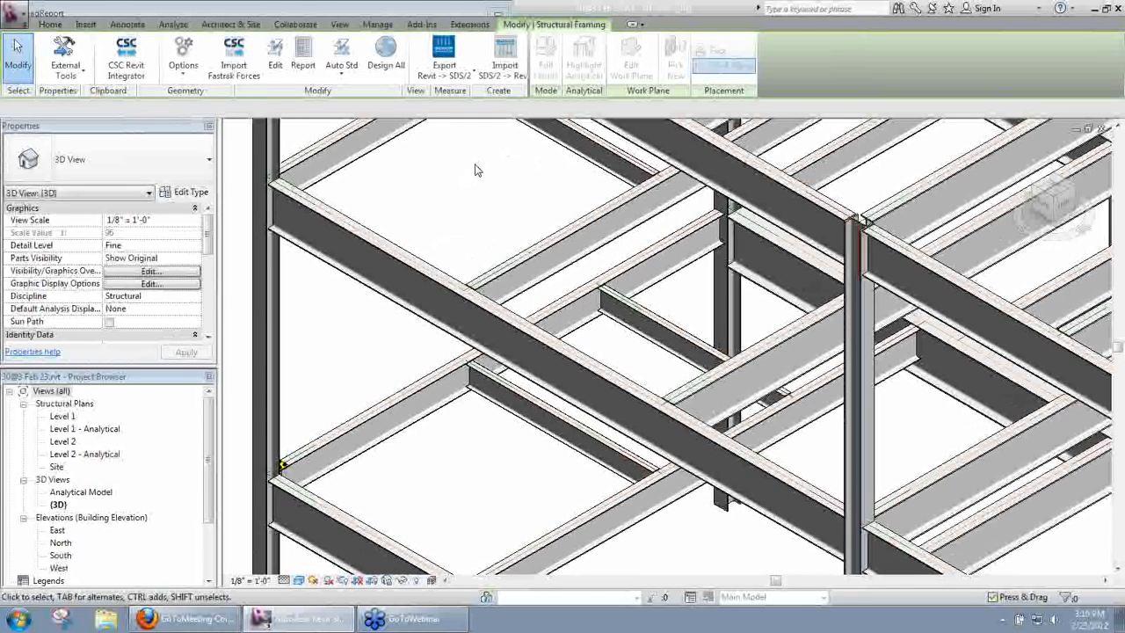
Review the project design settings and close them unchanged.
click(183, 52)
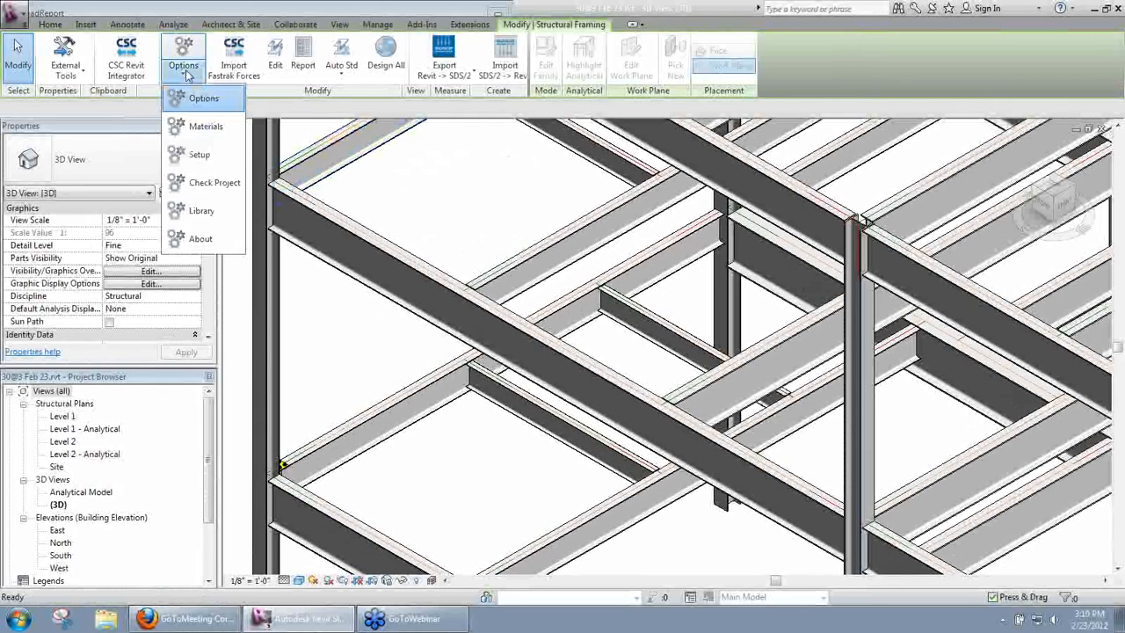
click(204, 98)
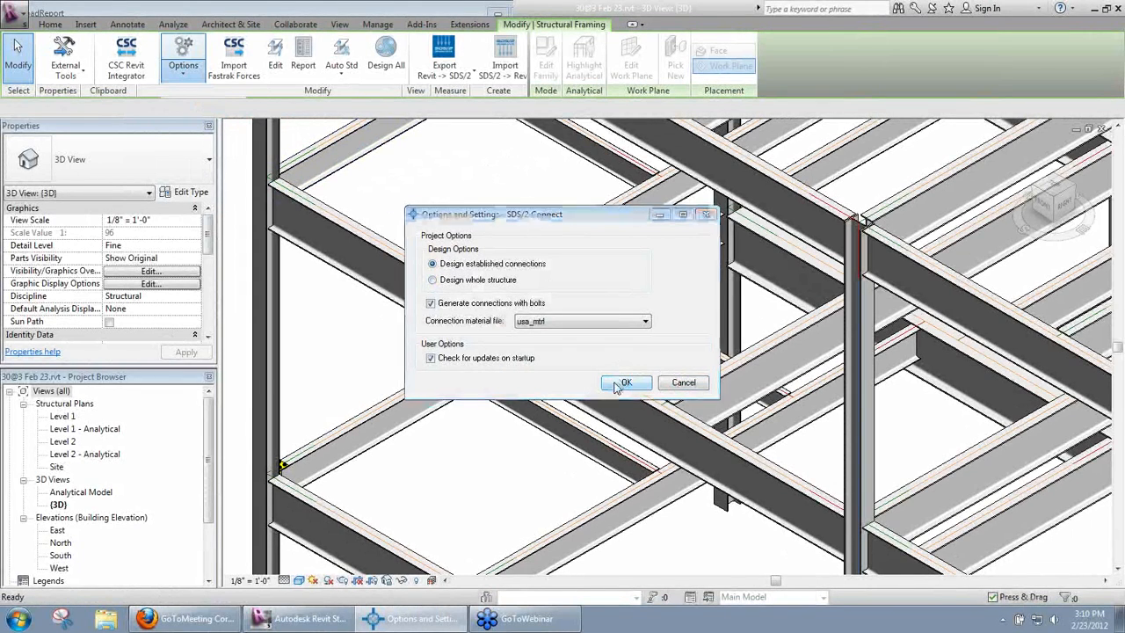
click(626, 383)
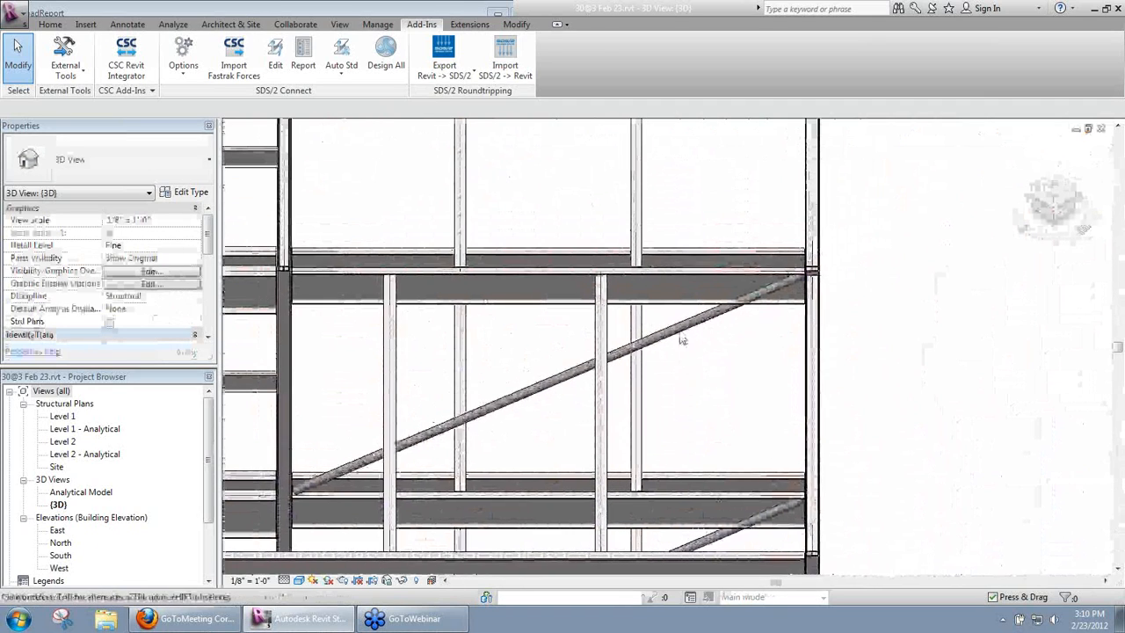
Check the diagonal HSS brace's Auto Std end connection and accept its imported loads.
click(682, 343)
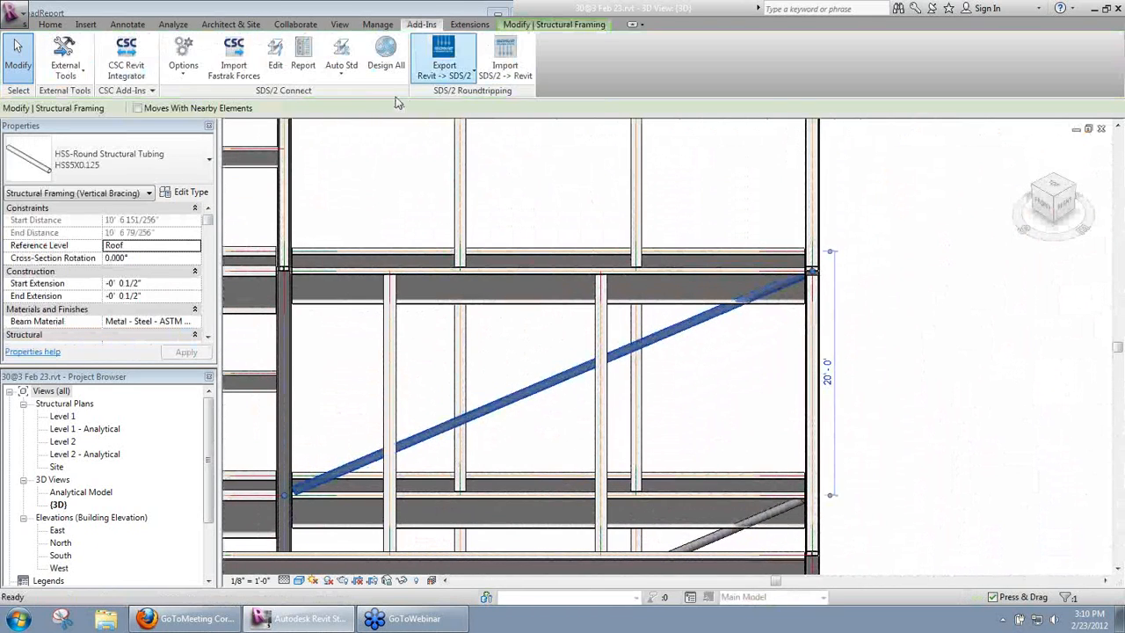
click(341, 53)
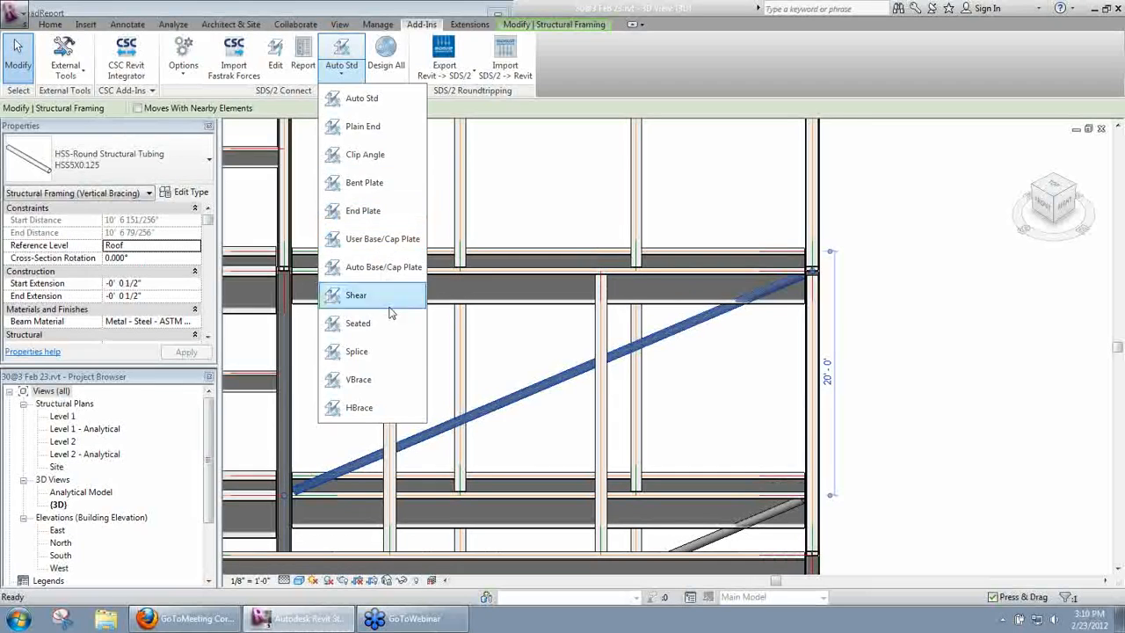
click(355, 295)
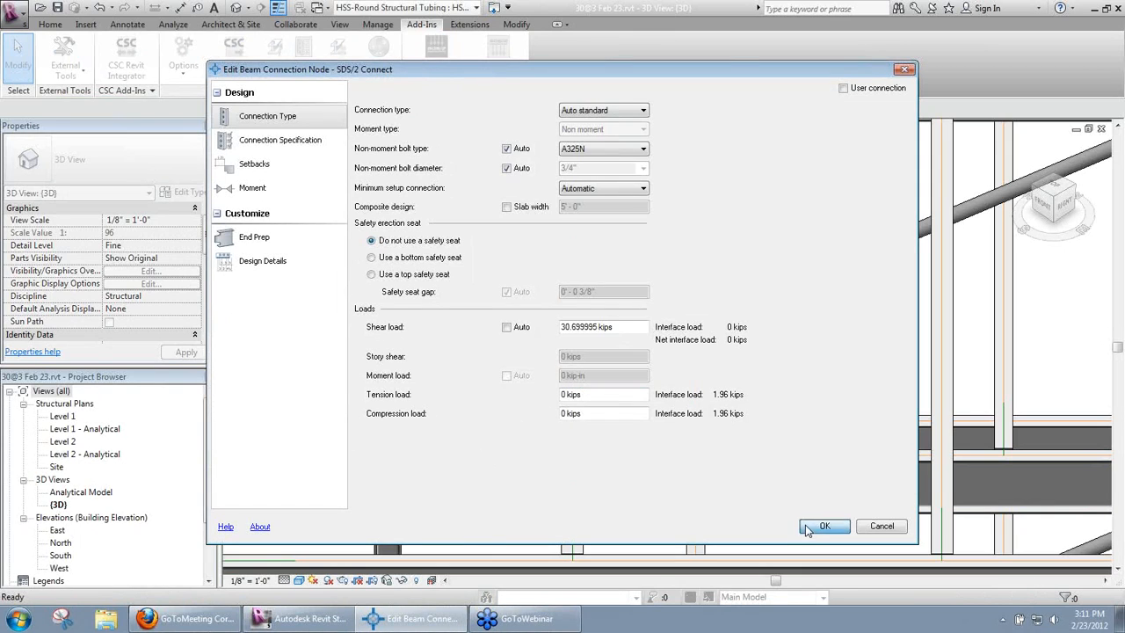
click(827, 528)
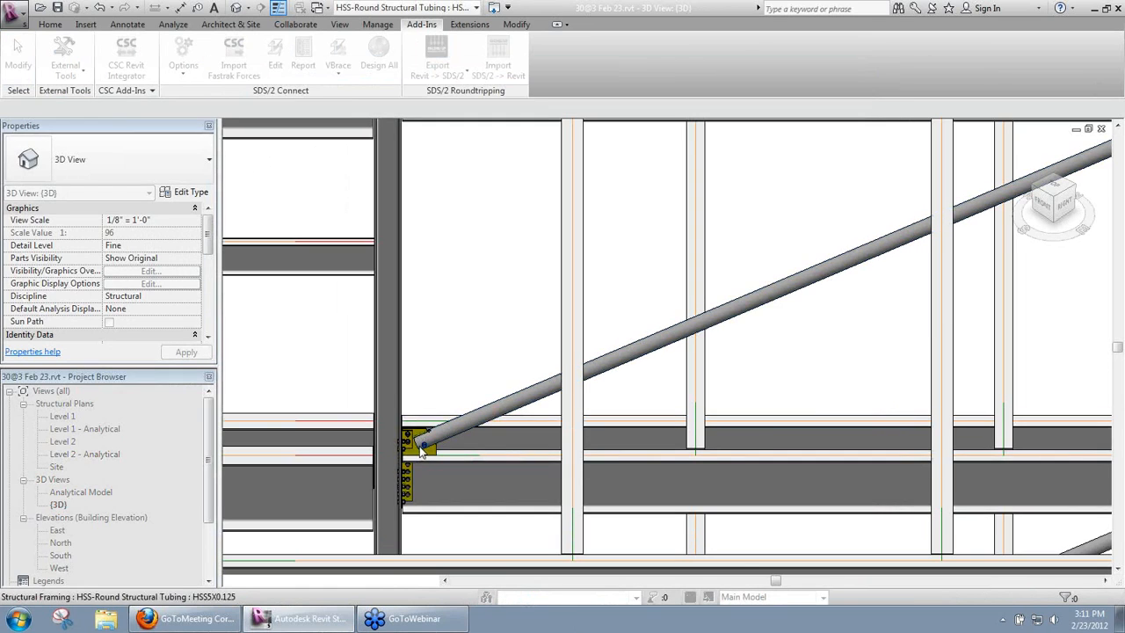
scroll(down, 3)
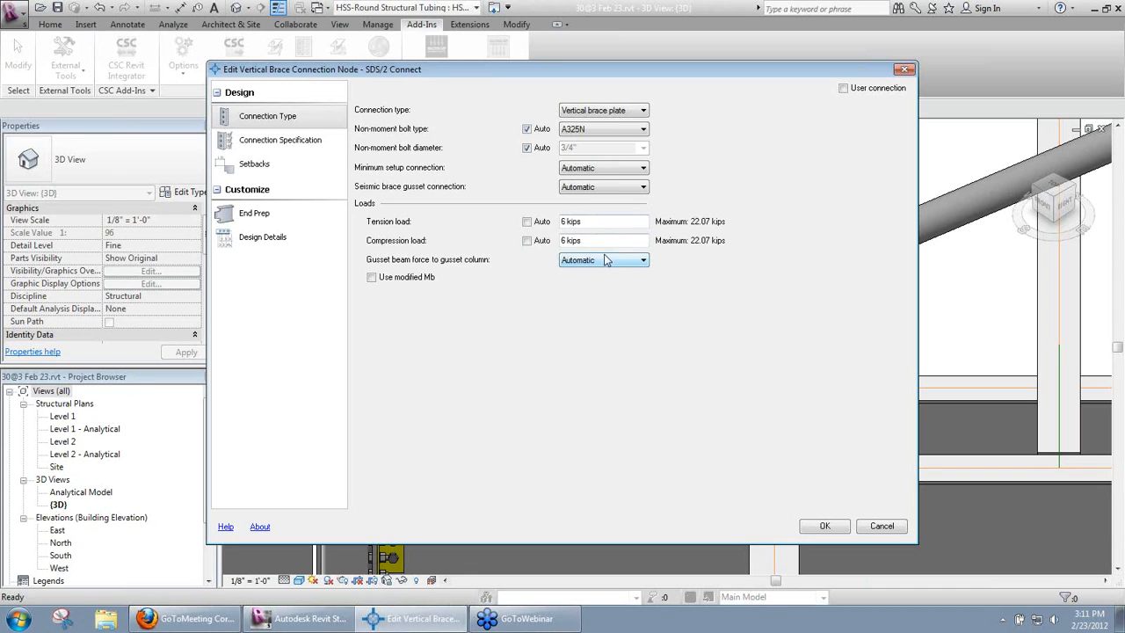
mouse_move(615, 239)
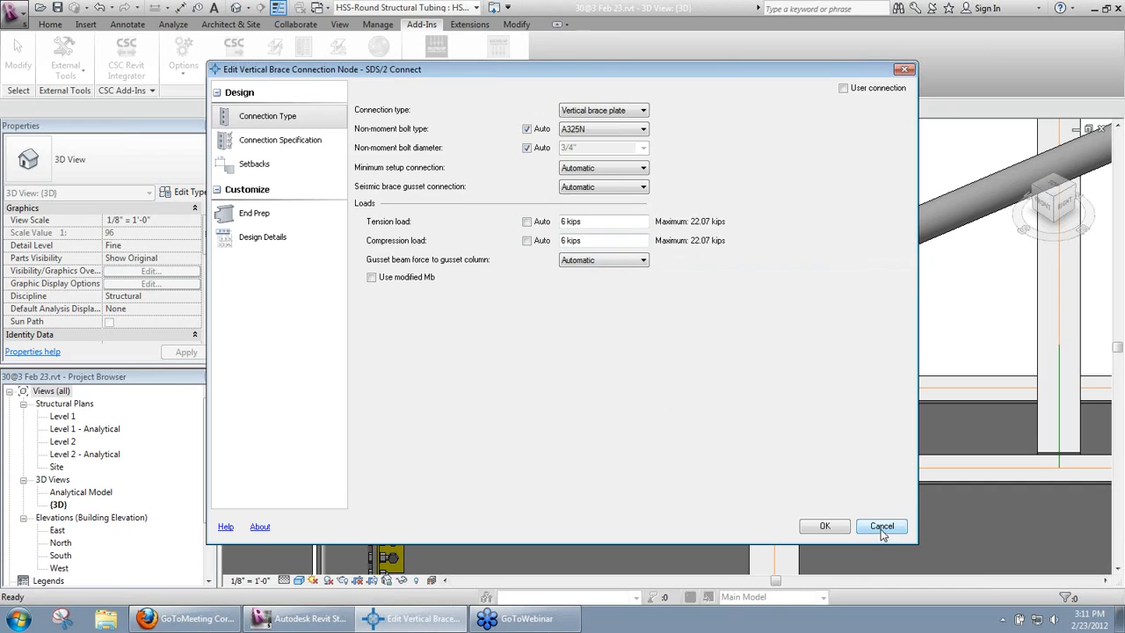
Cancel the vertical brace plate connection edit, leaving its 6-kip loads unchanged.
click(883, 526)
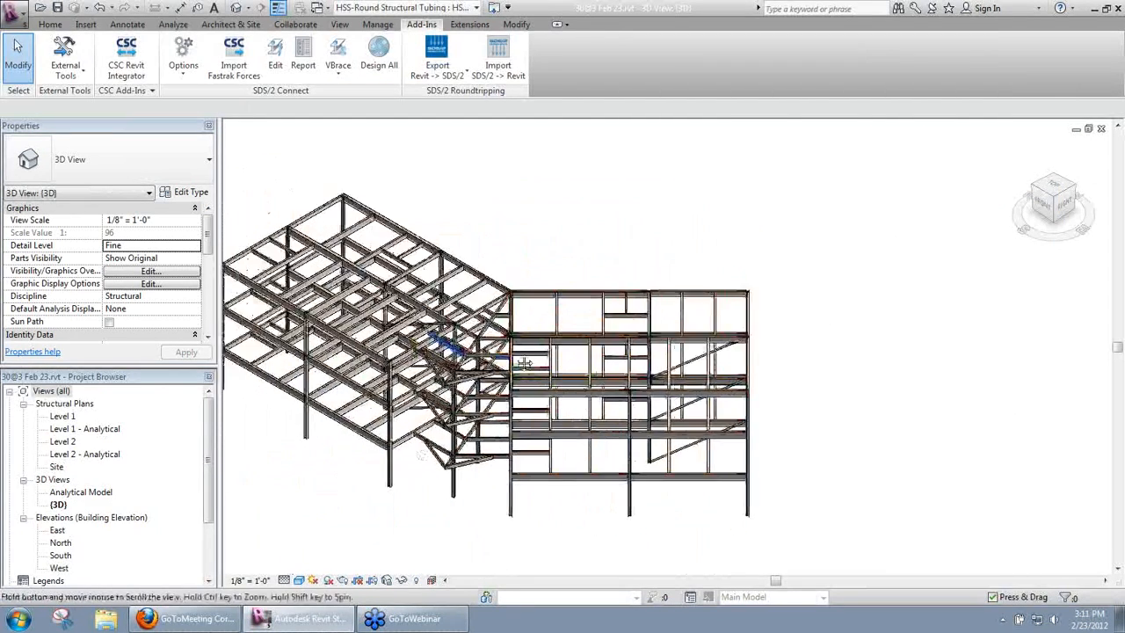
Zoom to fit the entire steel frame in the 3D view.
right_click(520, 364)
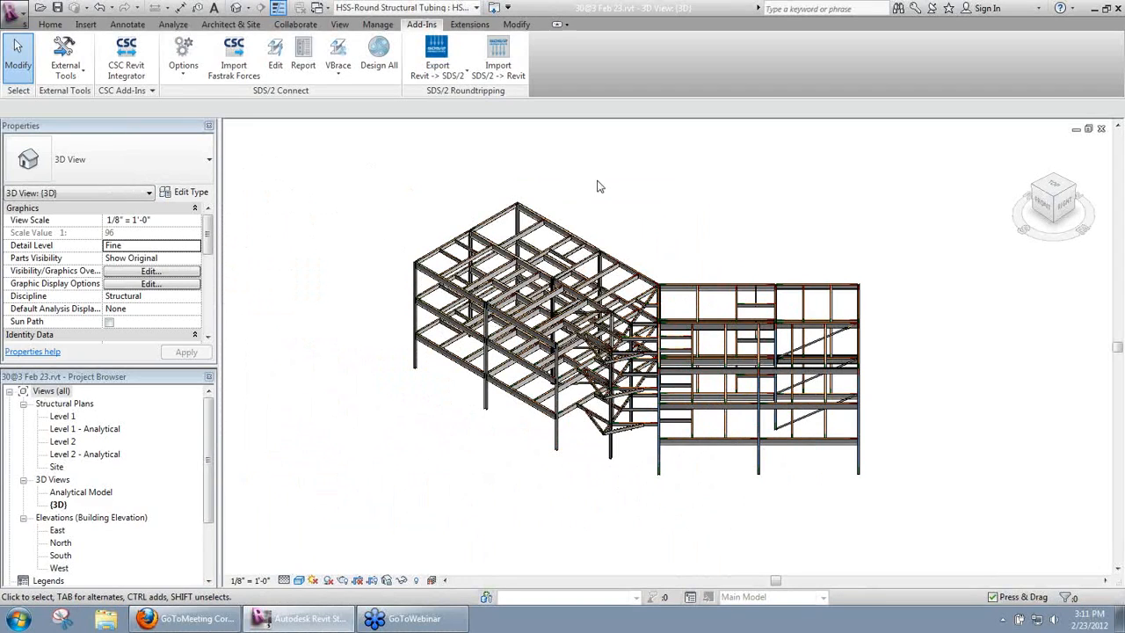
mouse_move(704, 197)
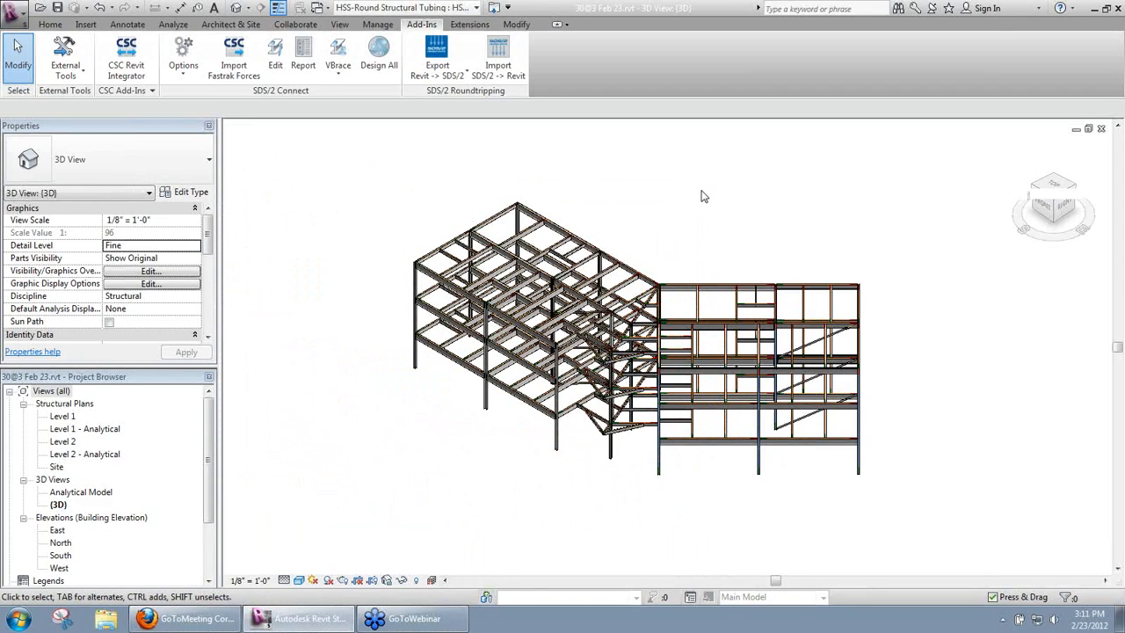
mouse_move(925, 187)
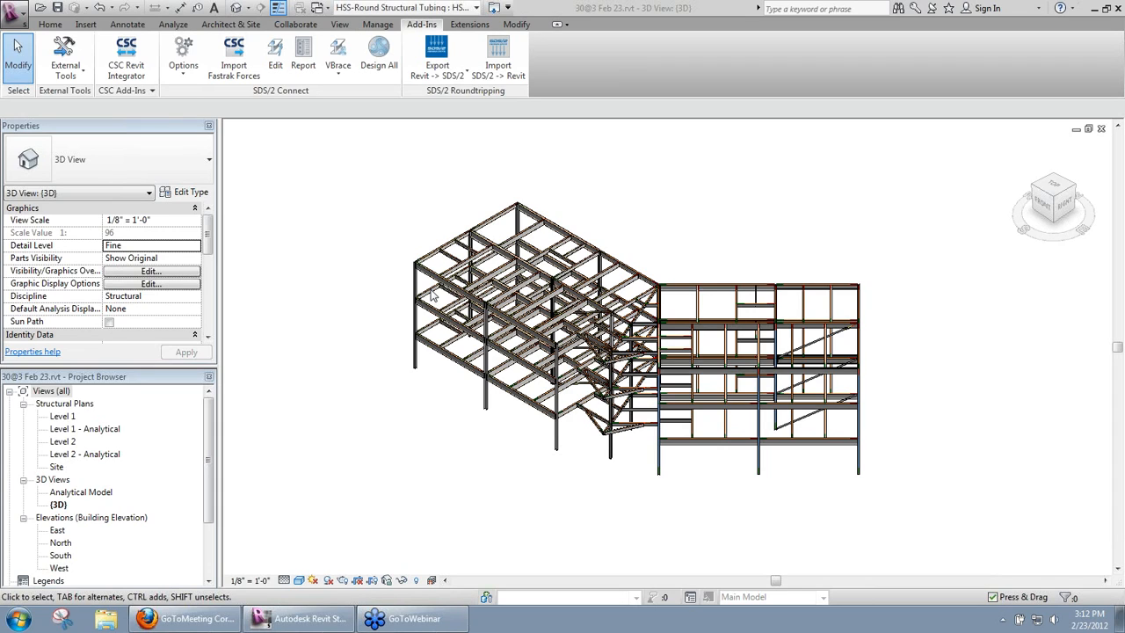
mouse_move(332, 250)
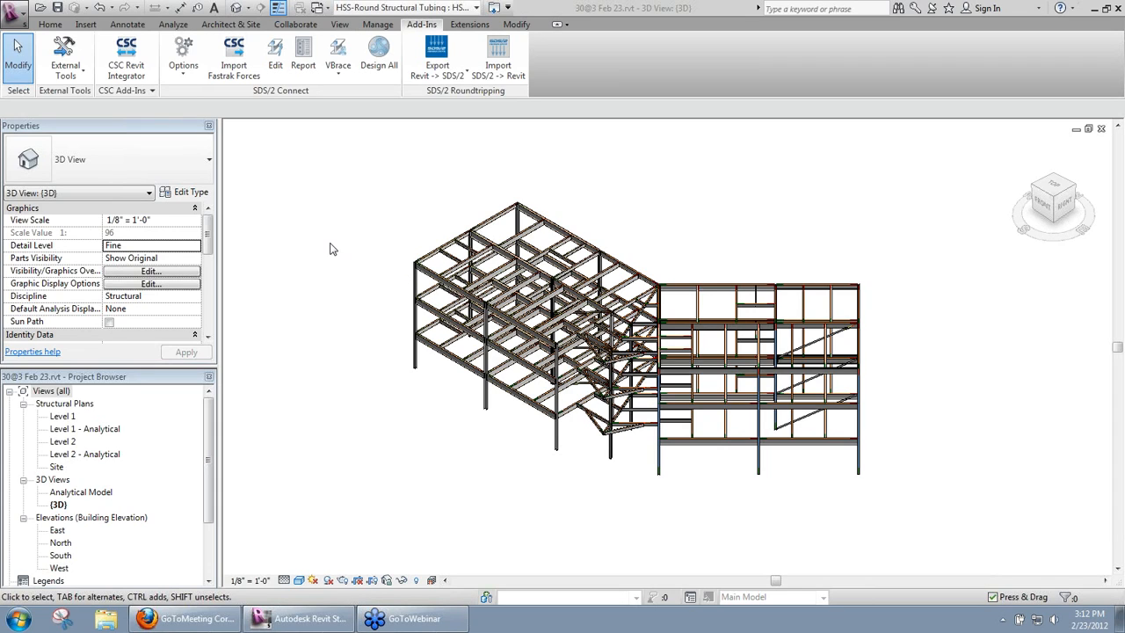
mouse_move(478, 218)
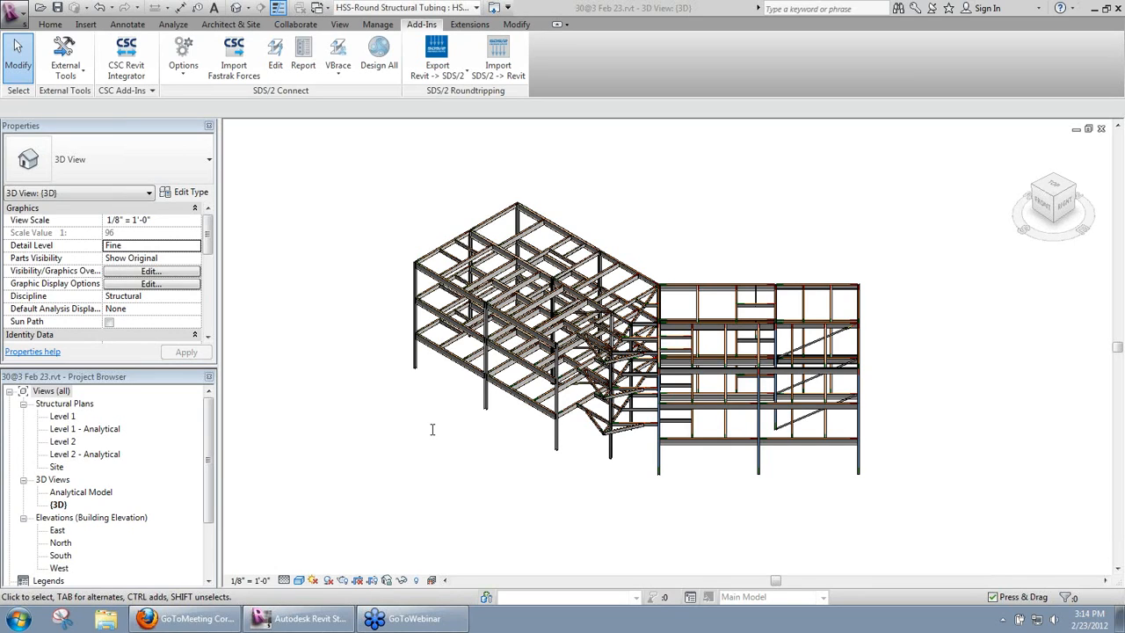
mouse_move(383, 306)
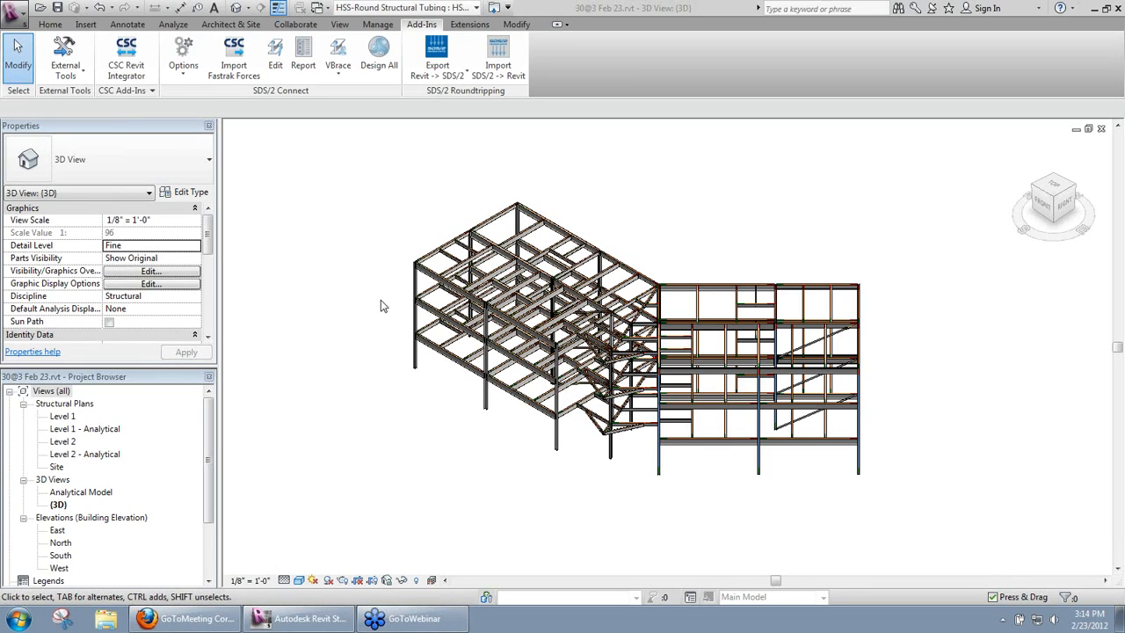
mouse_move(390, 329)
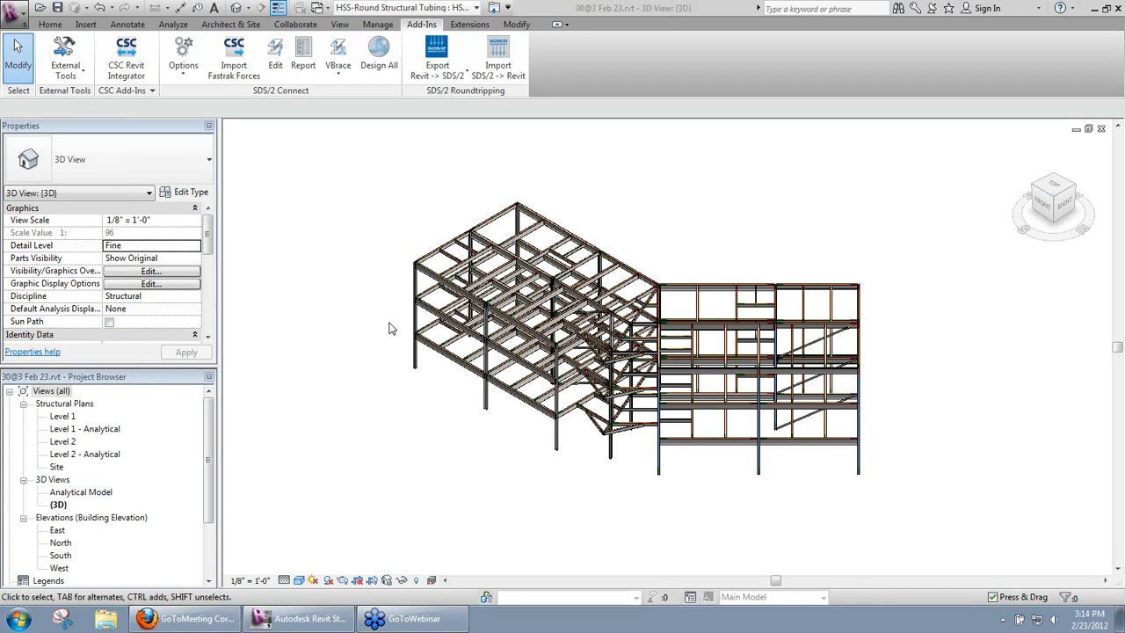
mouse_move(376, 306)
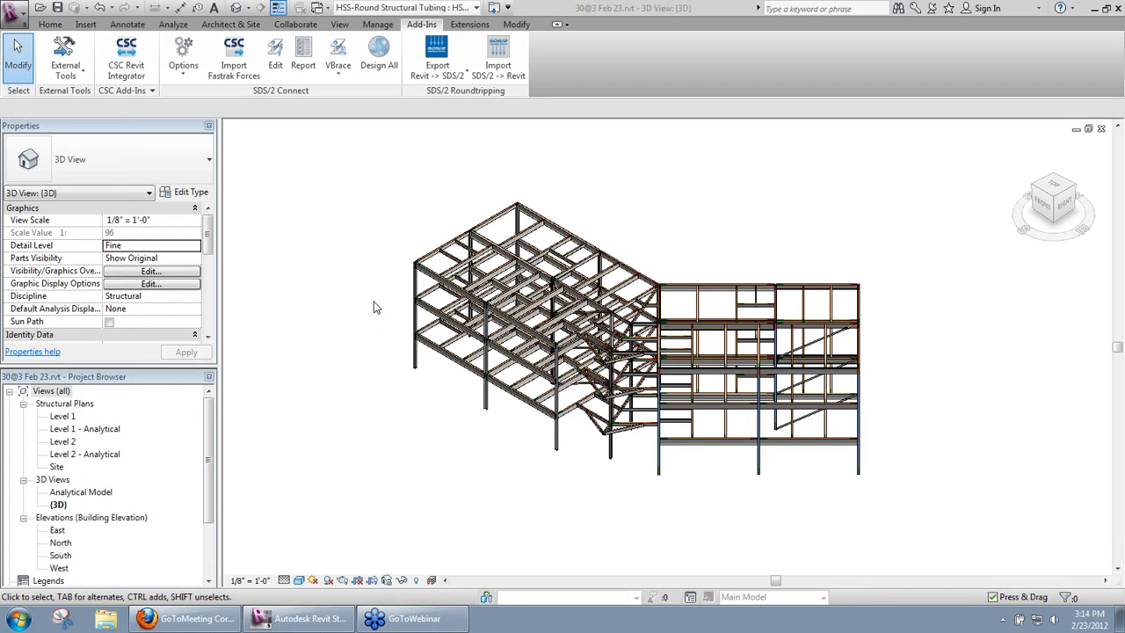
mouse_move(380, 449)
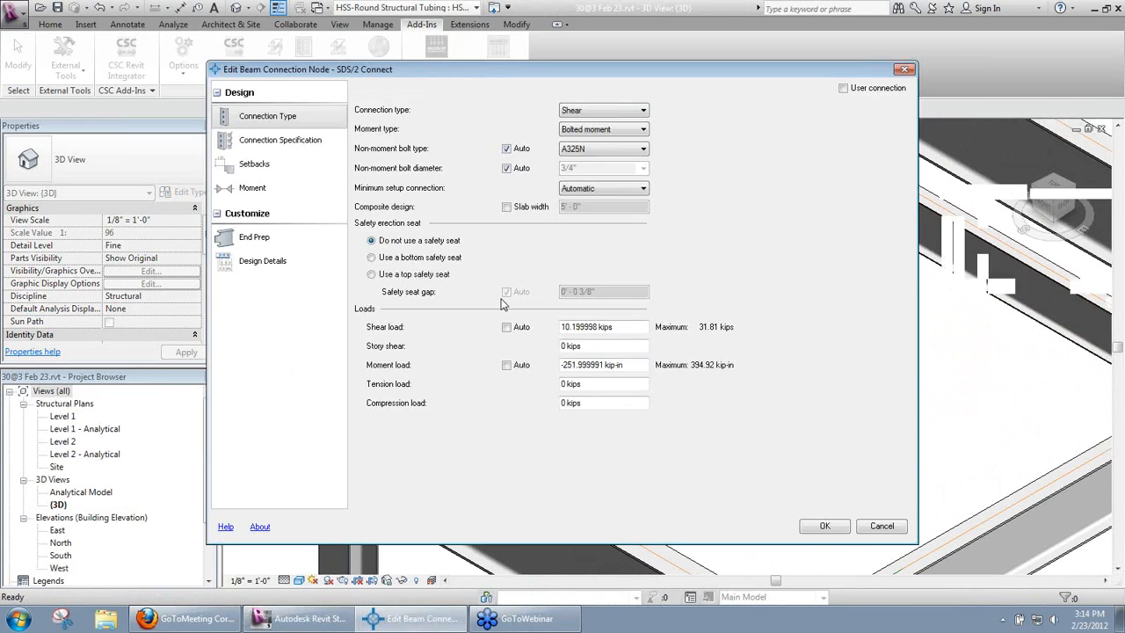
Cancel the beam connection edit with its 10.2-kip shear and return to the framing corner.
click(507, 327)
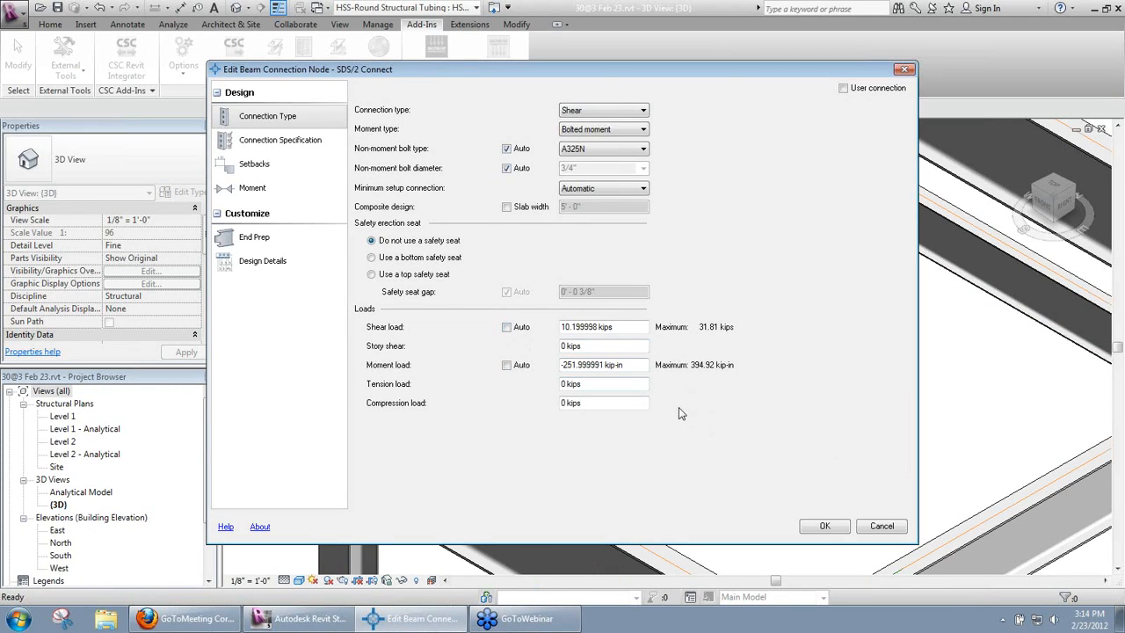
mouse_move(883, 525)
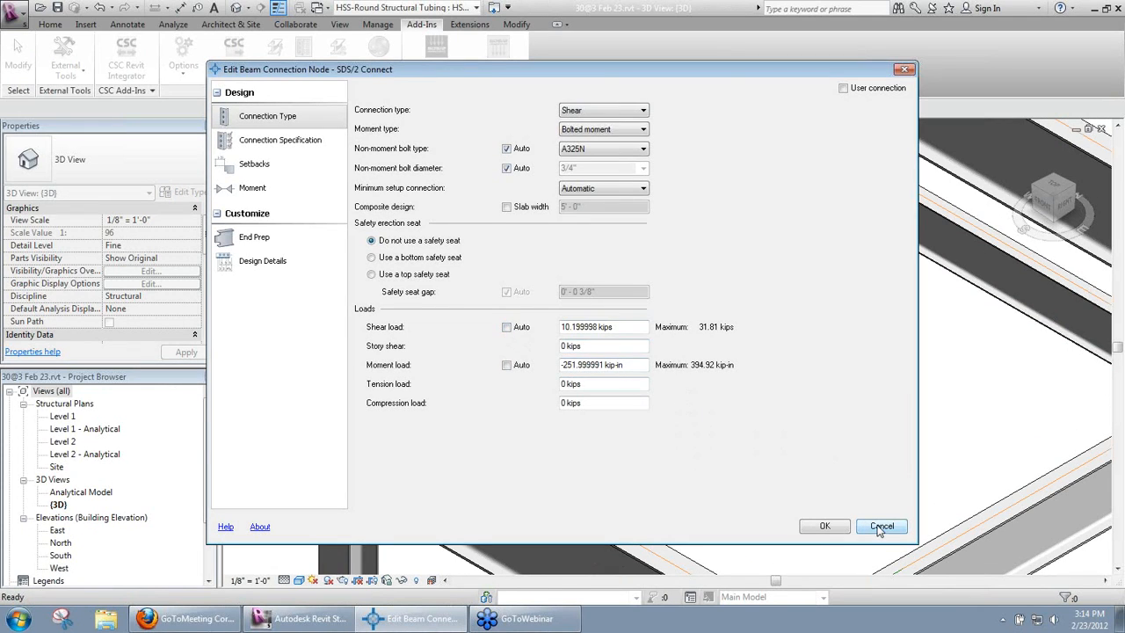
click(883, 526)
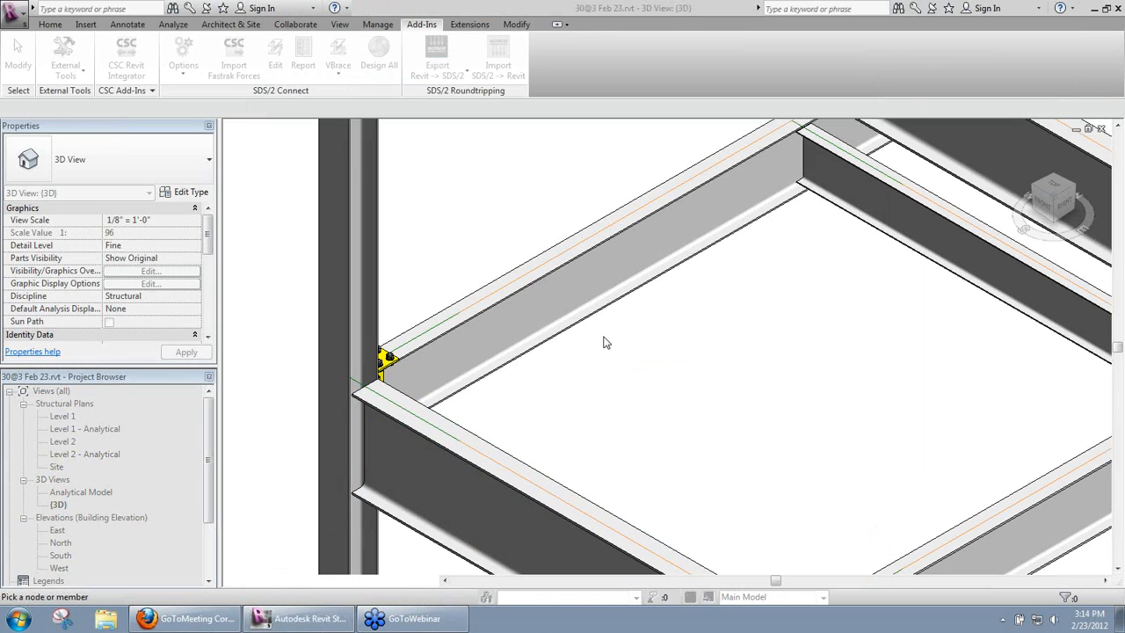
mouse_move(563, 289)
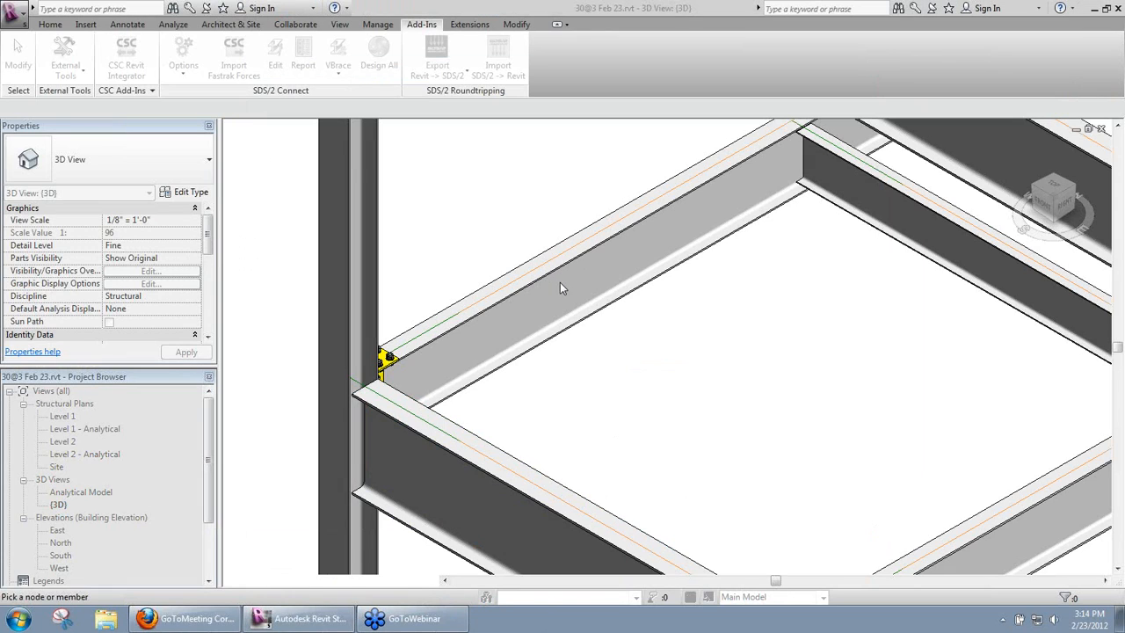
mouse_move(571, 282)
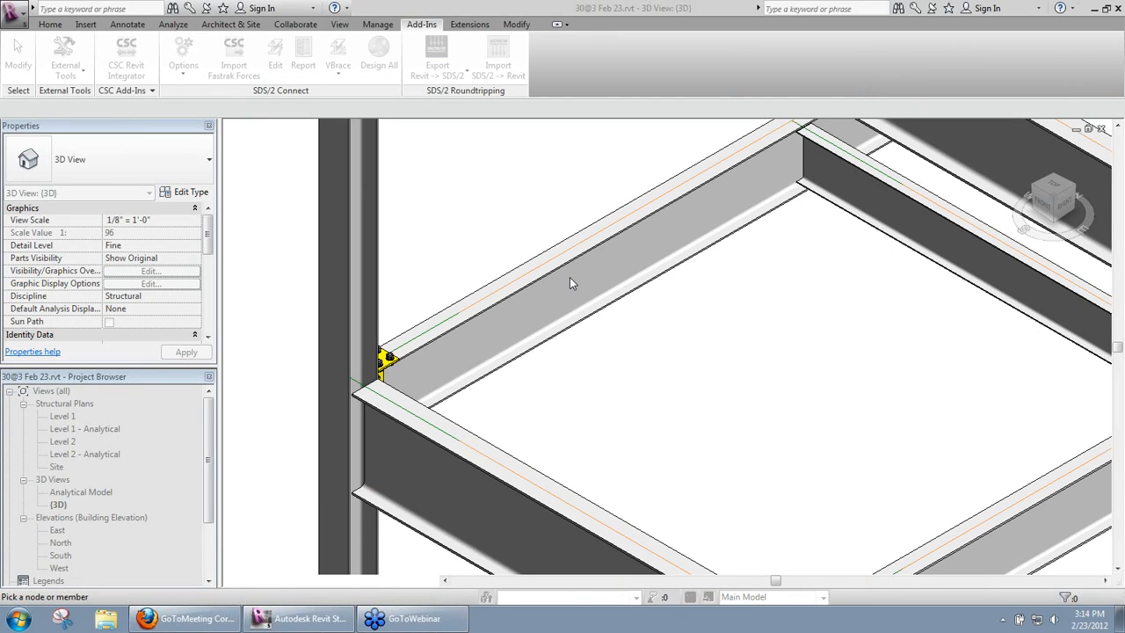
mouse_move(344, 318)
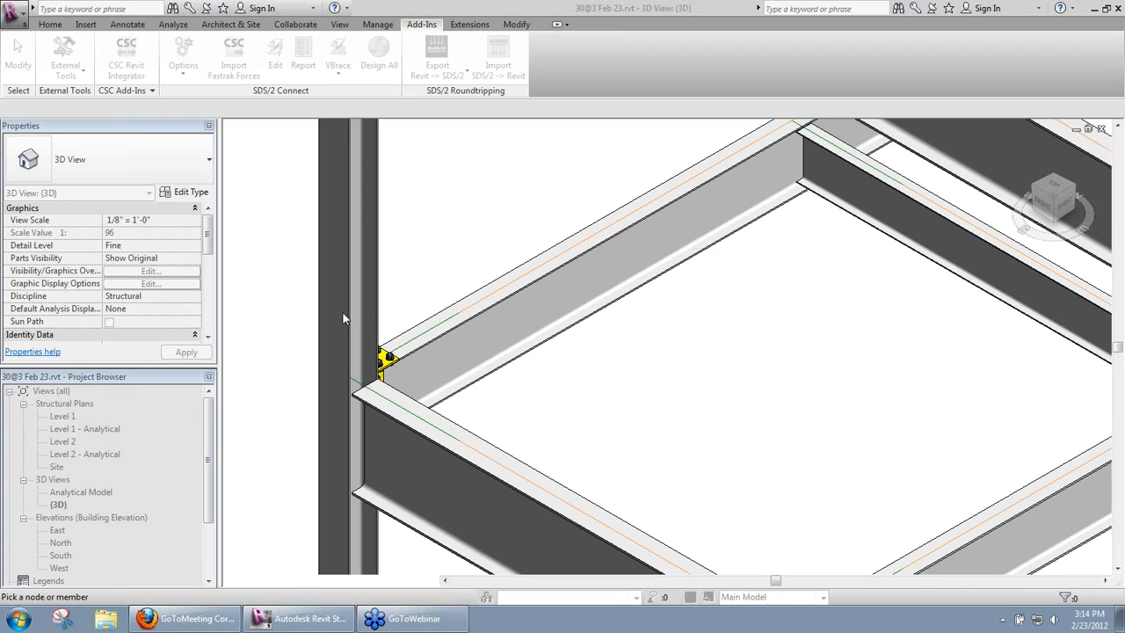
mouse_move(357, 341)
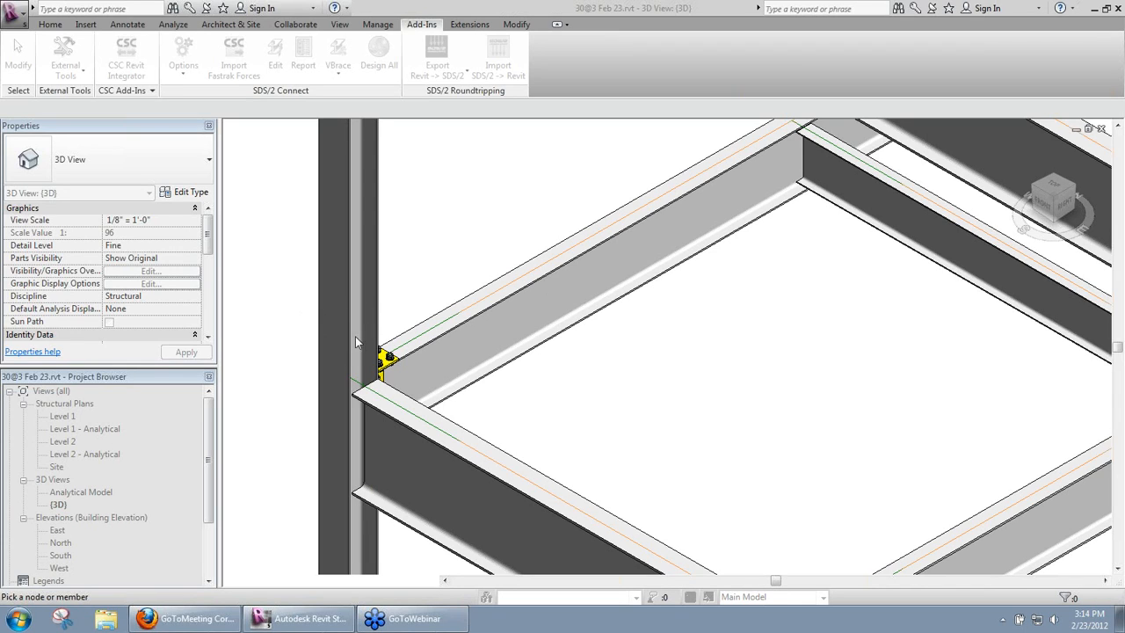
mouse_move(348, 299)
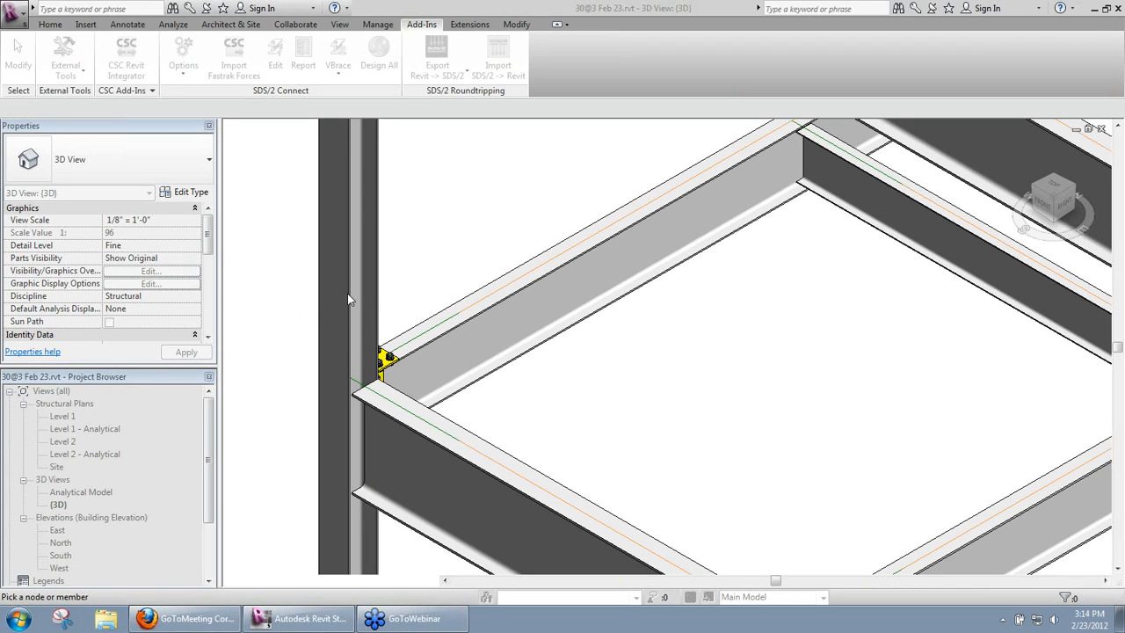
mouse_move(601, 341)
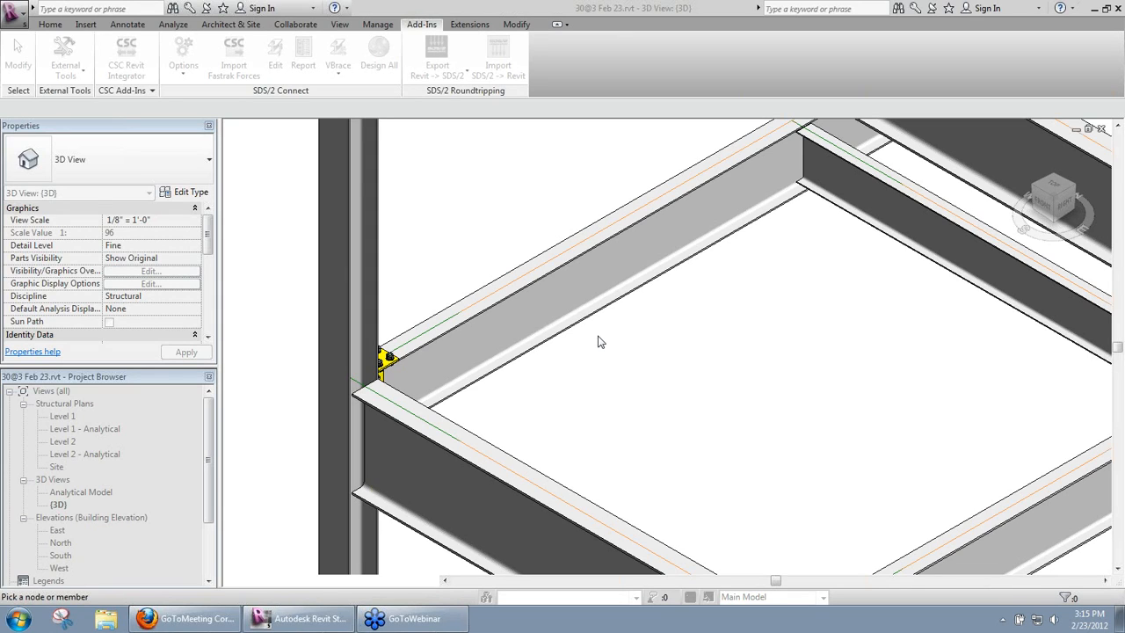
mouse_move(637, 343)
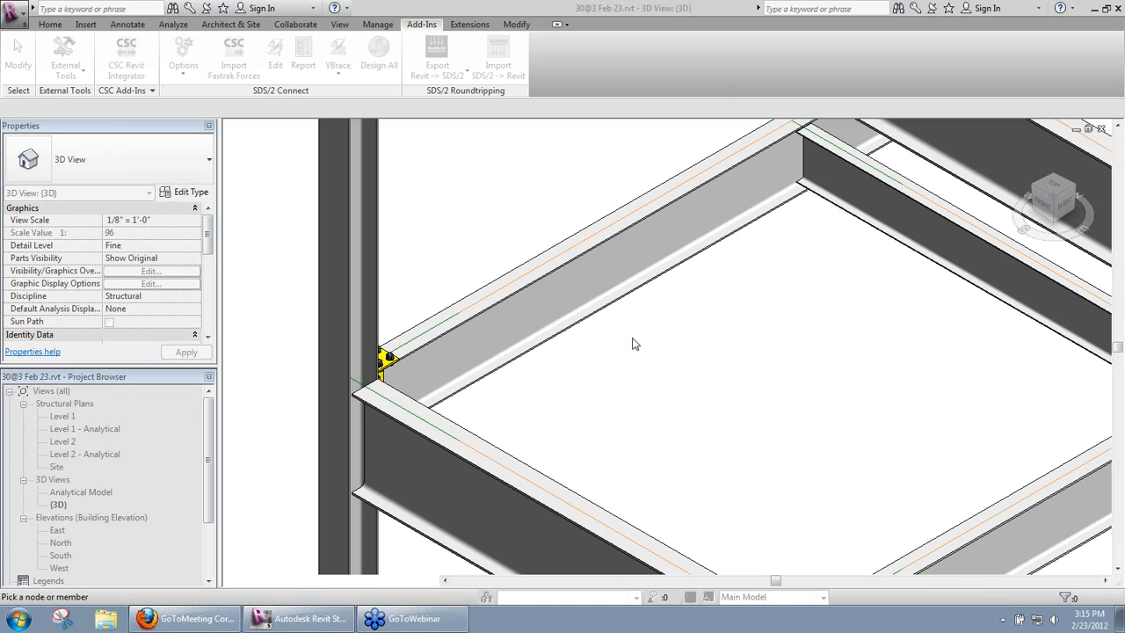
mouse_move(644, 288)
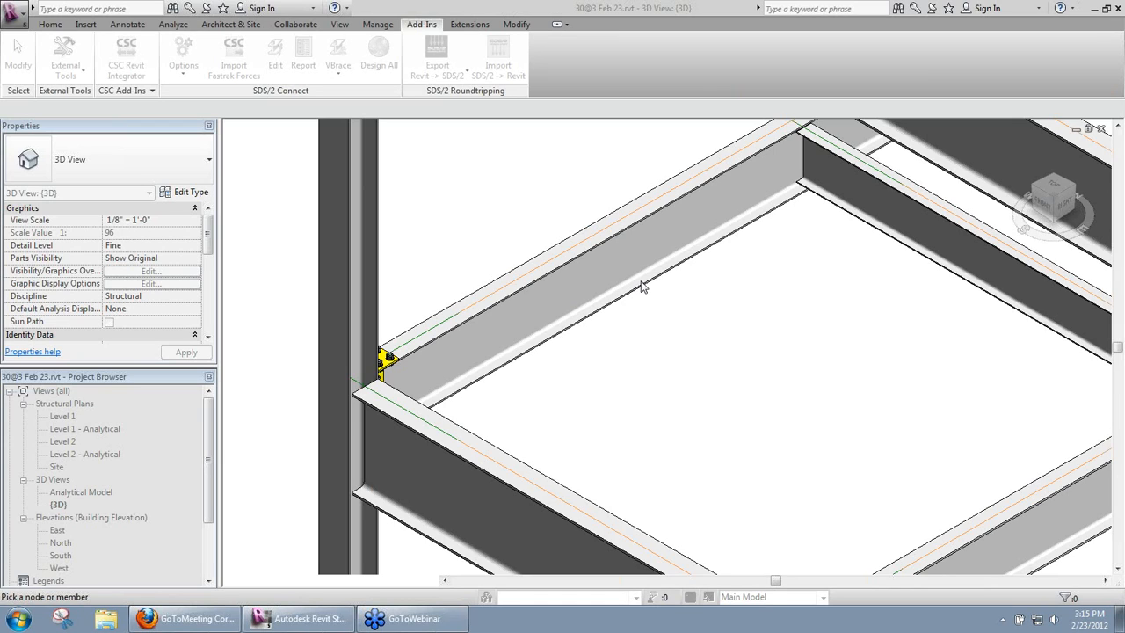
mouse_move(633, 296)
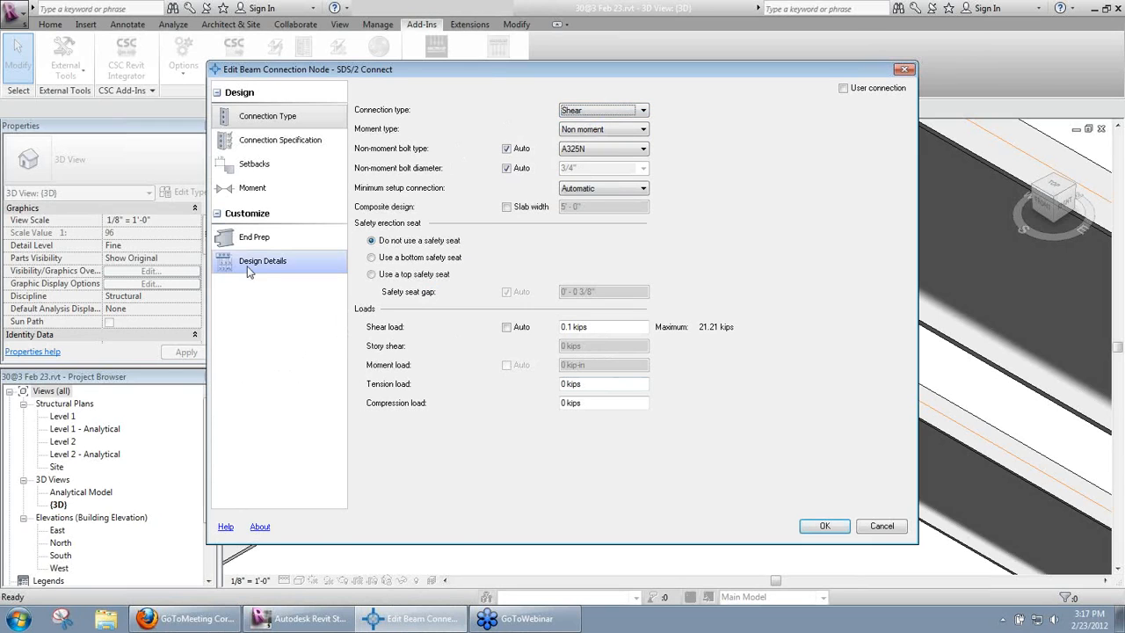
Review the shear tab's Design Details, enter an out-of-range weld size '3/' that gets rejected, then cancel without saving.
click(262, 260)
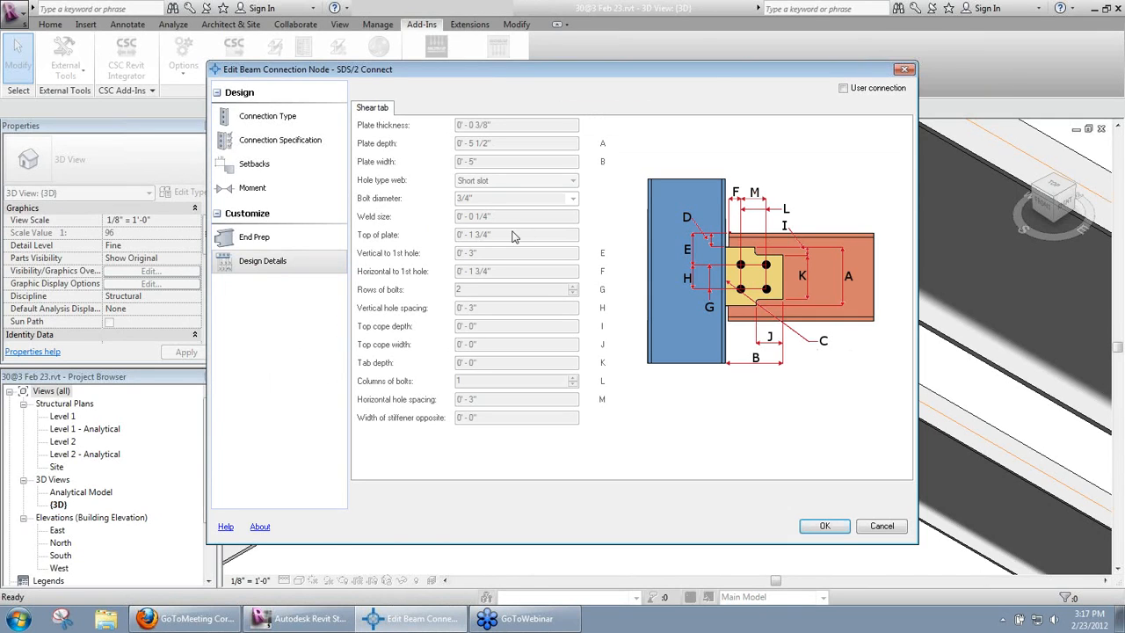
click(844, 87)
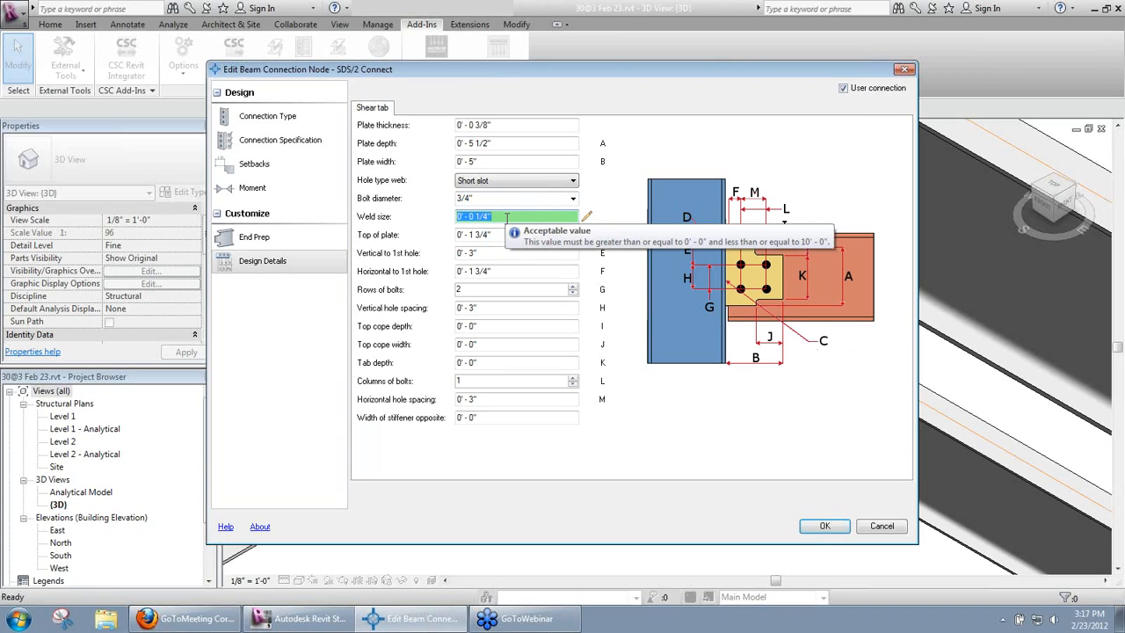
text(3/)
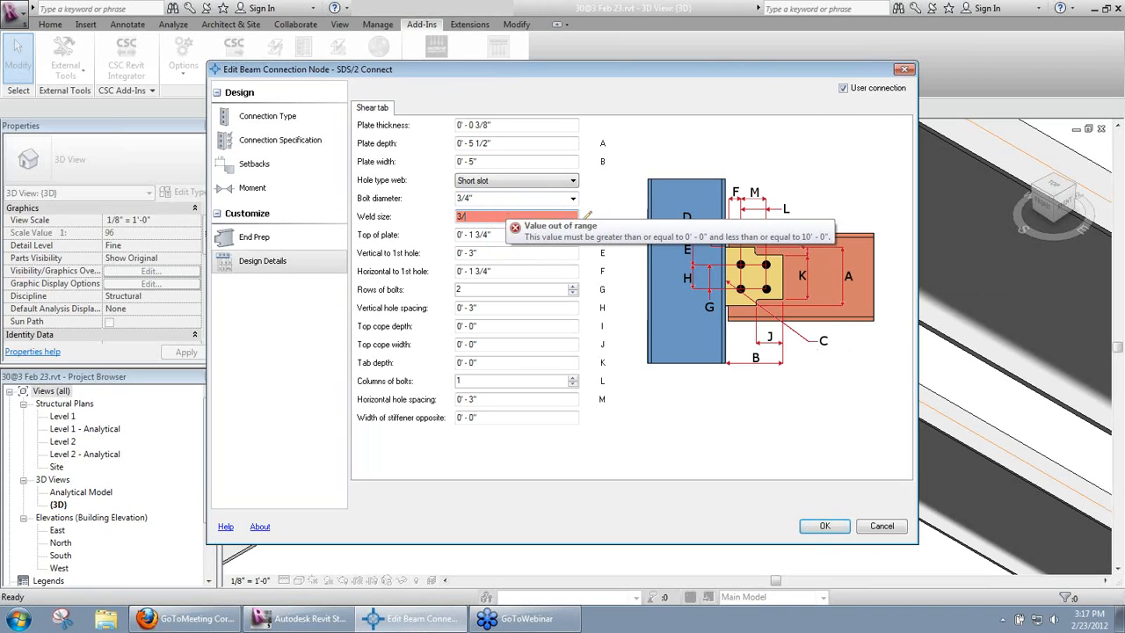
click(517, 235)
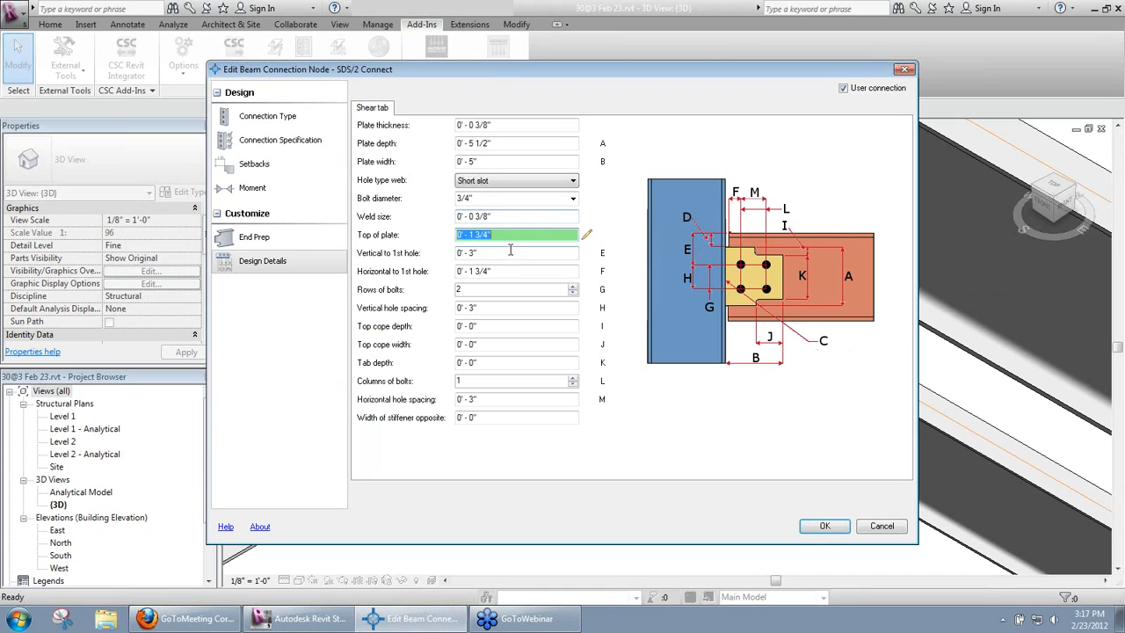
mouse_move(627, 462)
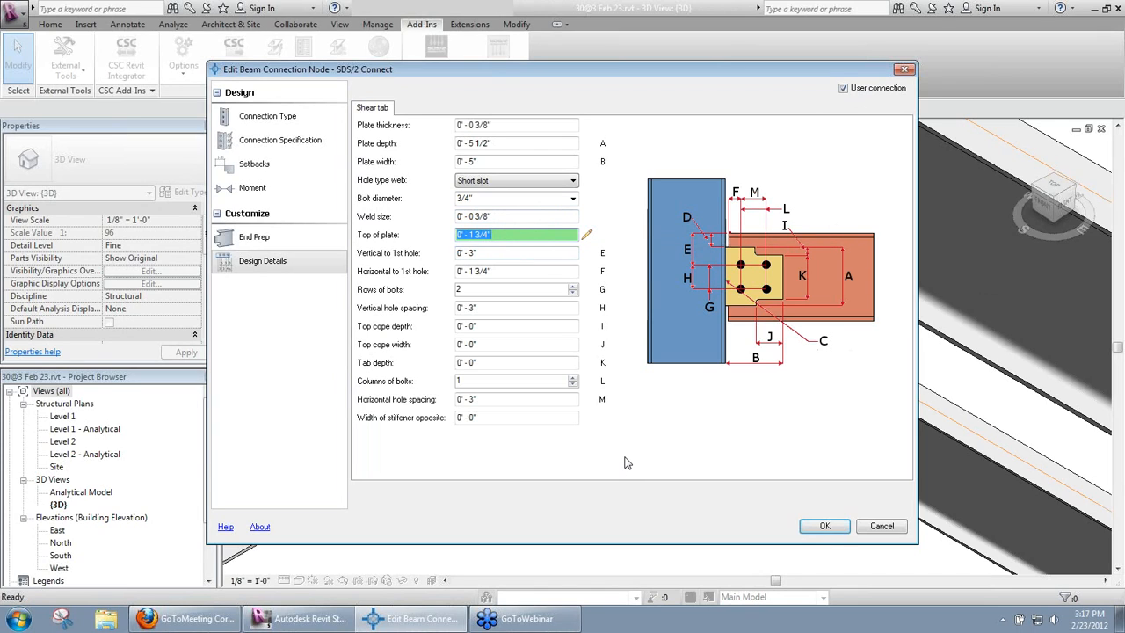
mouse_move(756, 498)
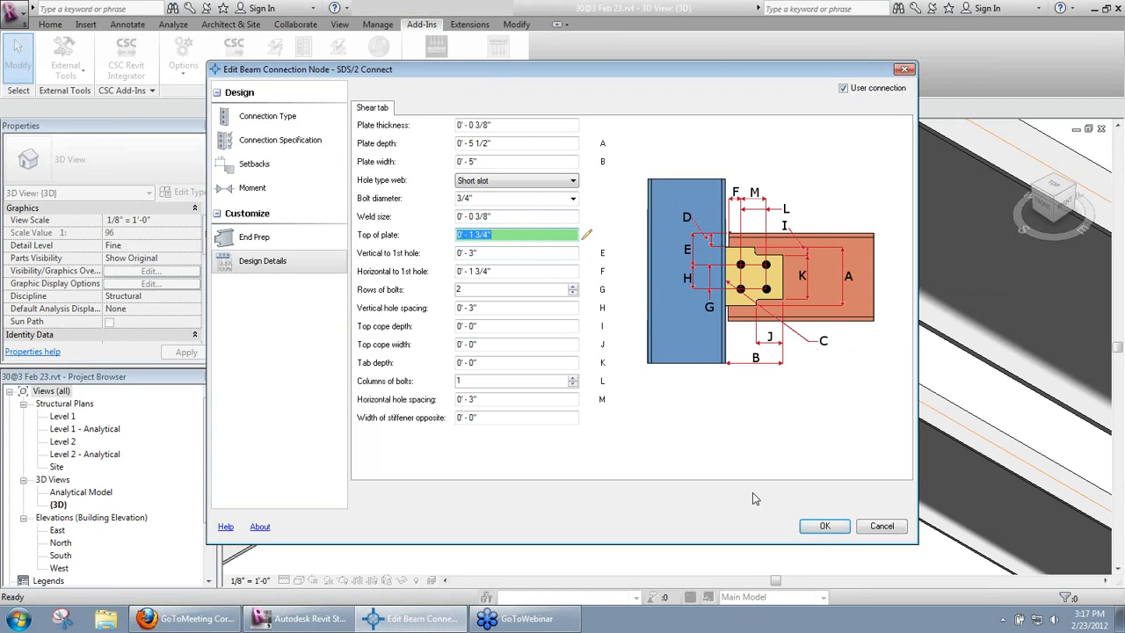
mouse_move(786, 503)
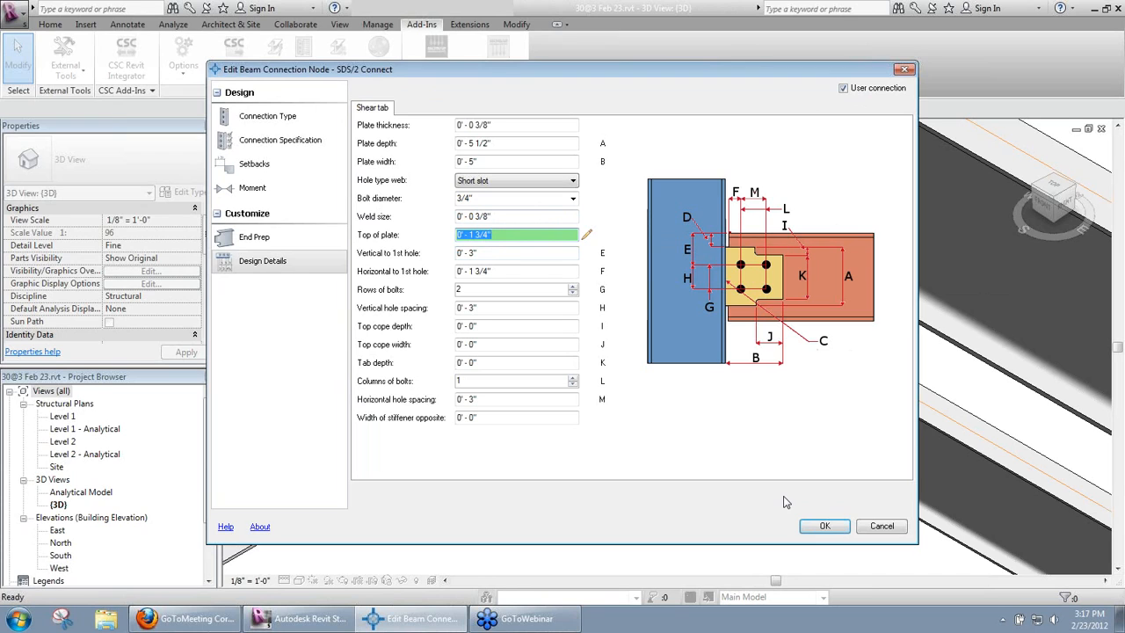
mouse_move(882, 526)
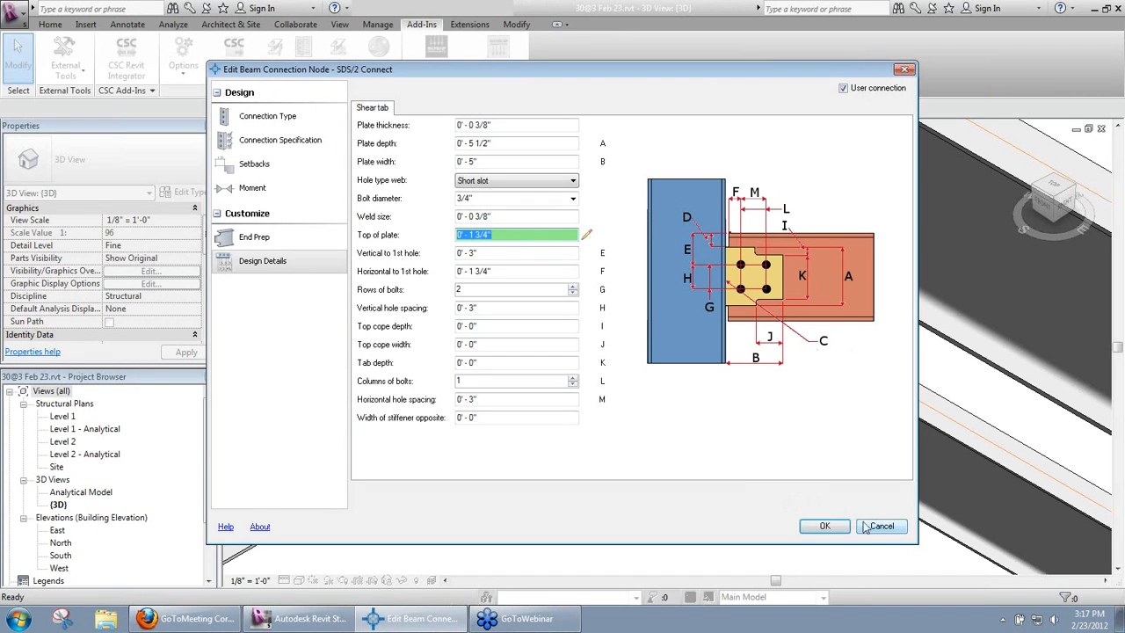
click(882, 526)
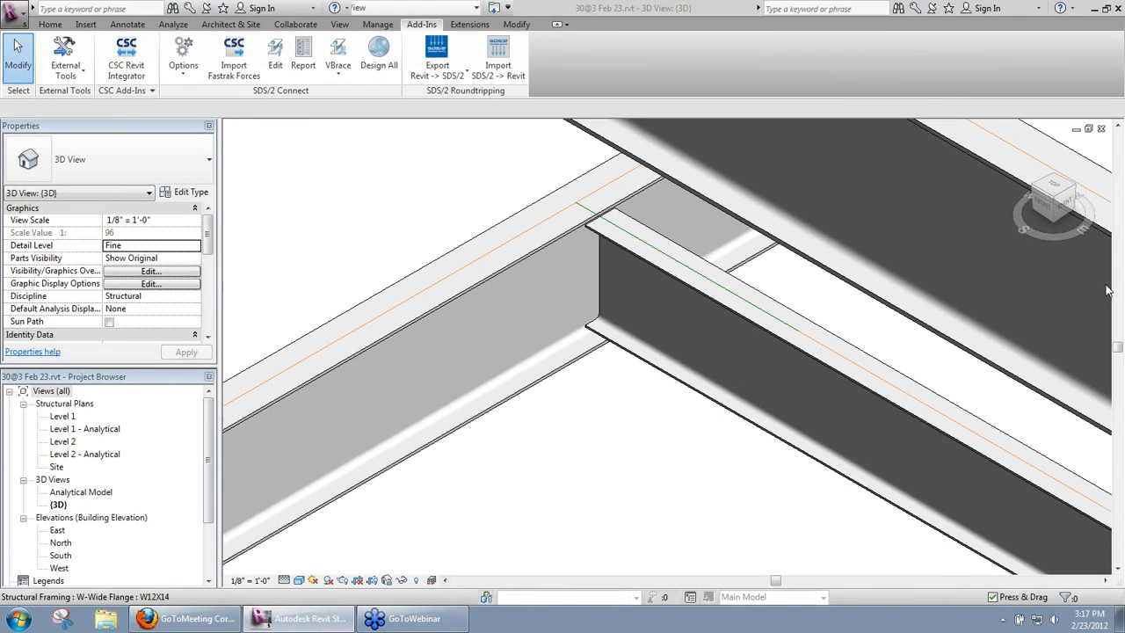
mouse_move(642, 302)
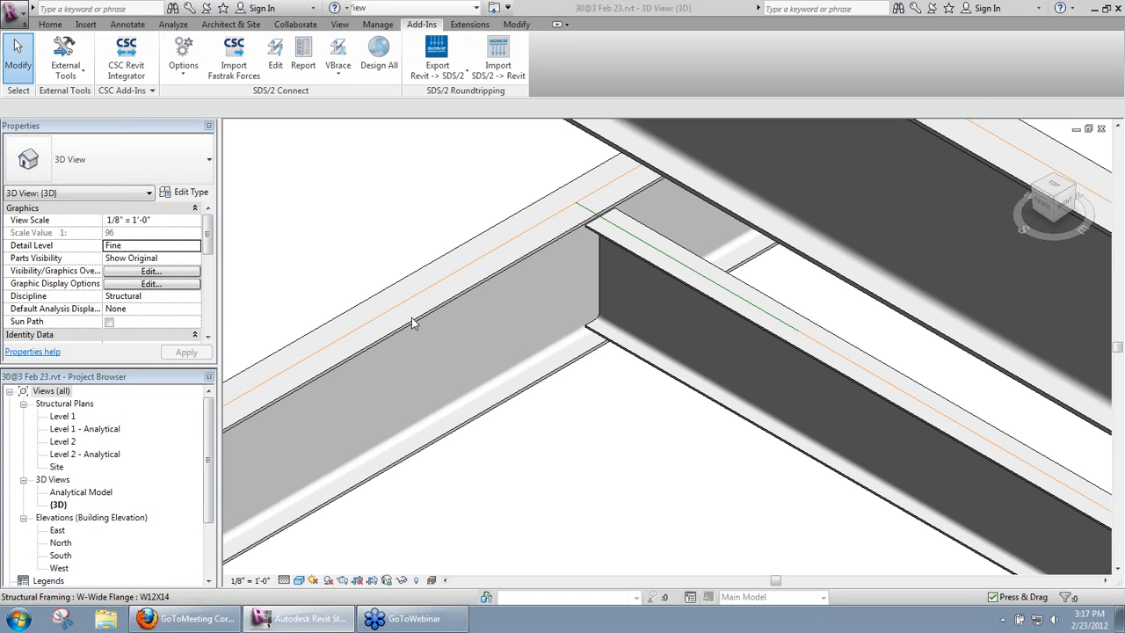
mouse_move(552, 264)
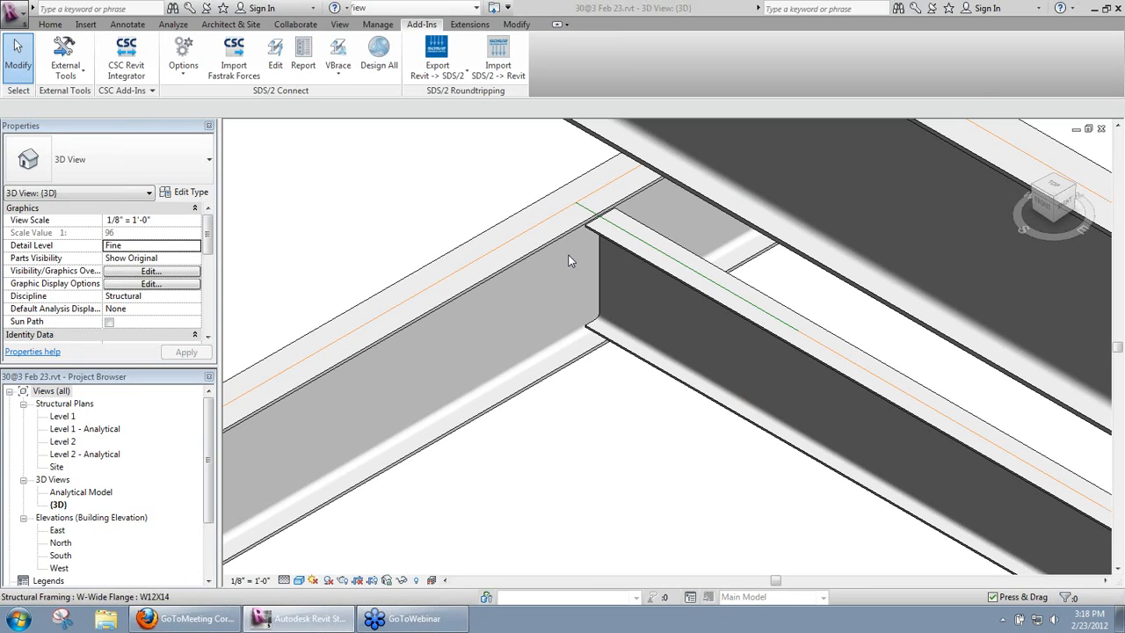
mouse_move(749, 325)
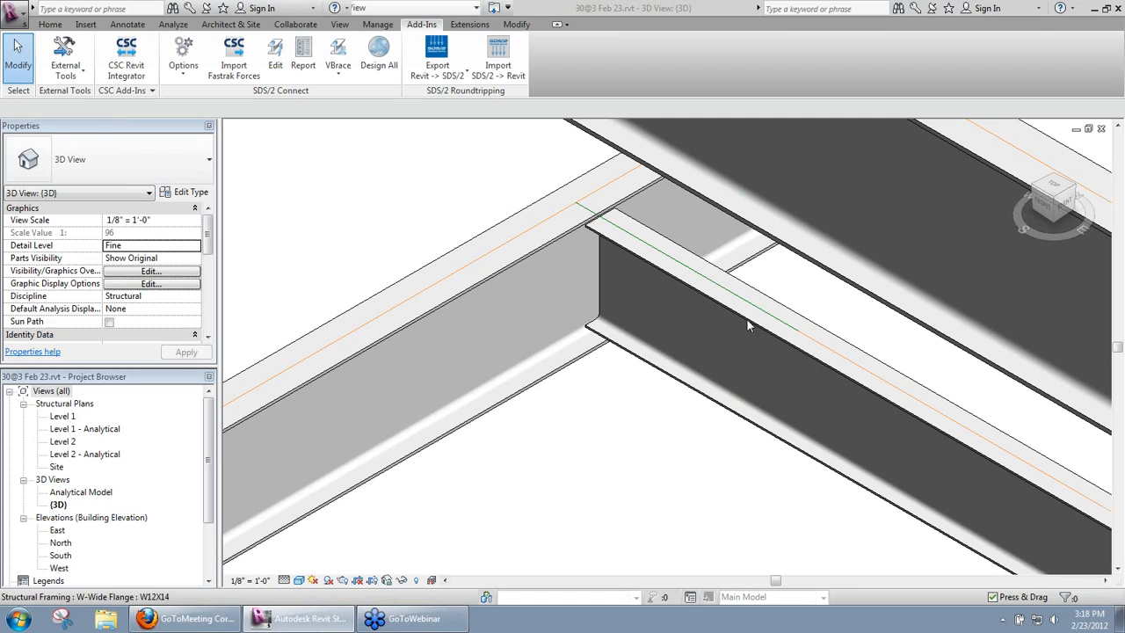
mouse_move(686, 299)
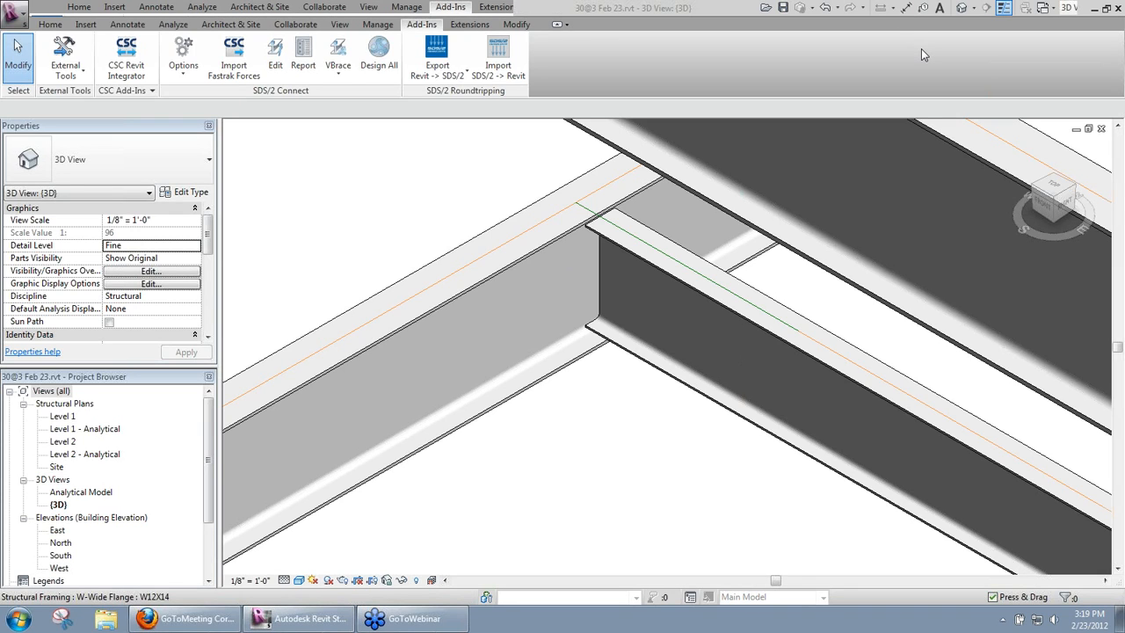
mouse_move(633, 313)
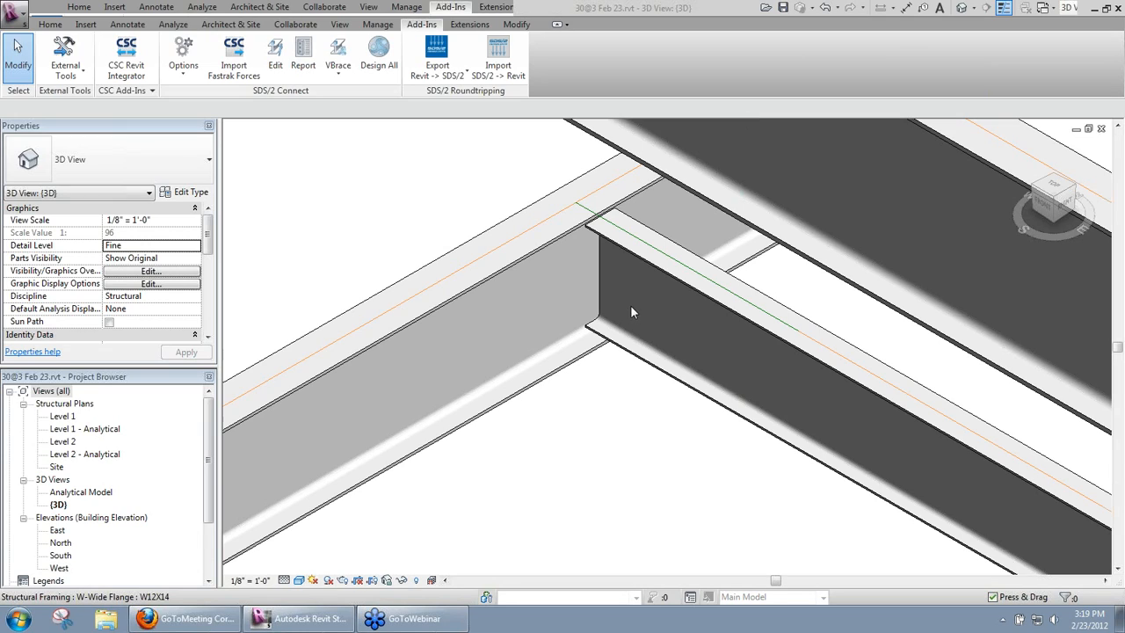
mouse_move(615, 317)
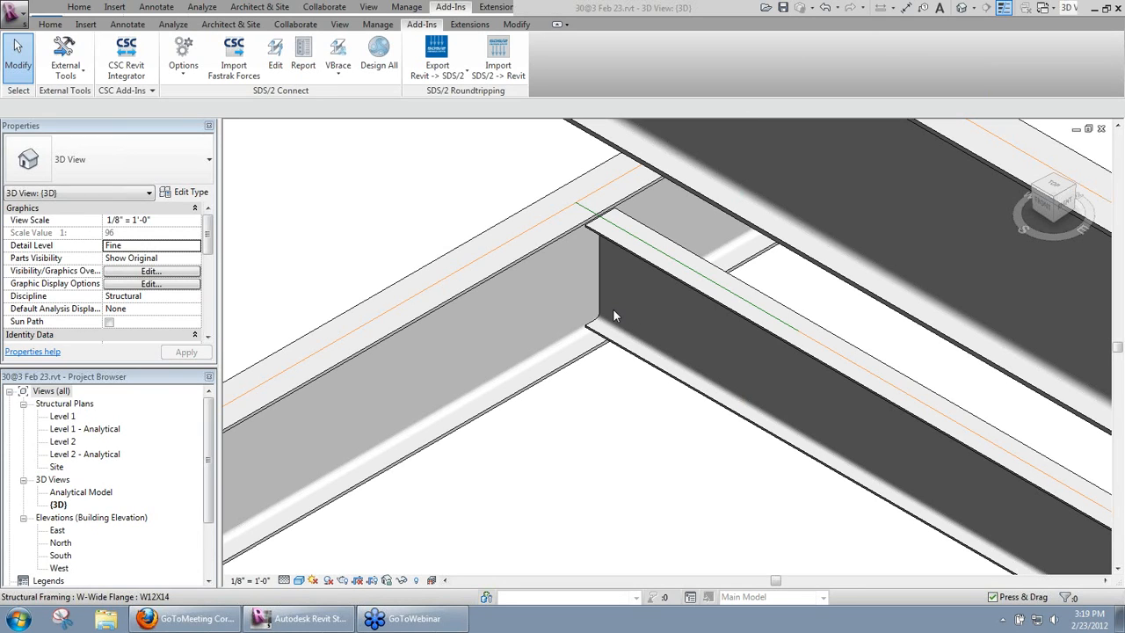